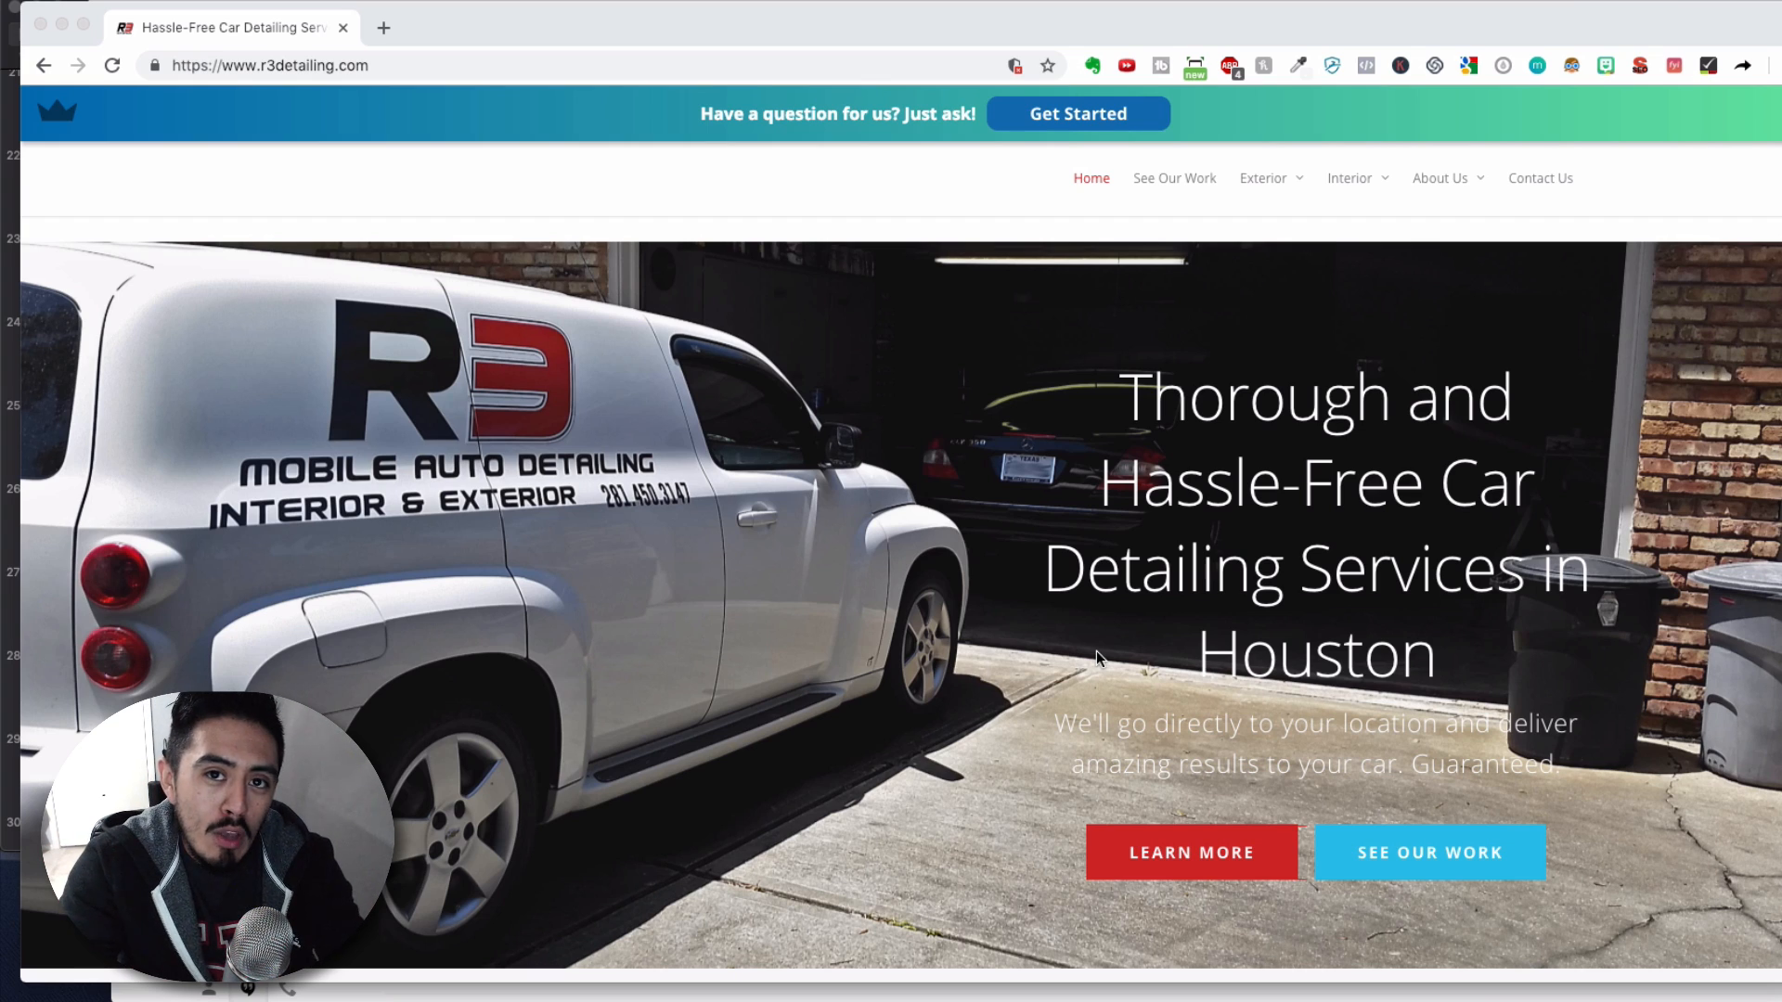
mouse_move(1078, 653)
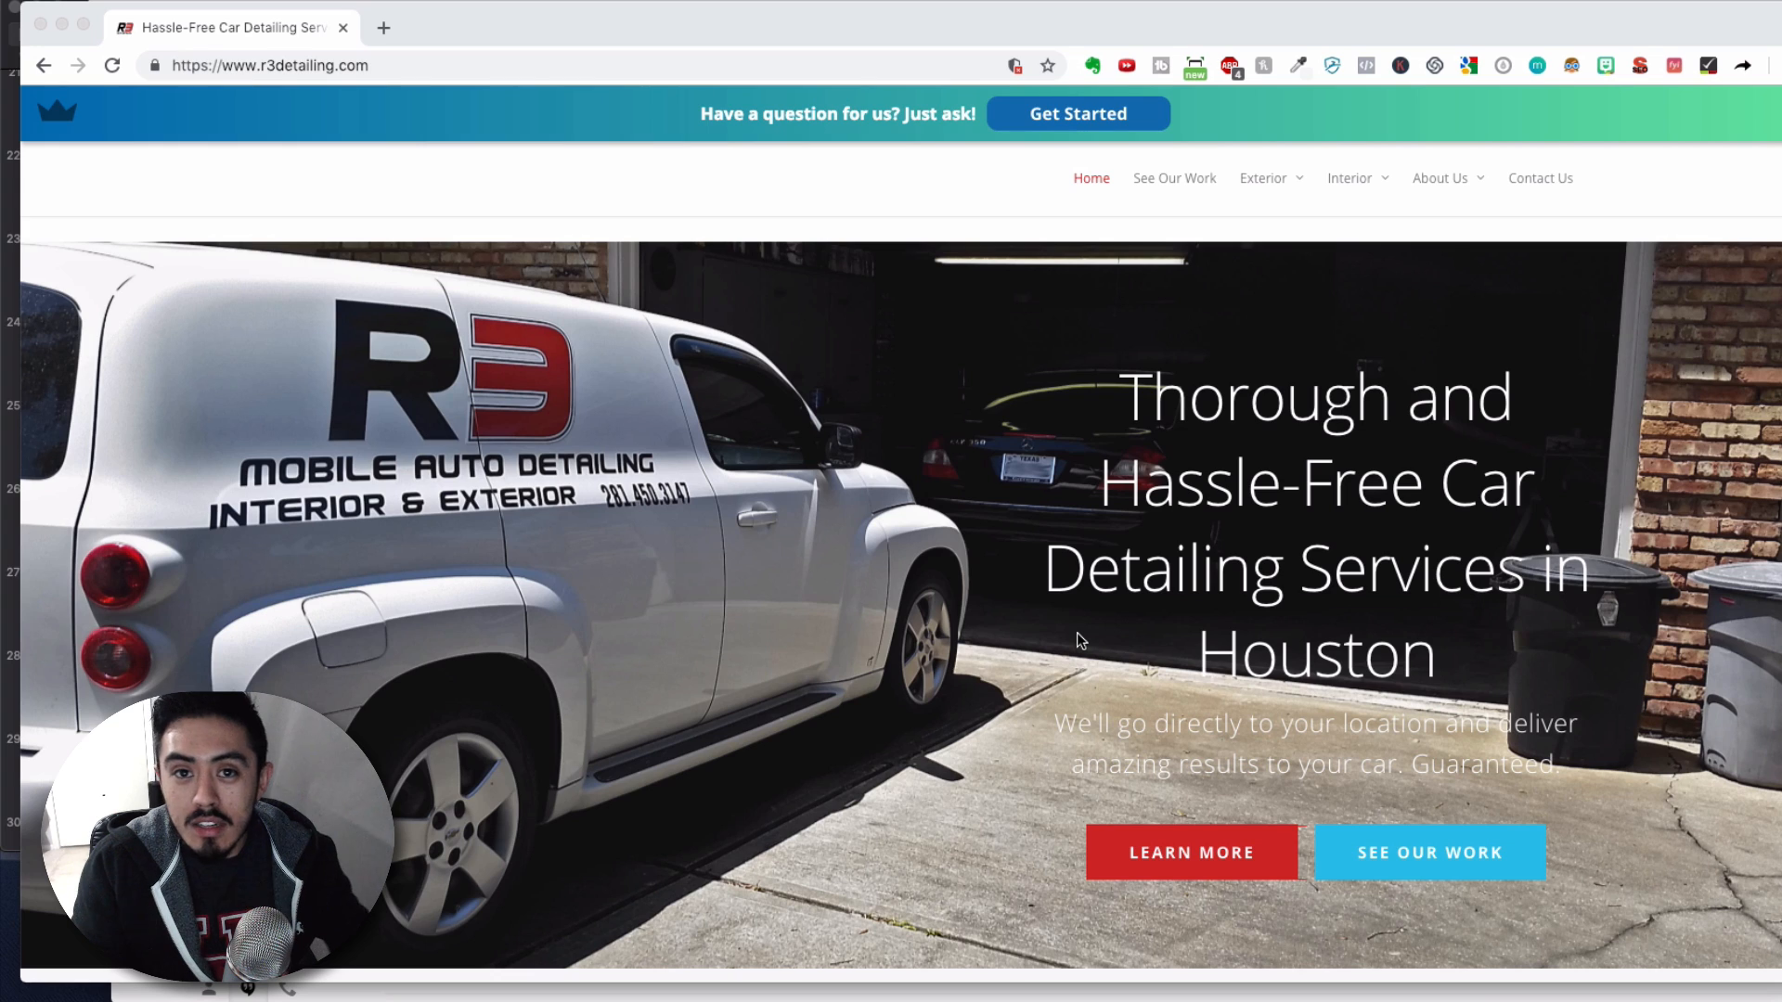
mouse_move(1088, 606)
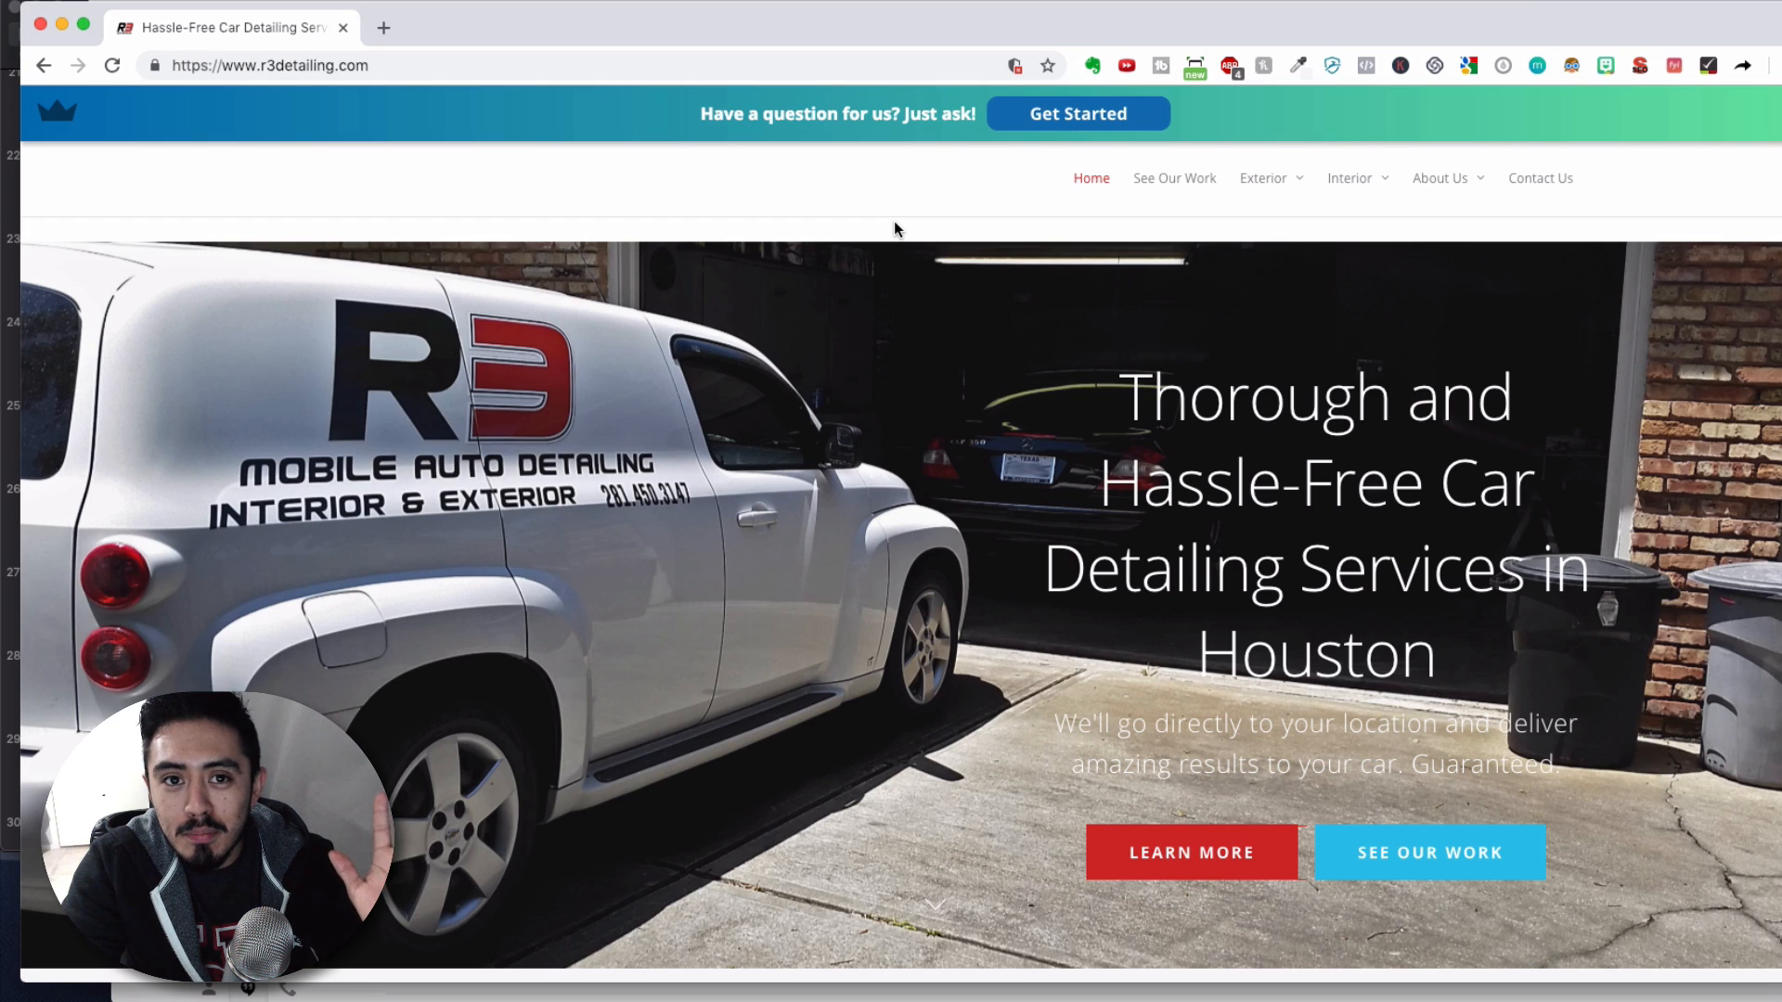
mouse_move(834, 224)
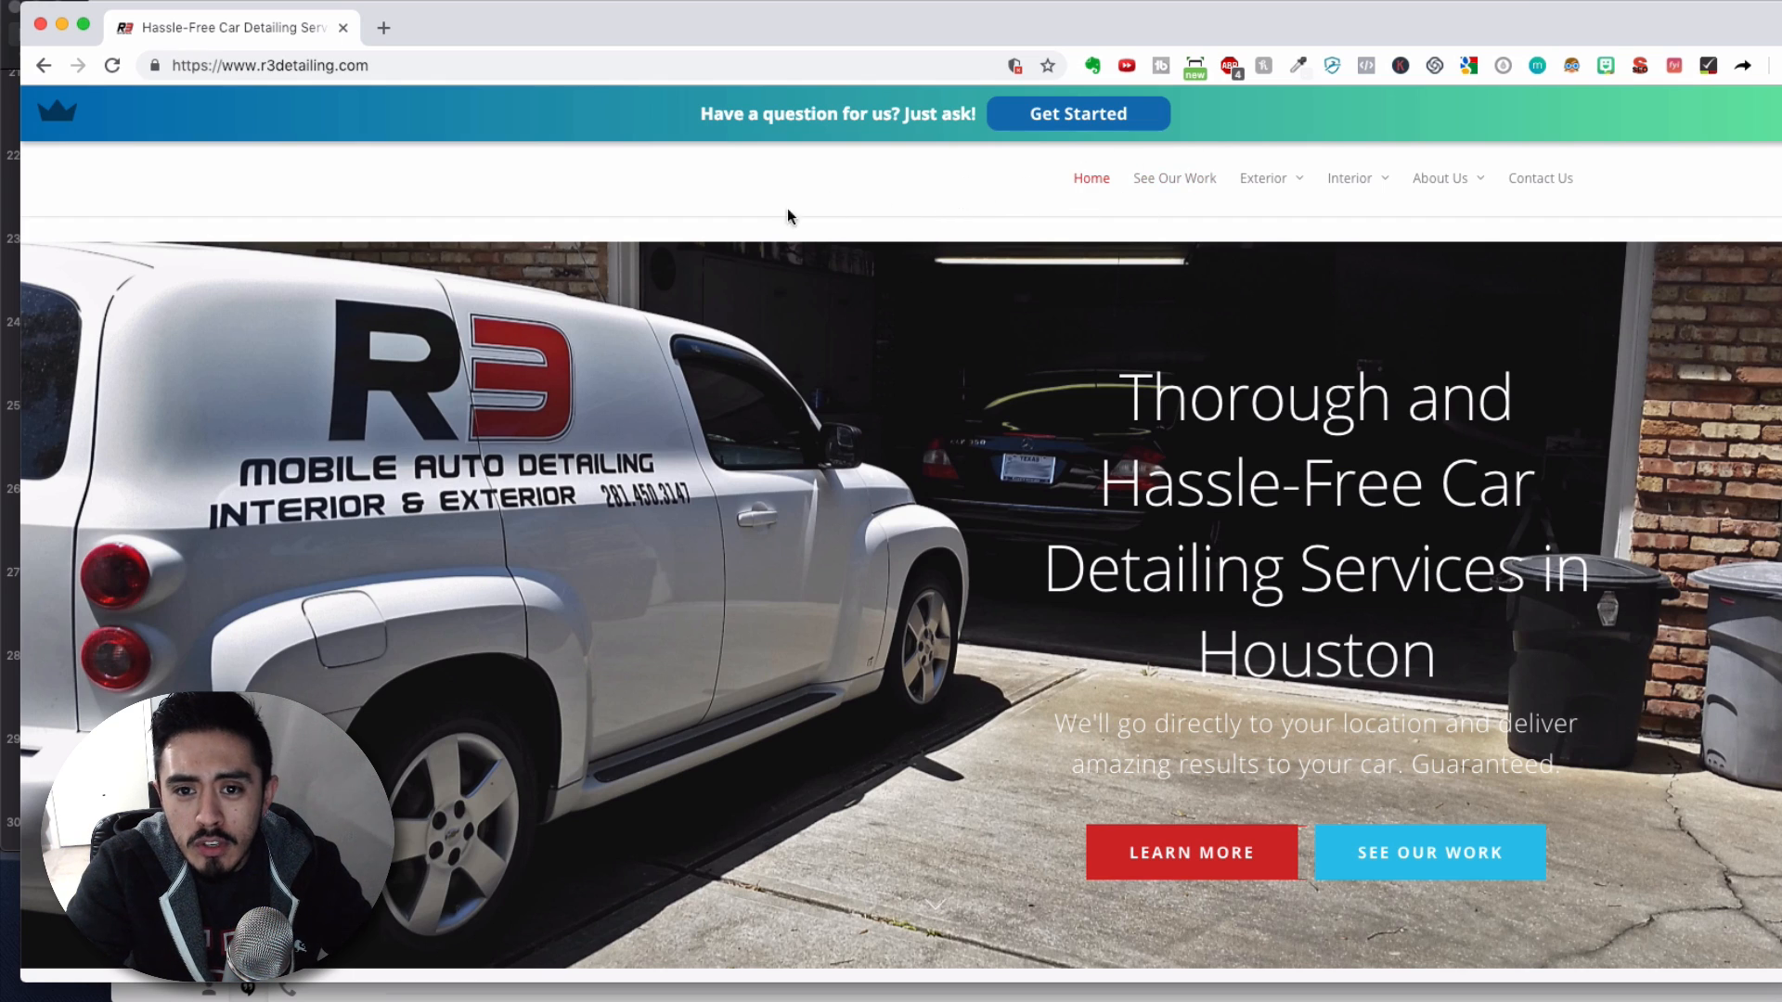
Open the Headlight Restoration page from the live site's Exterior submenu.
click(1262, 177)
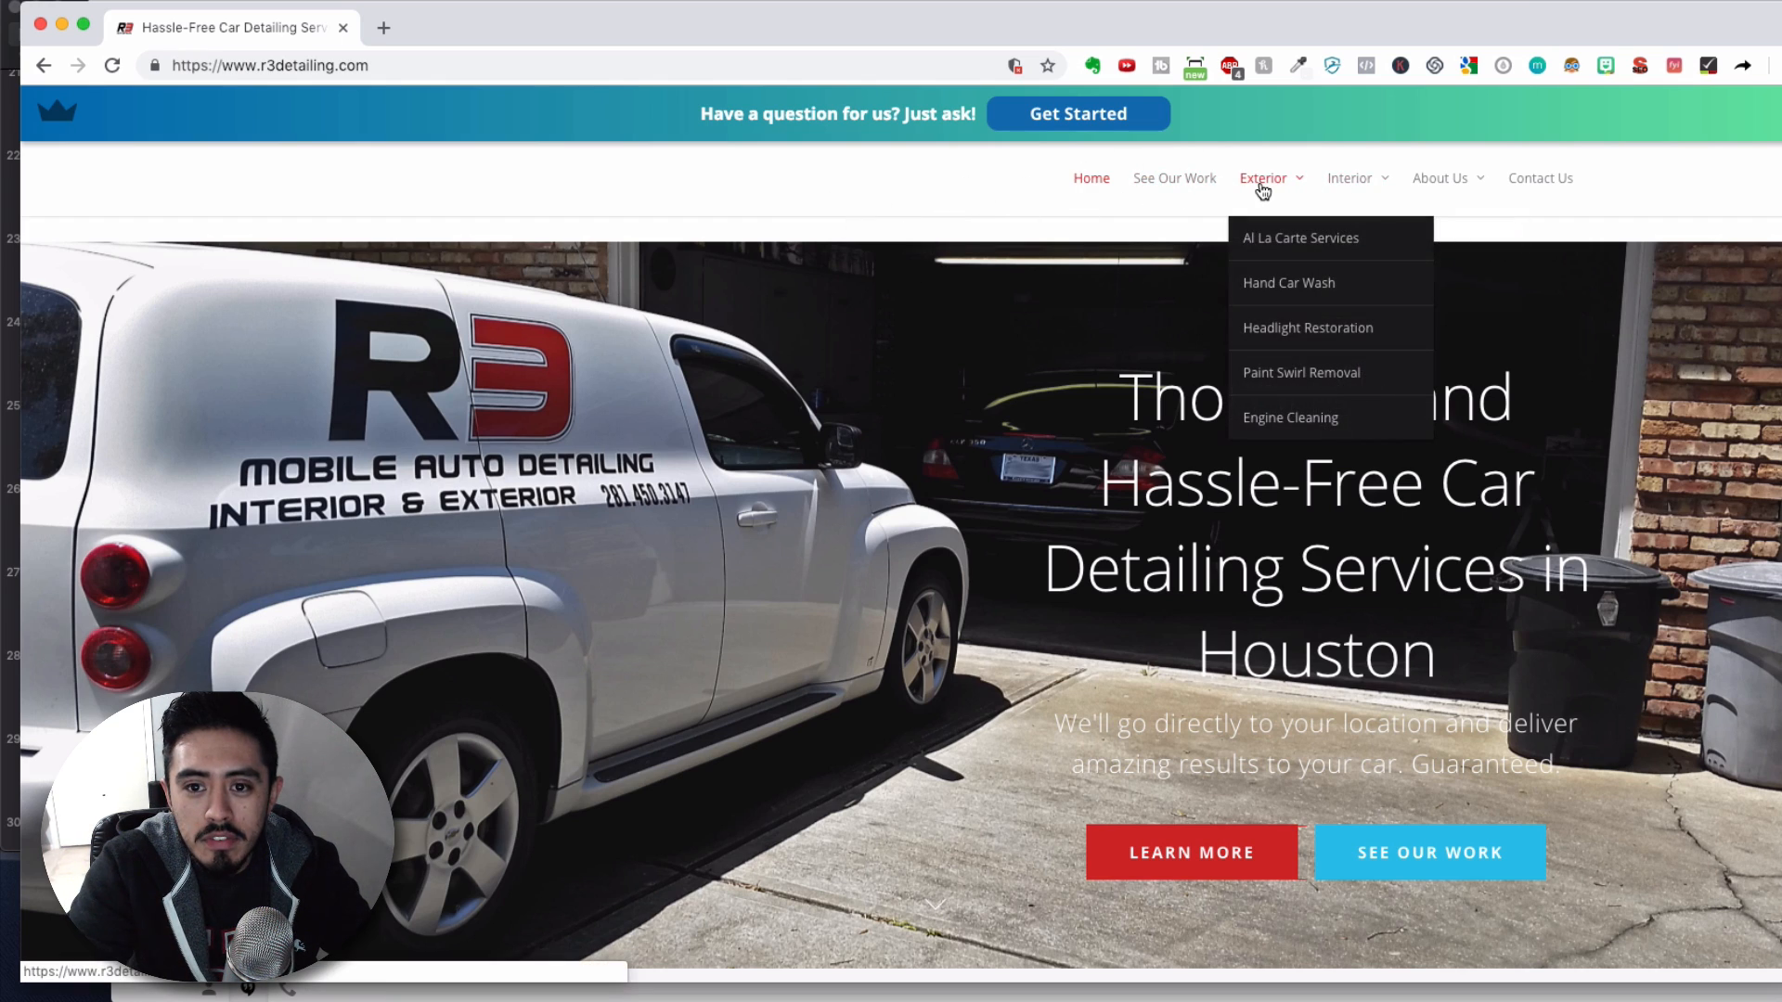
click(1306, 328)
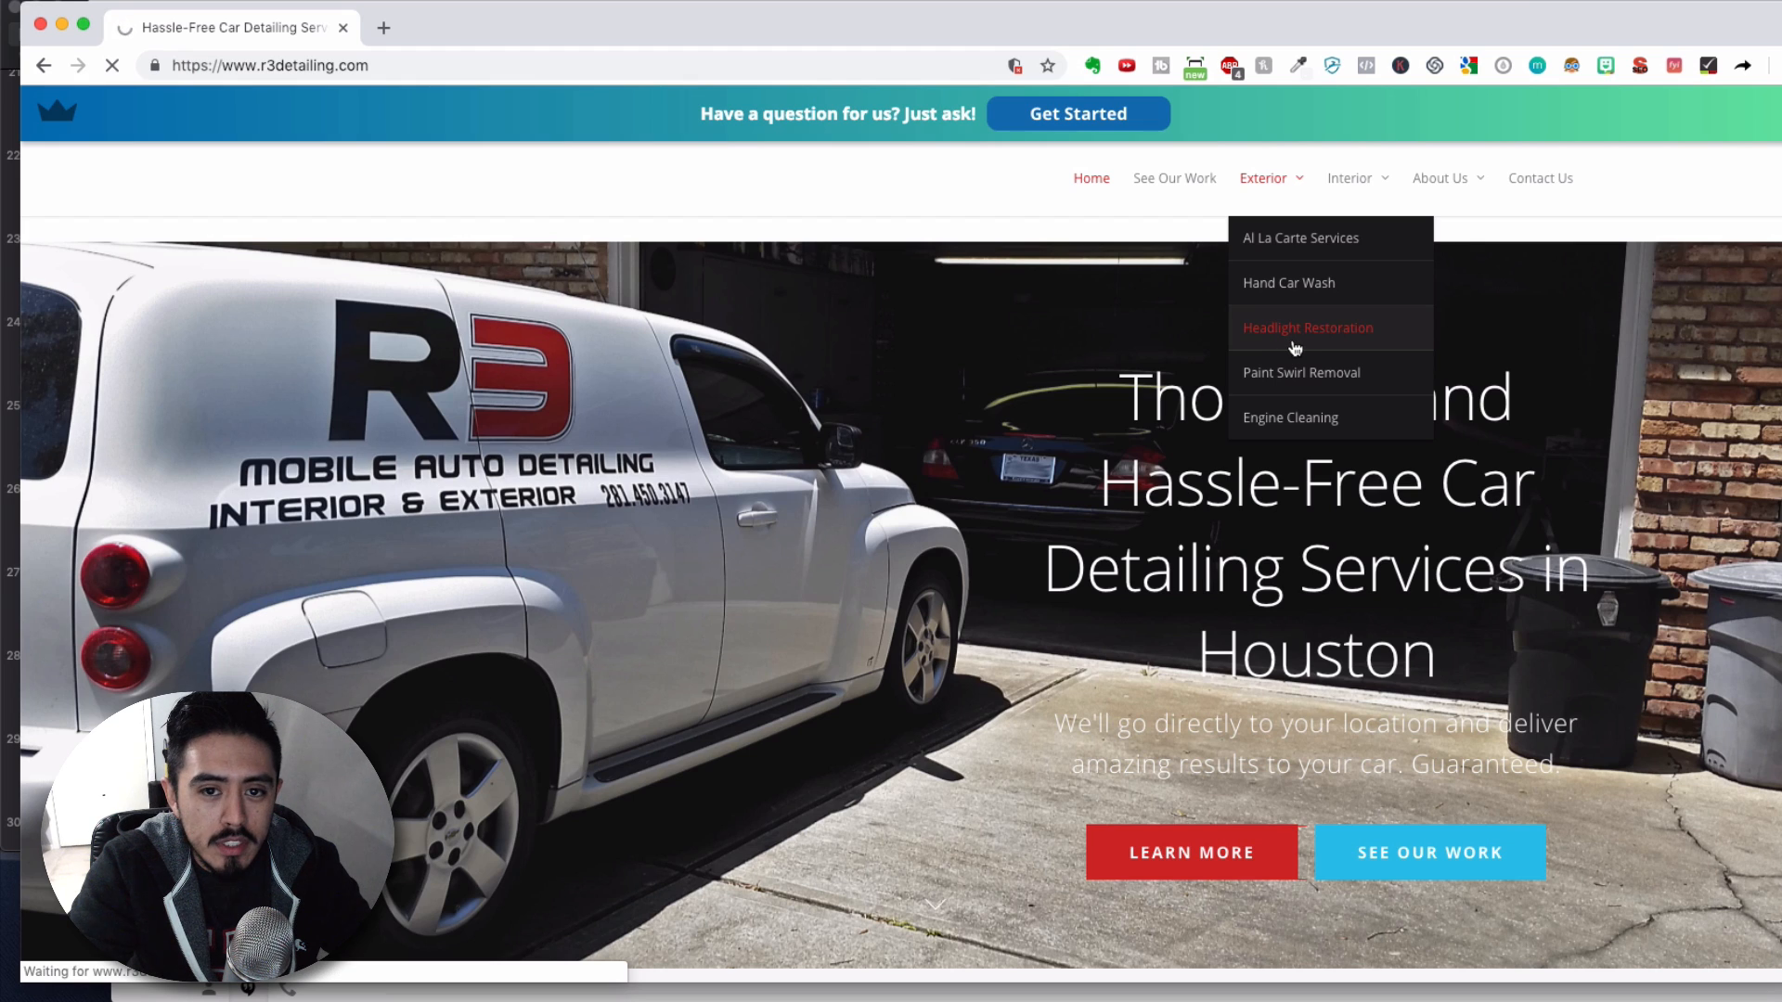
click(1307, 328)
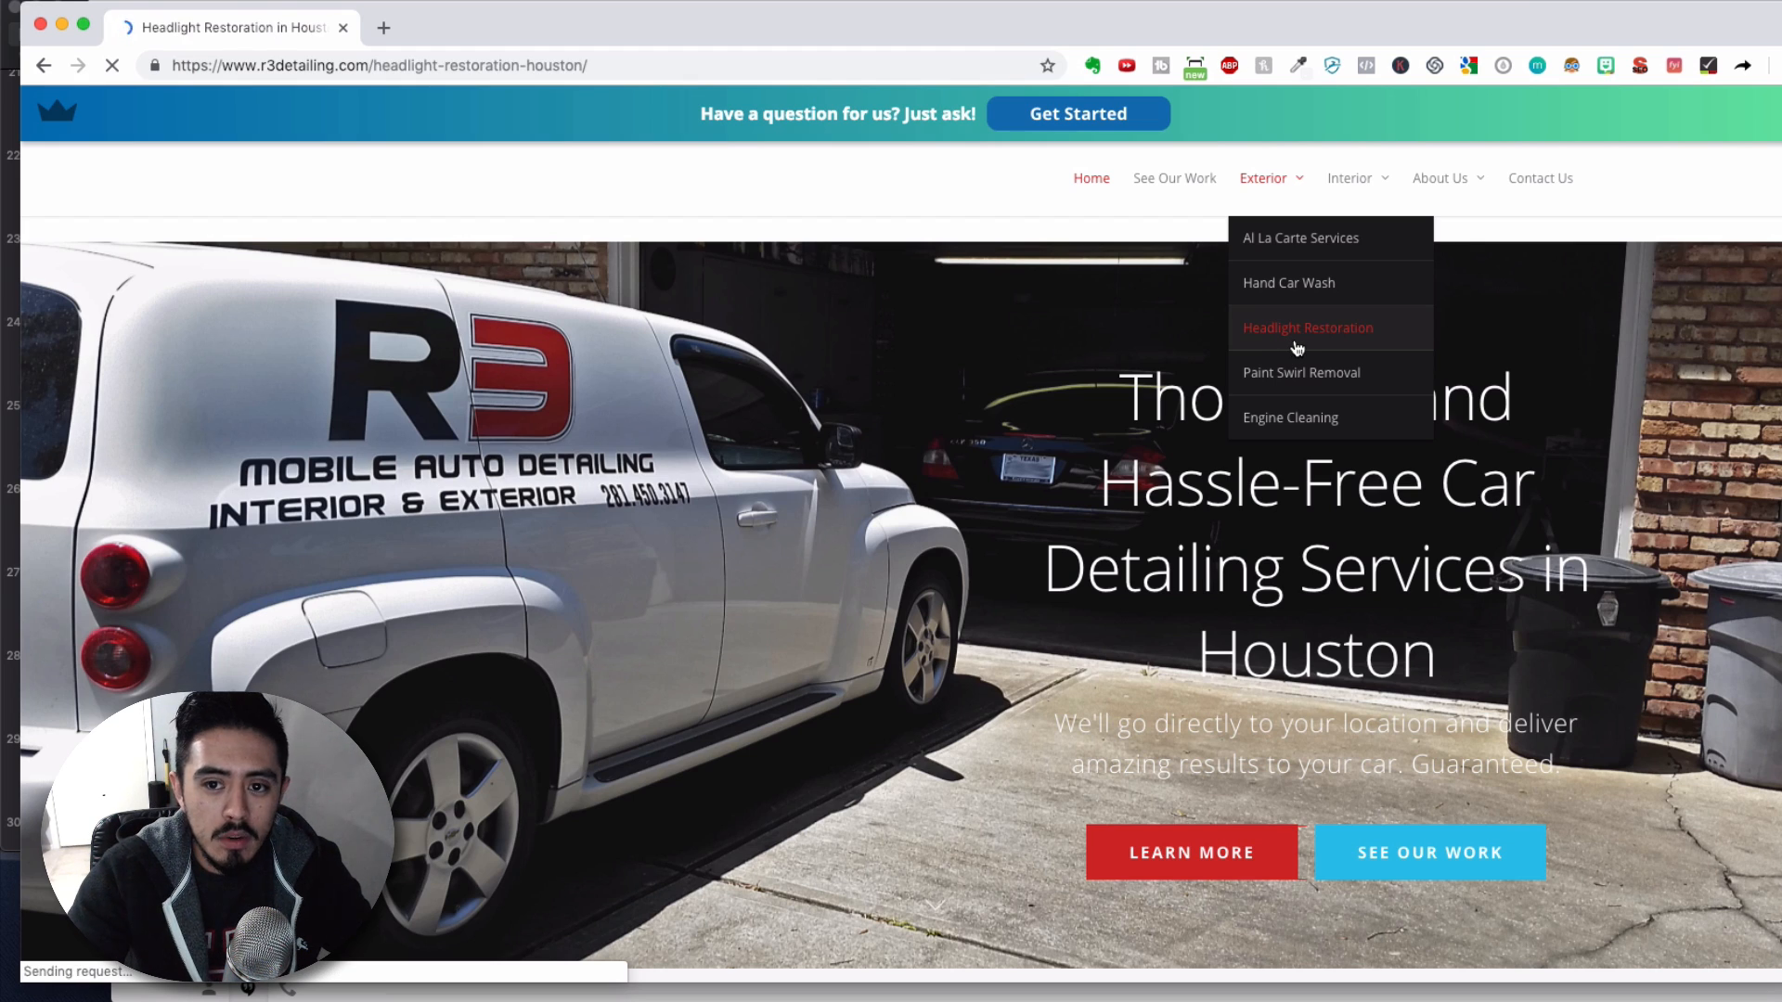
click(1307, 327)
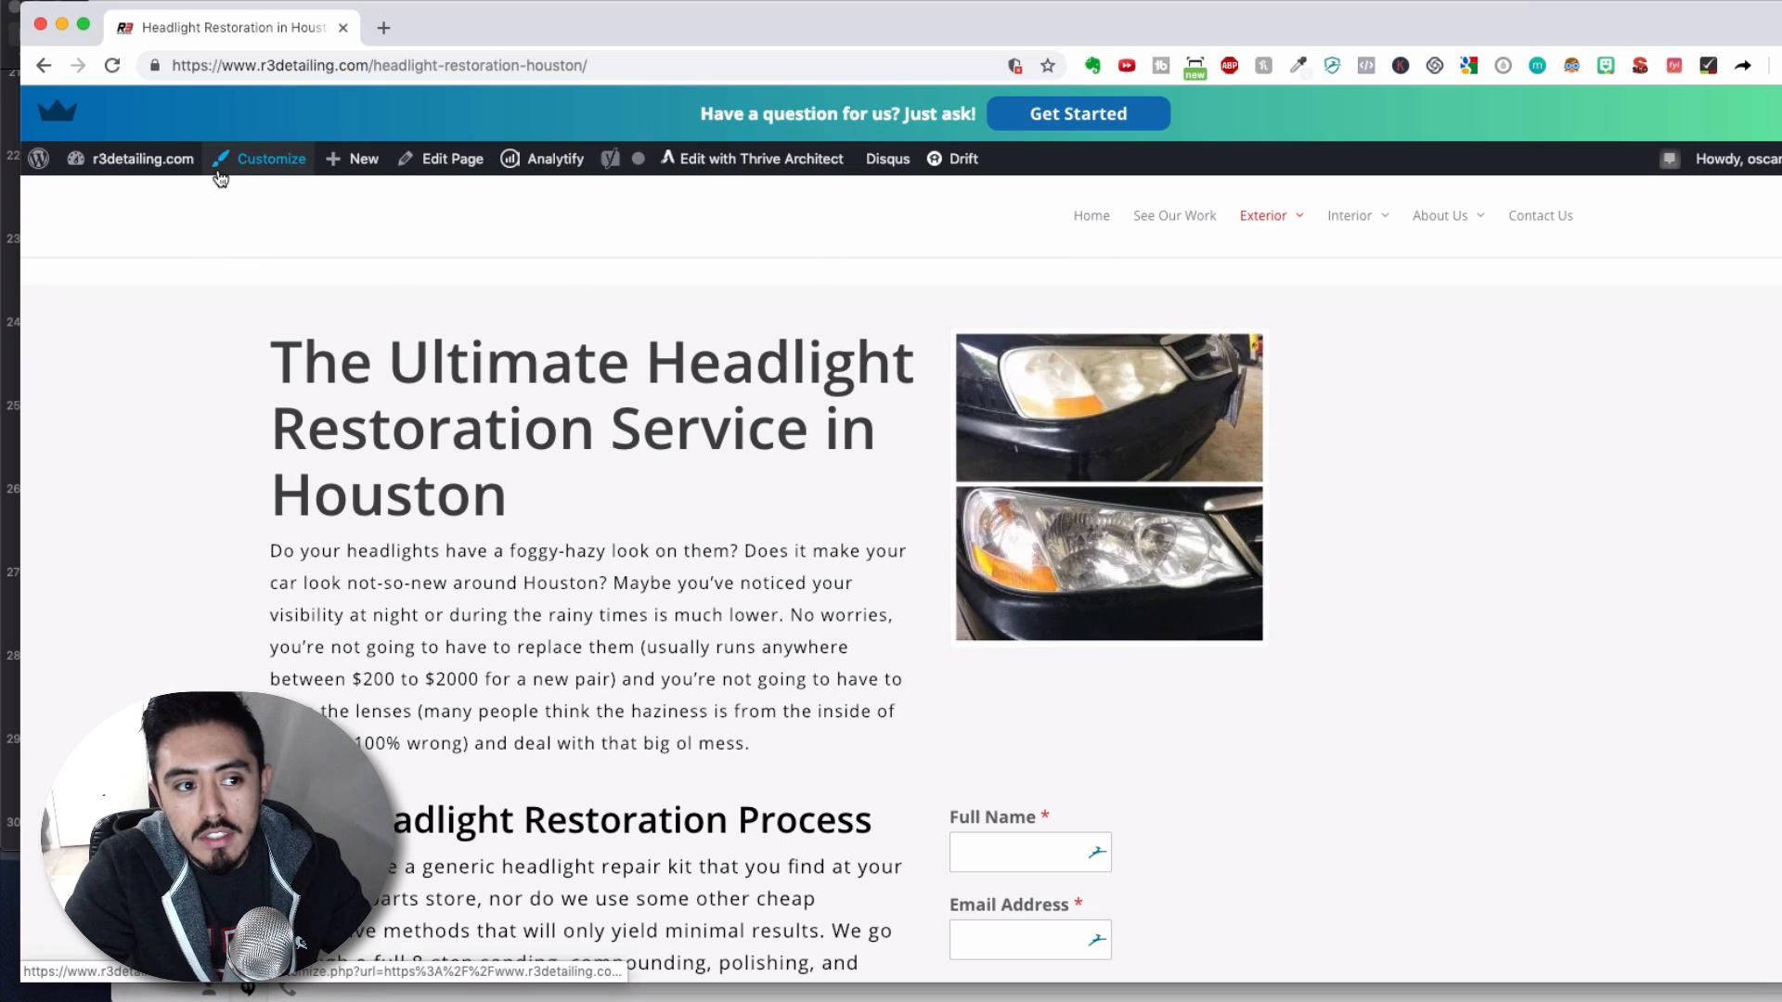
Check the site's admin shortcuts, then return to the site homepage.
click(141, 158)
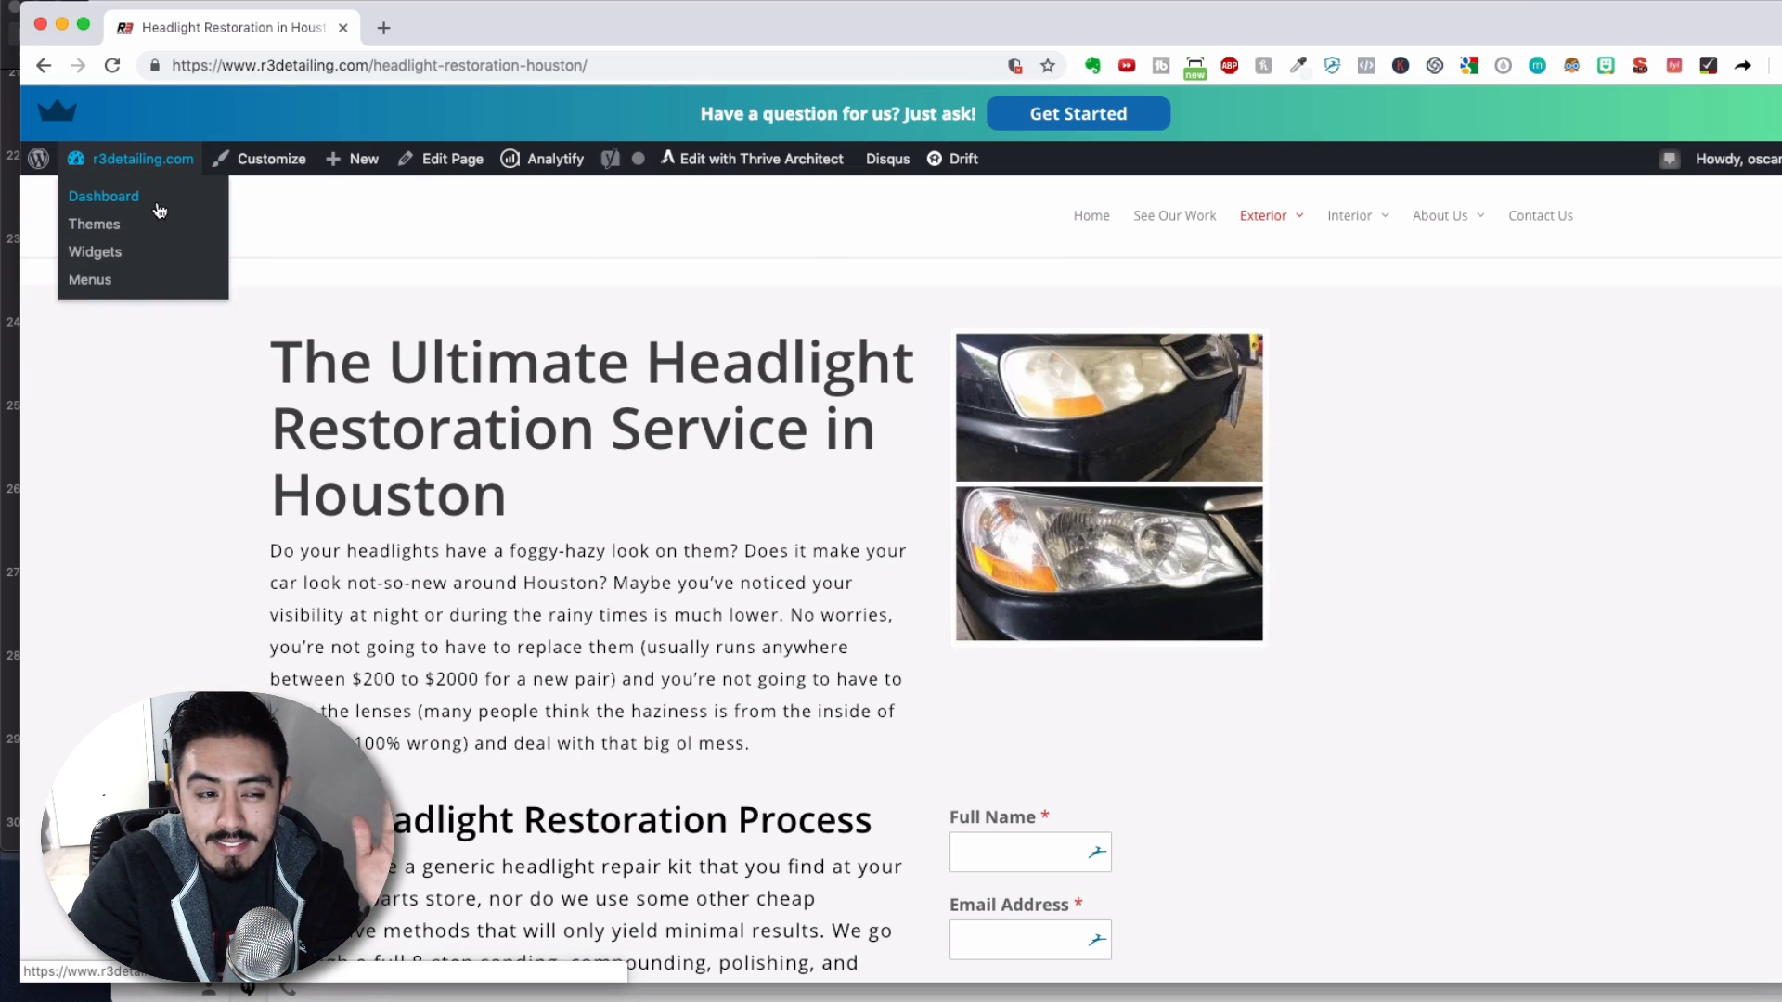
click(103, 196)
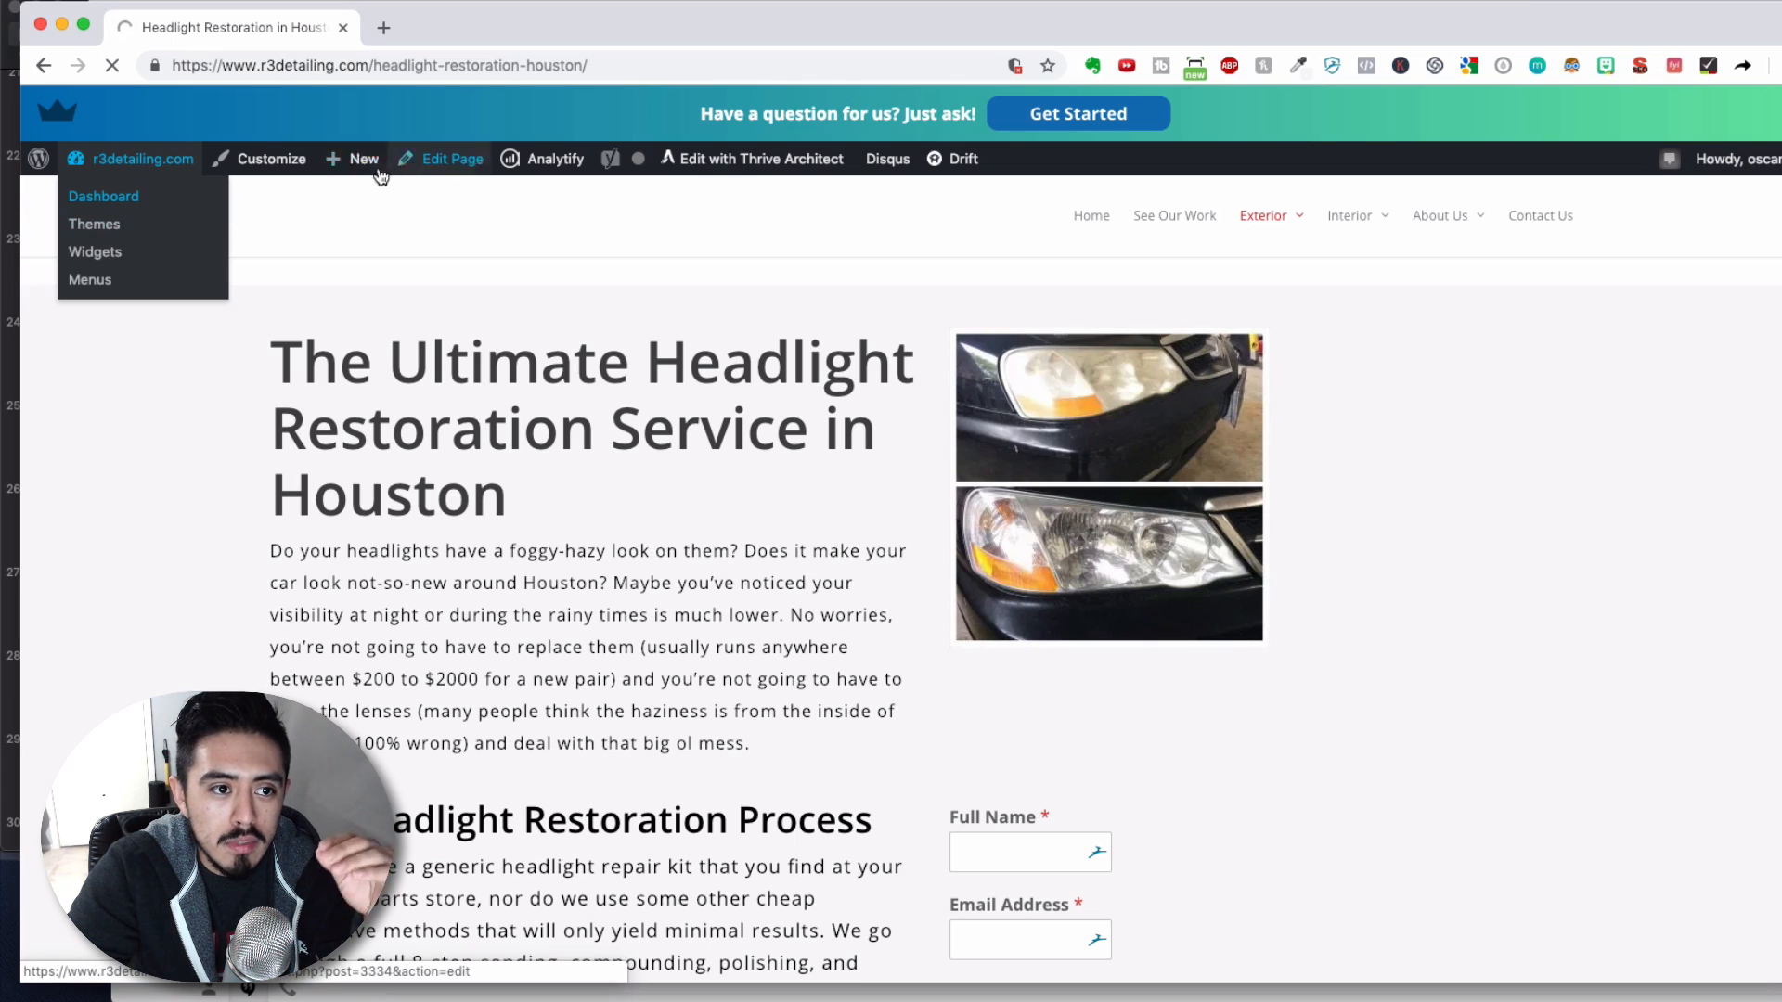
click(103, 196)
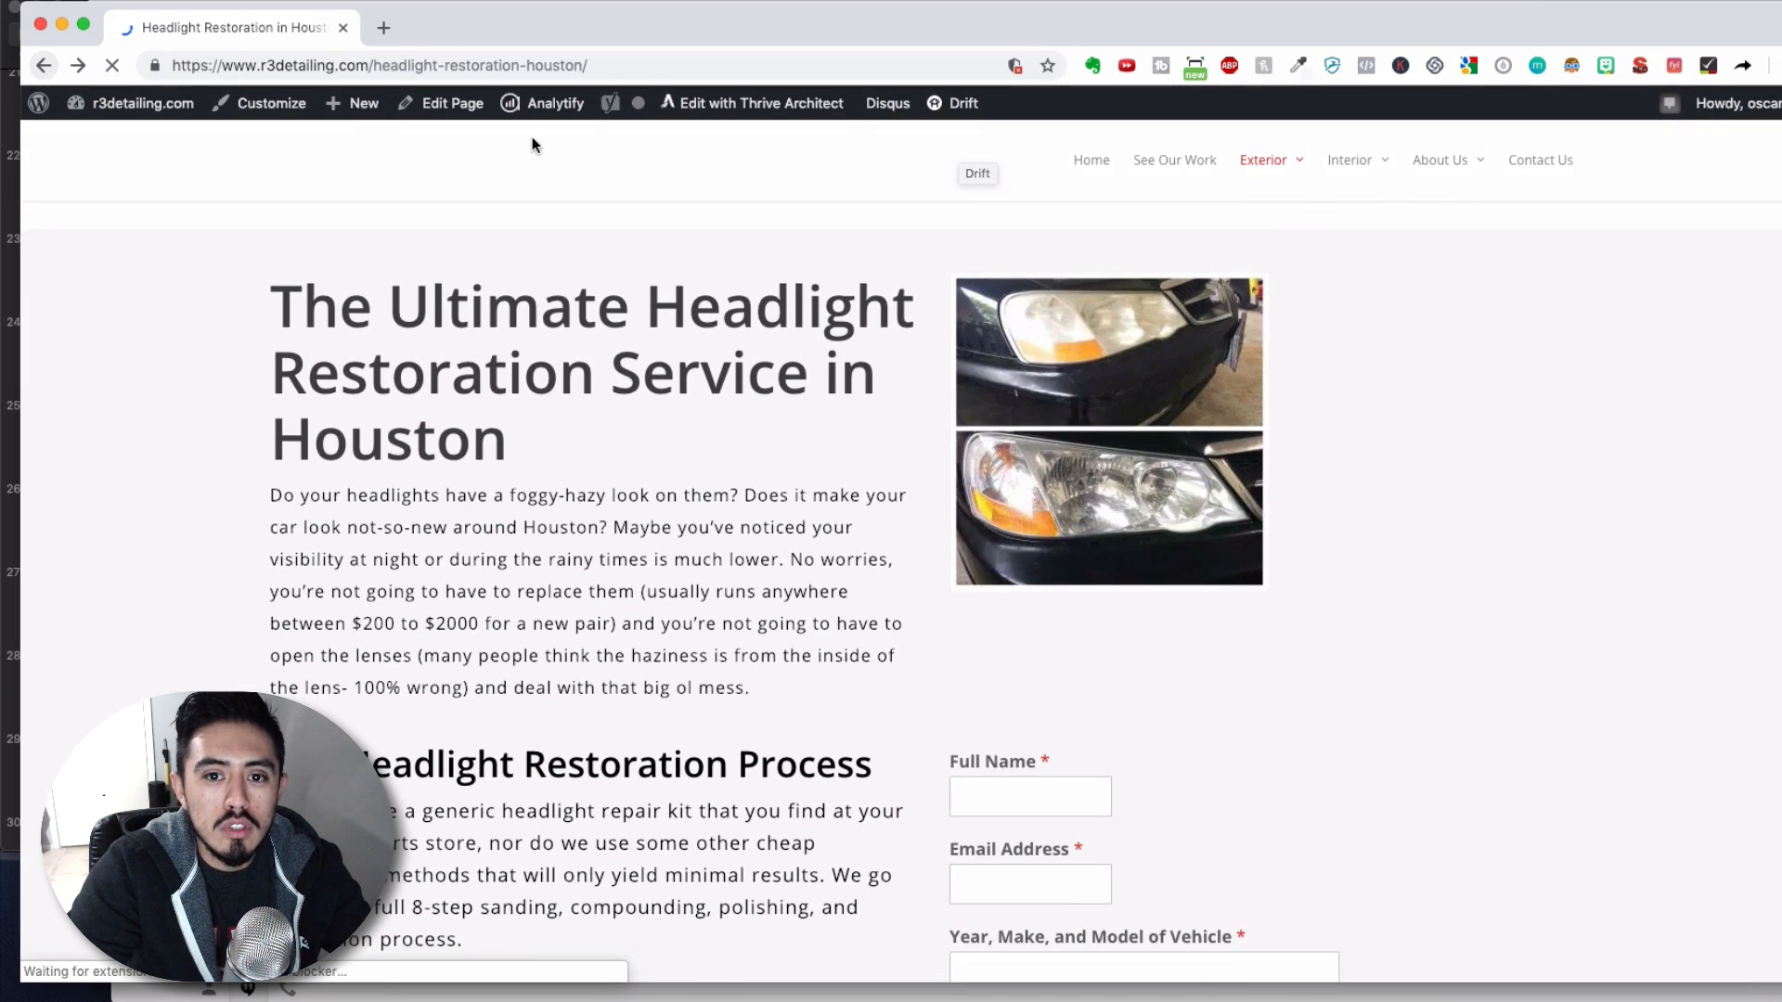
click(143, 103)
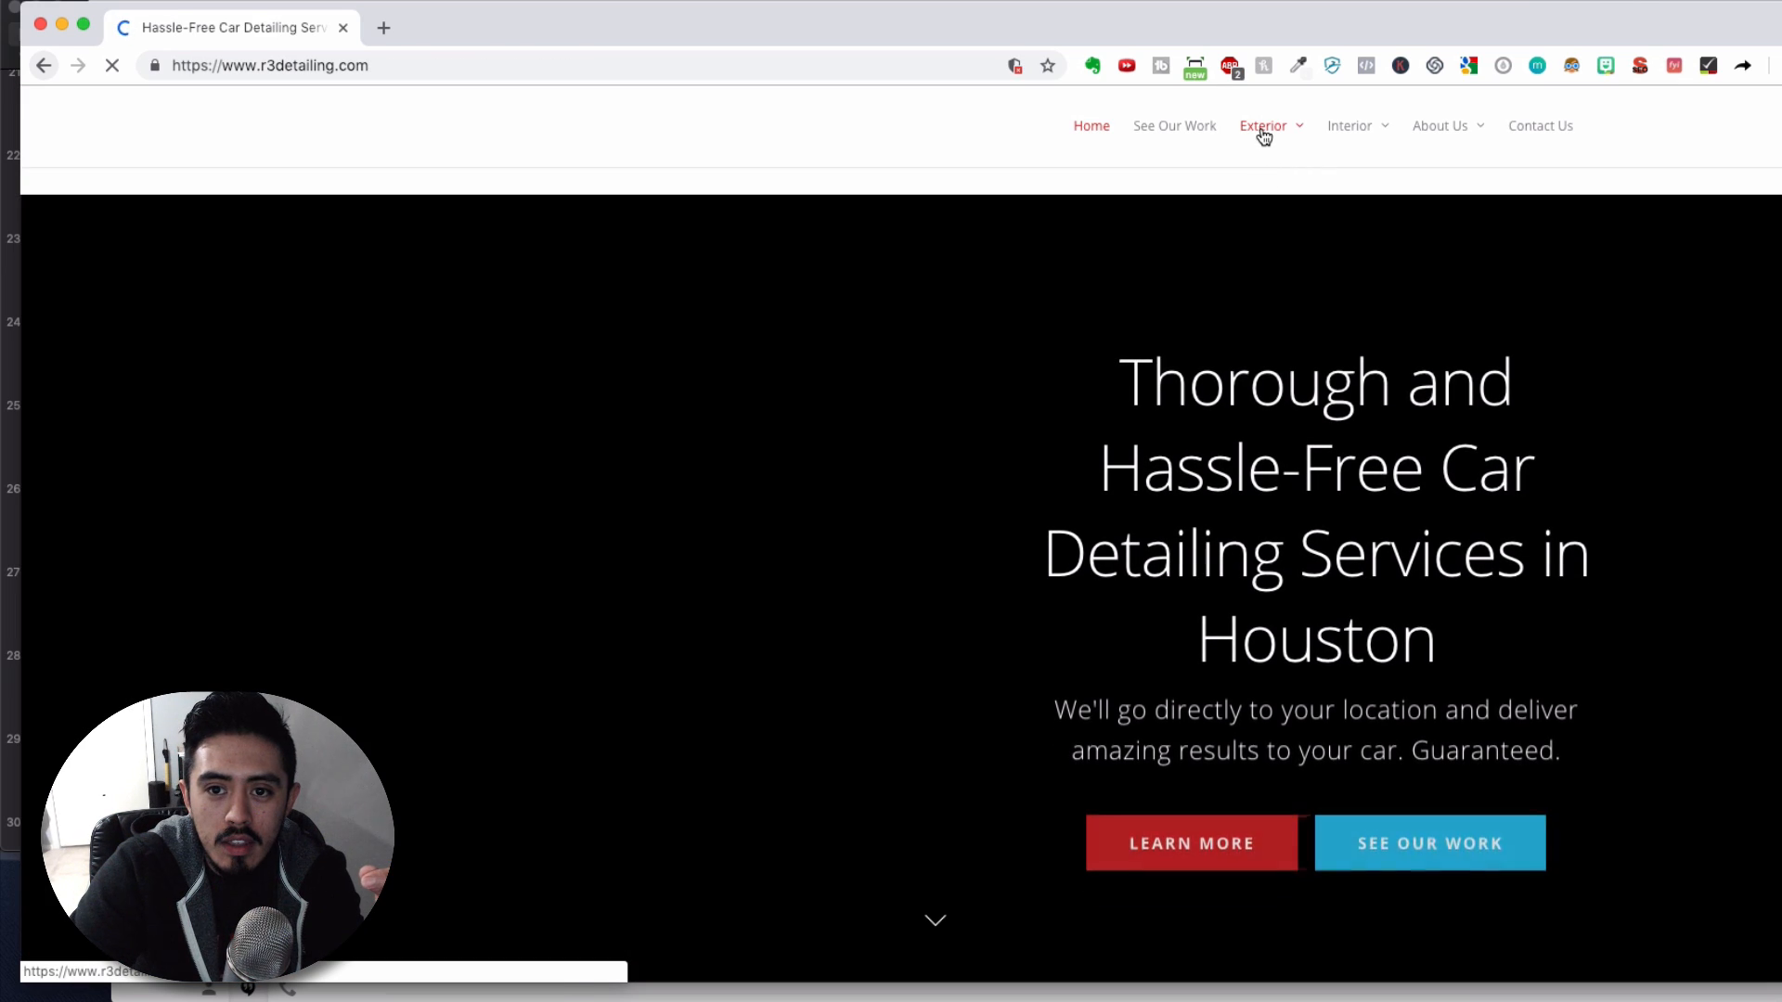
click(1262, 125)
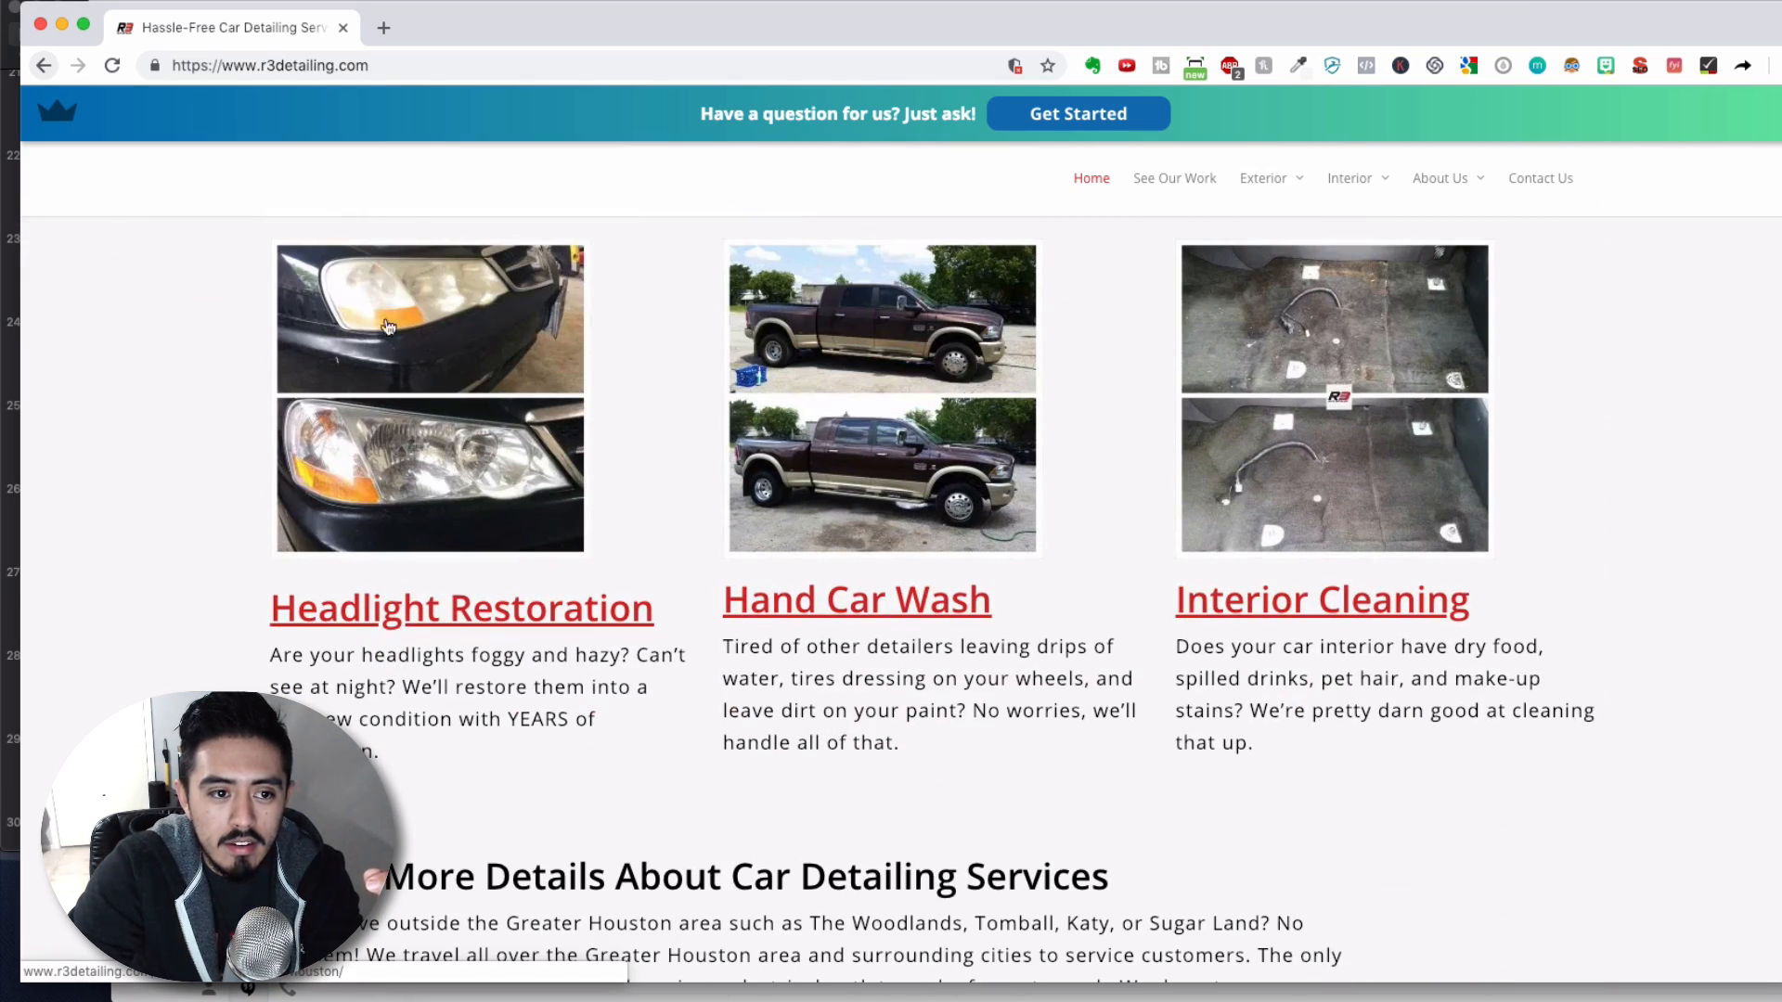
mouse_move(495, 384)
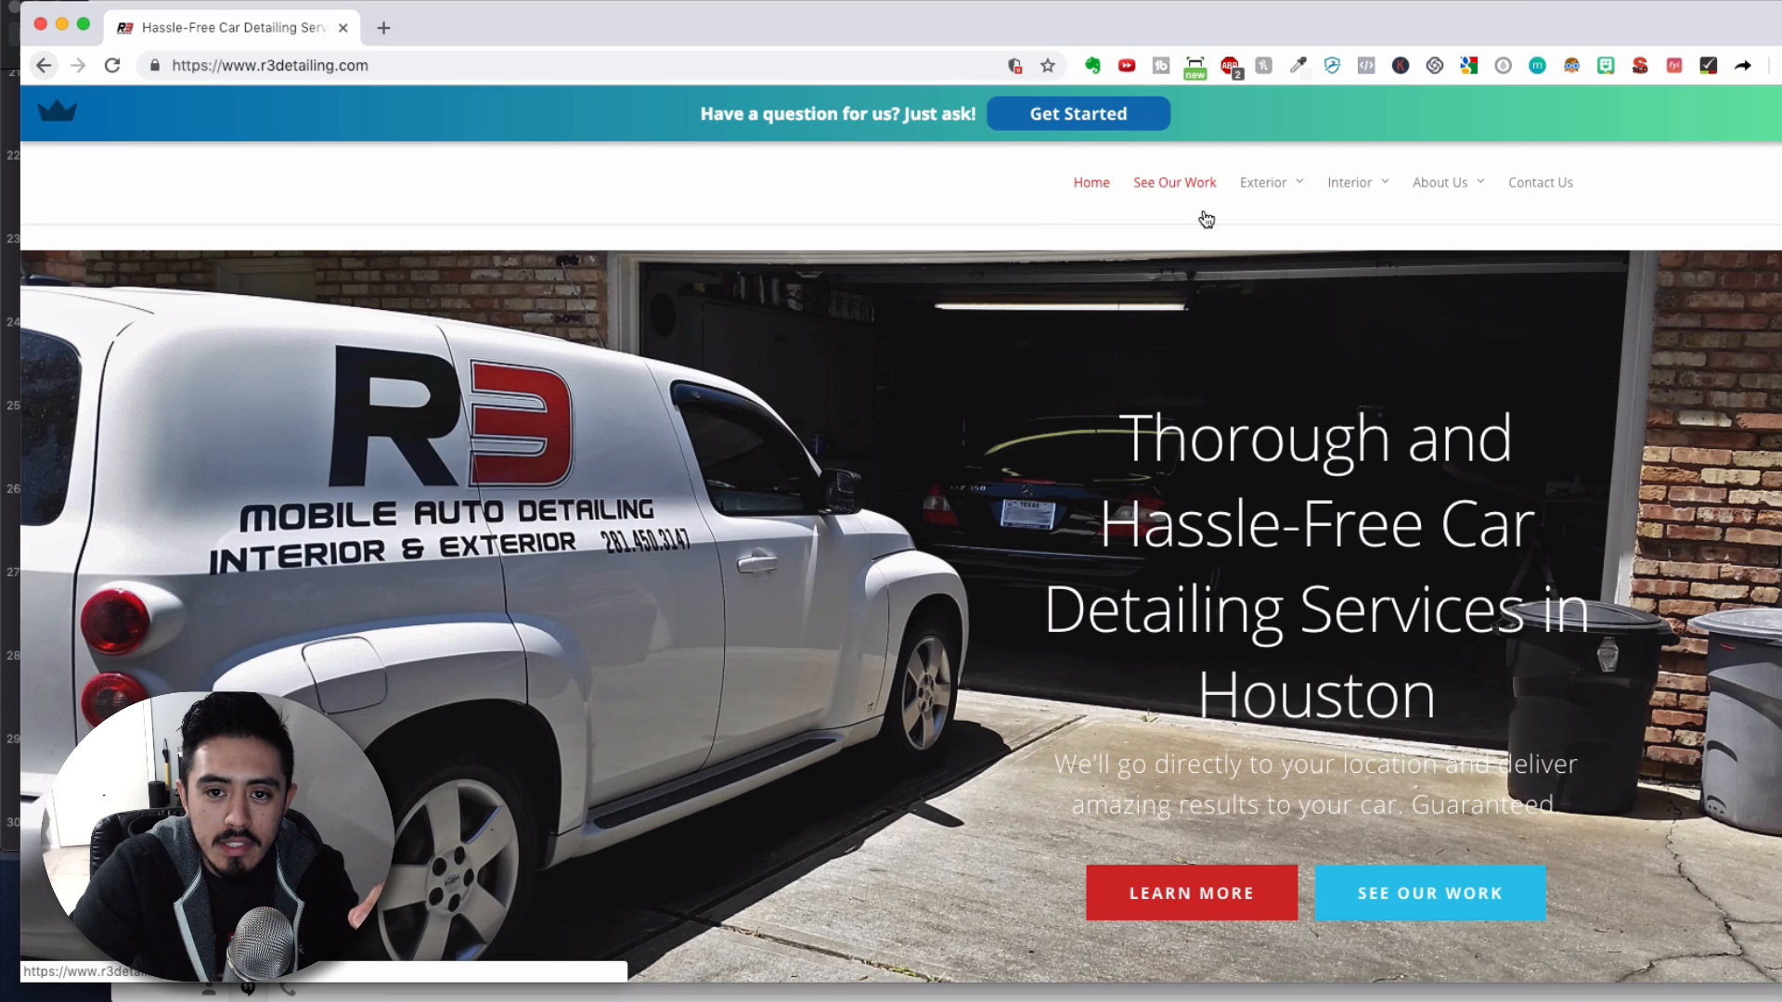
Go to the admin Posts list and scroll down through it.
click(269, 65)
text(/wp-admin/post.php)
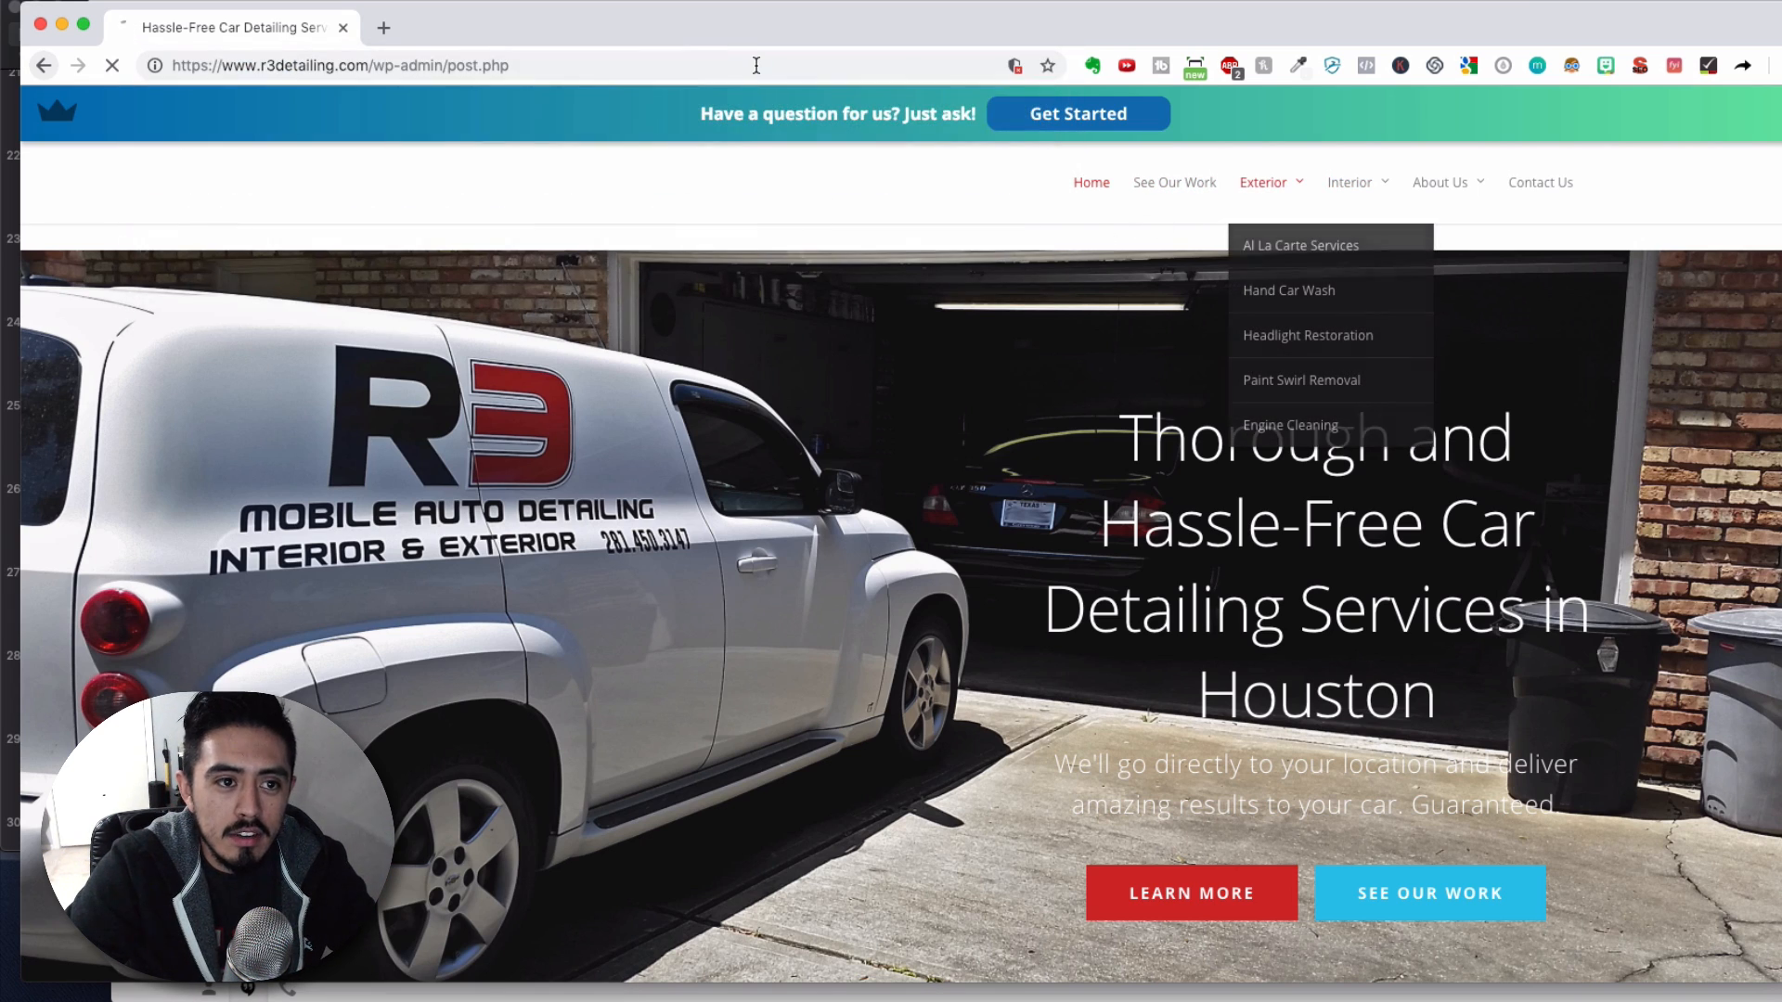
click(341, 65)
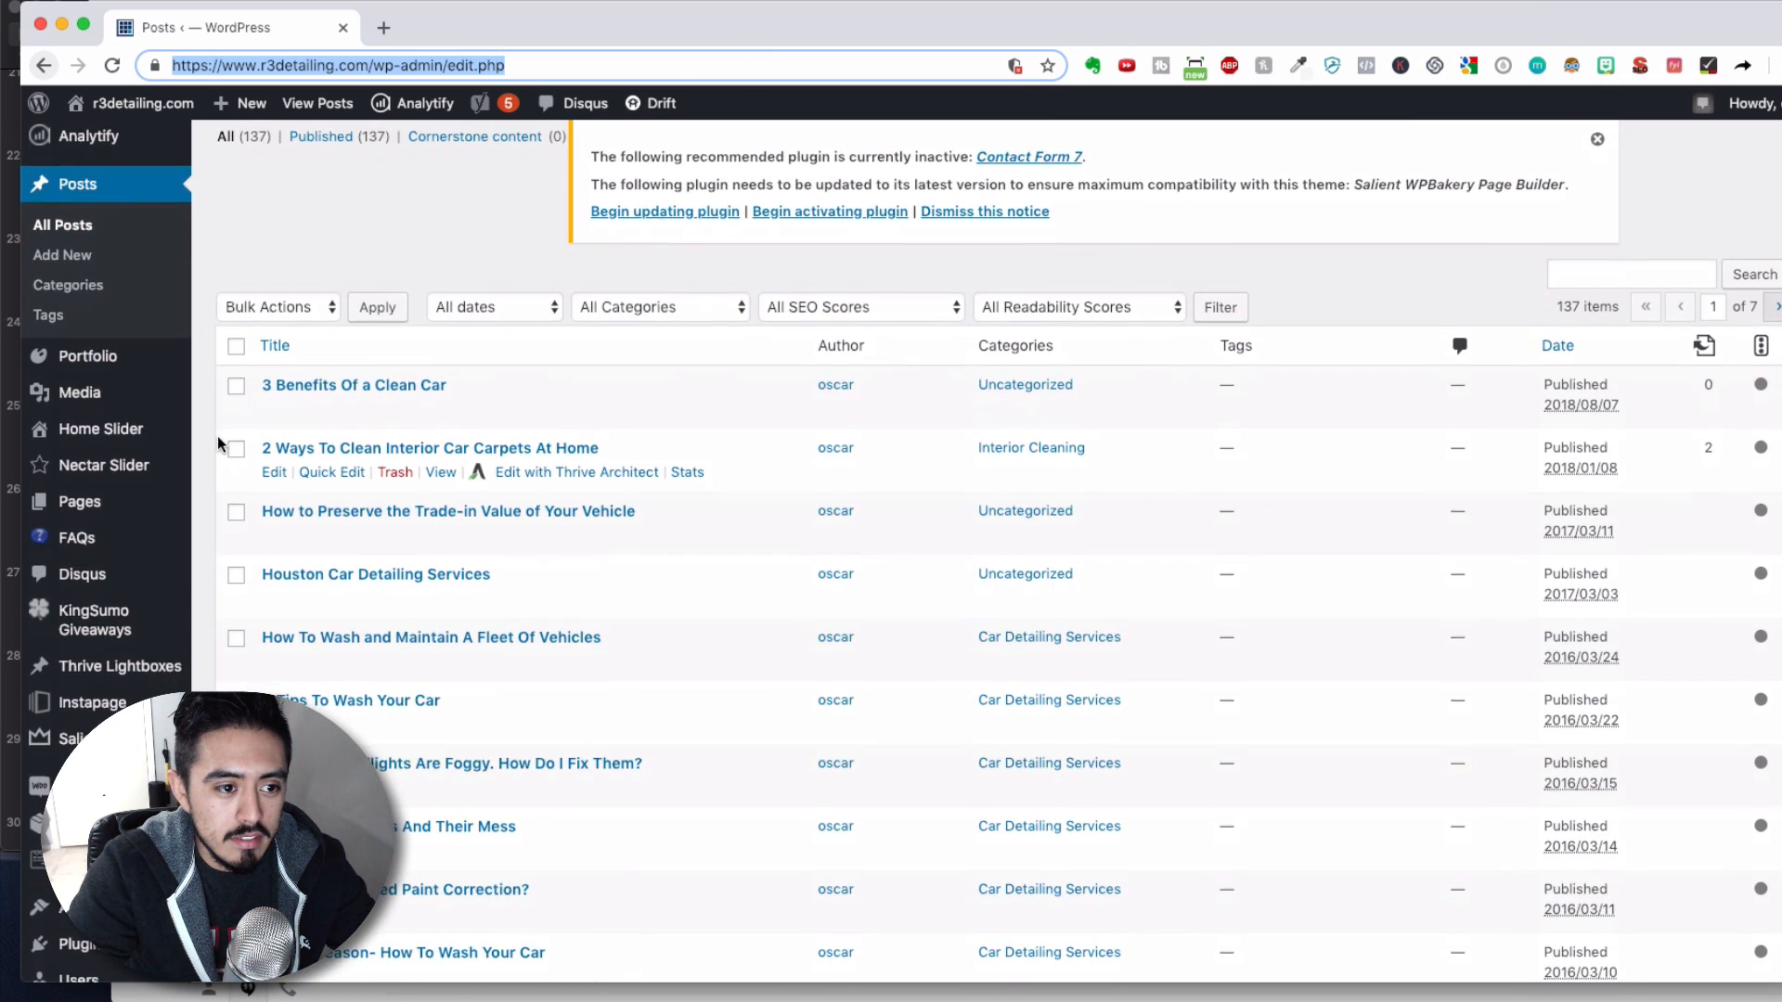
scroll(down, 3)
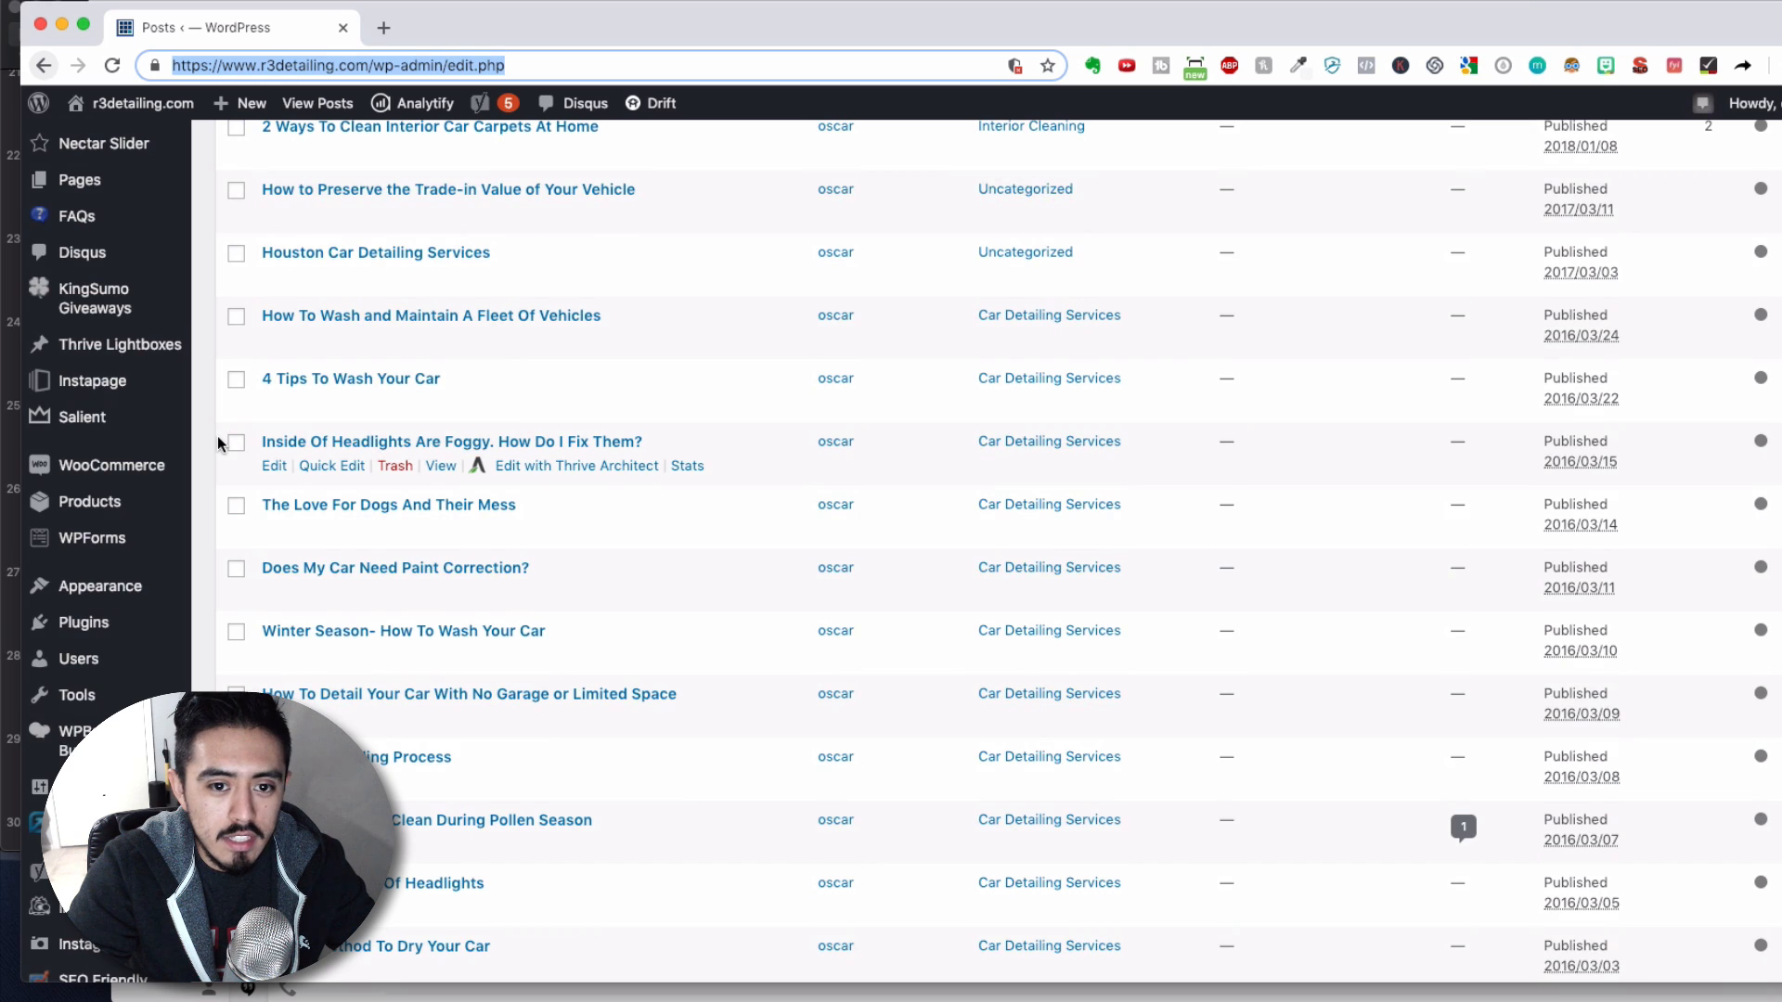
scroll(down, 3)
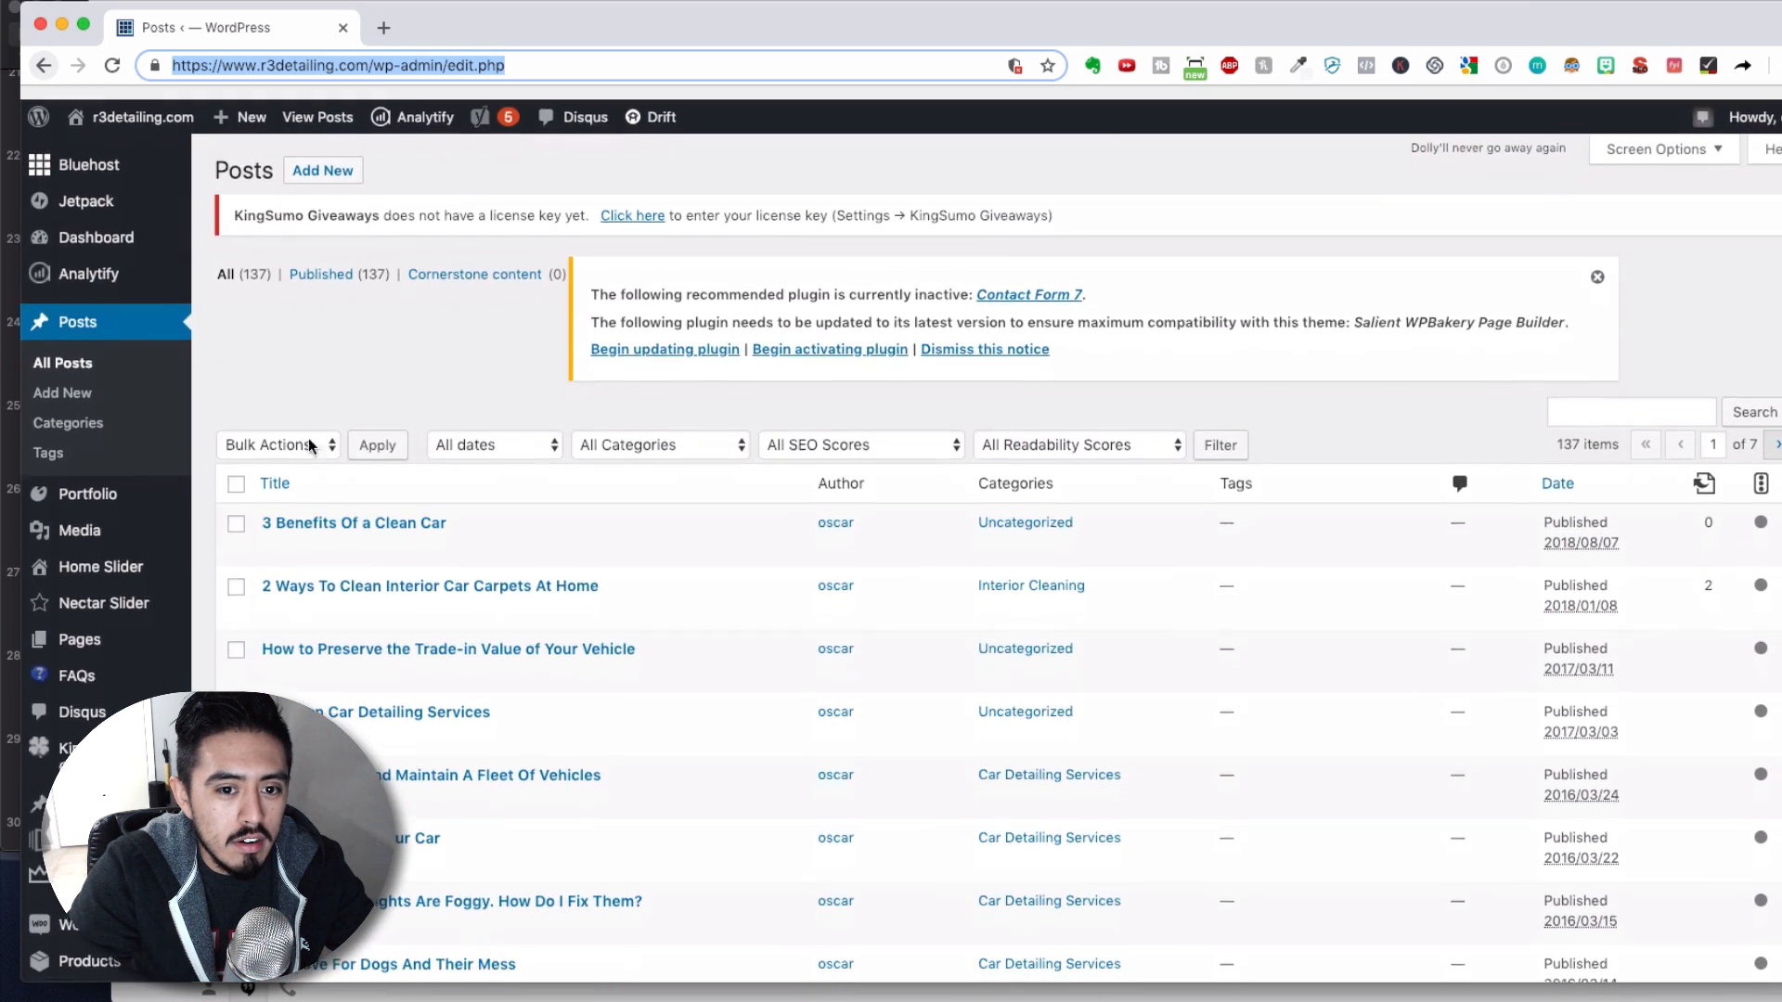
scroll(down, 3)
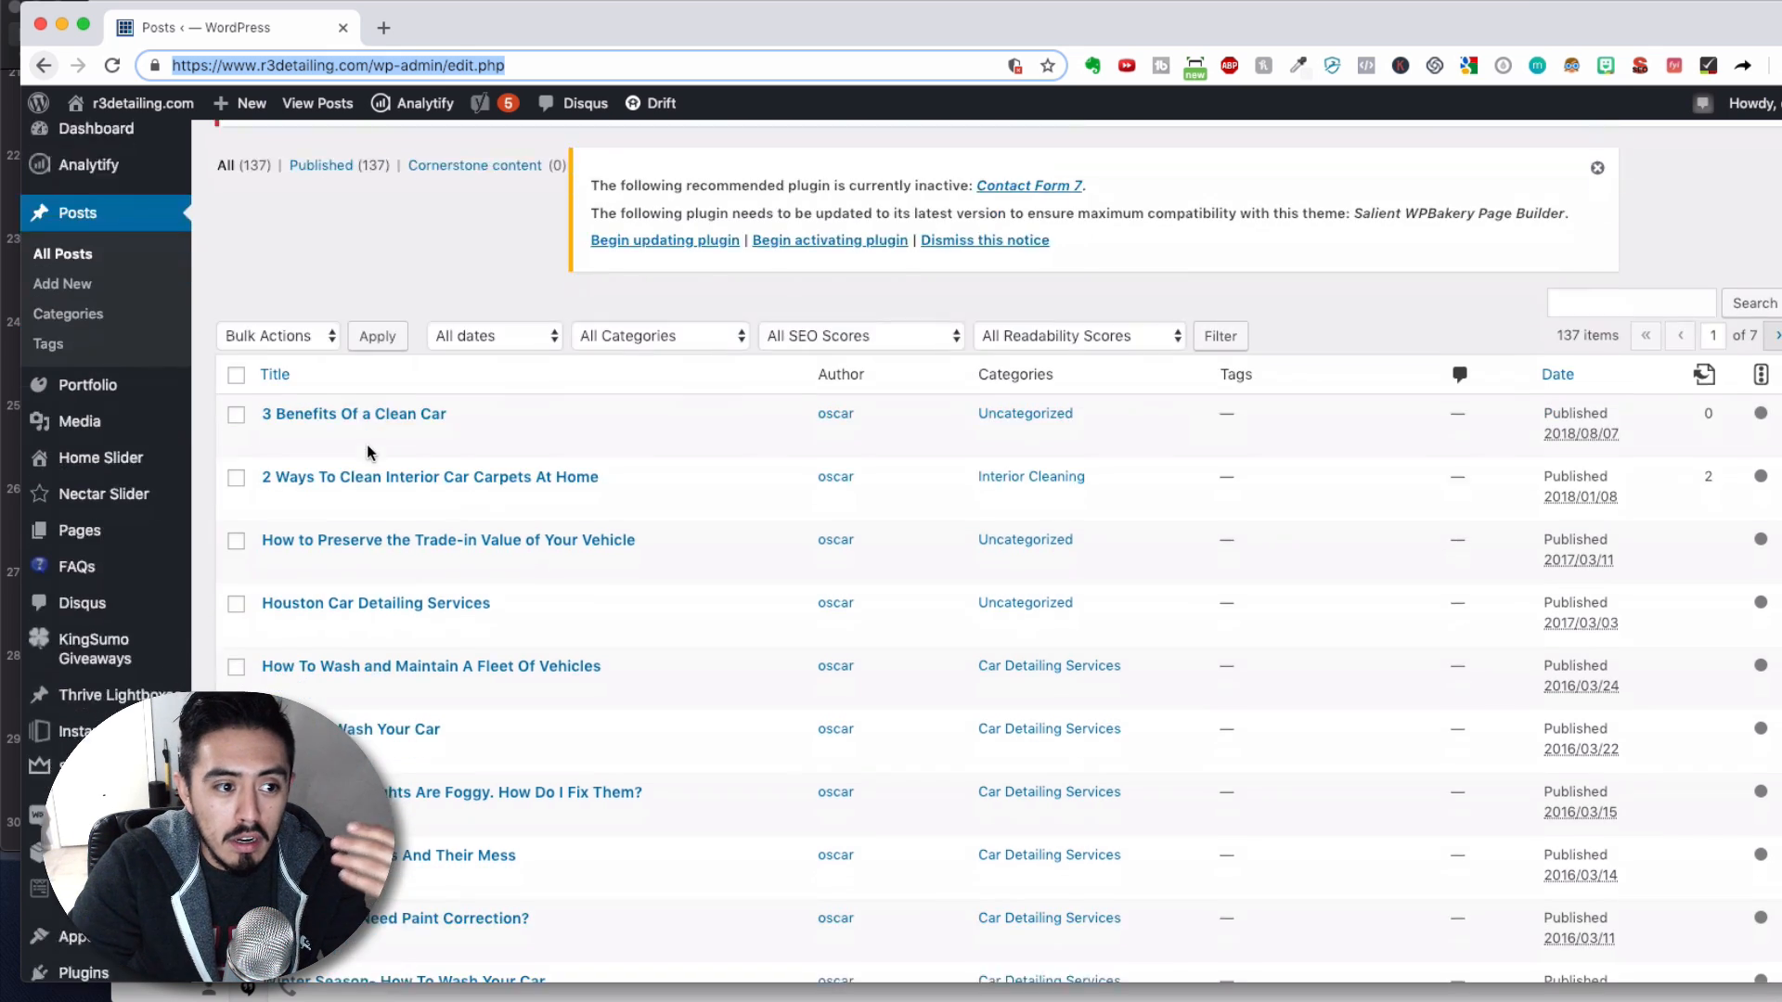
scroll(down, 3)
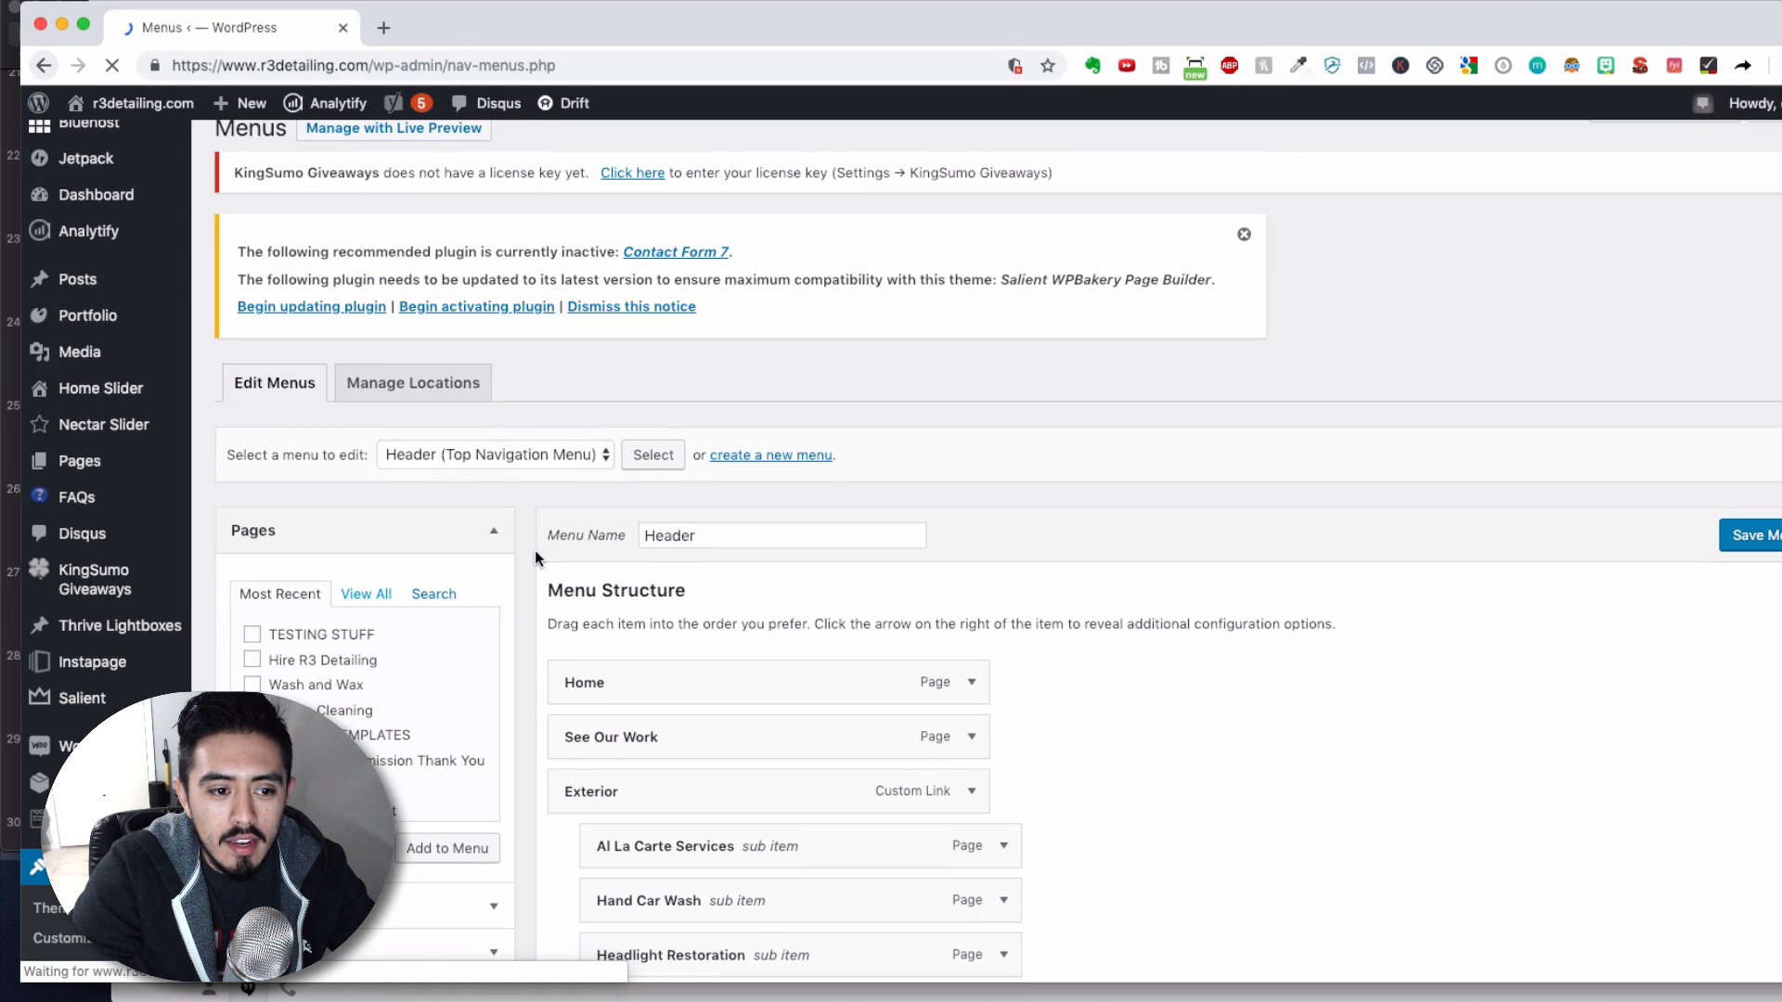
Compare the live About Us dropdown with the Header menu's Interior and About Us items.
scroll(down, 3)
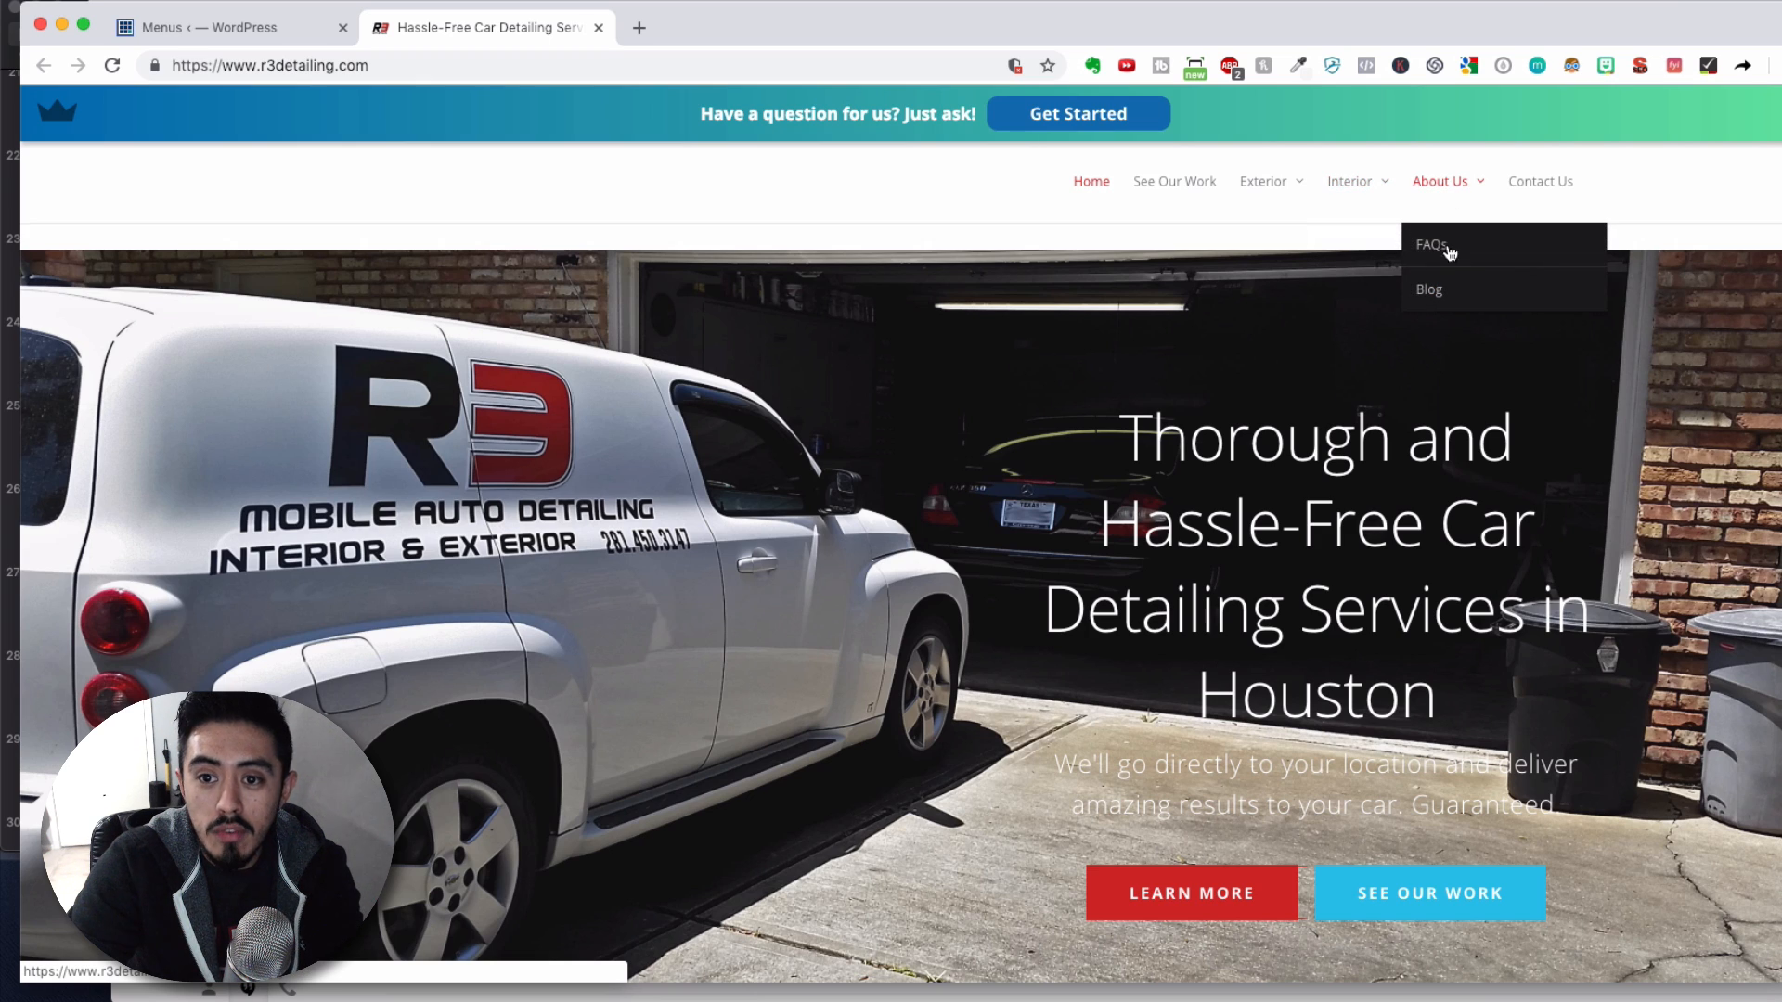
click(210, 26)
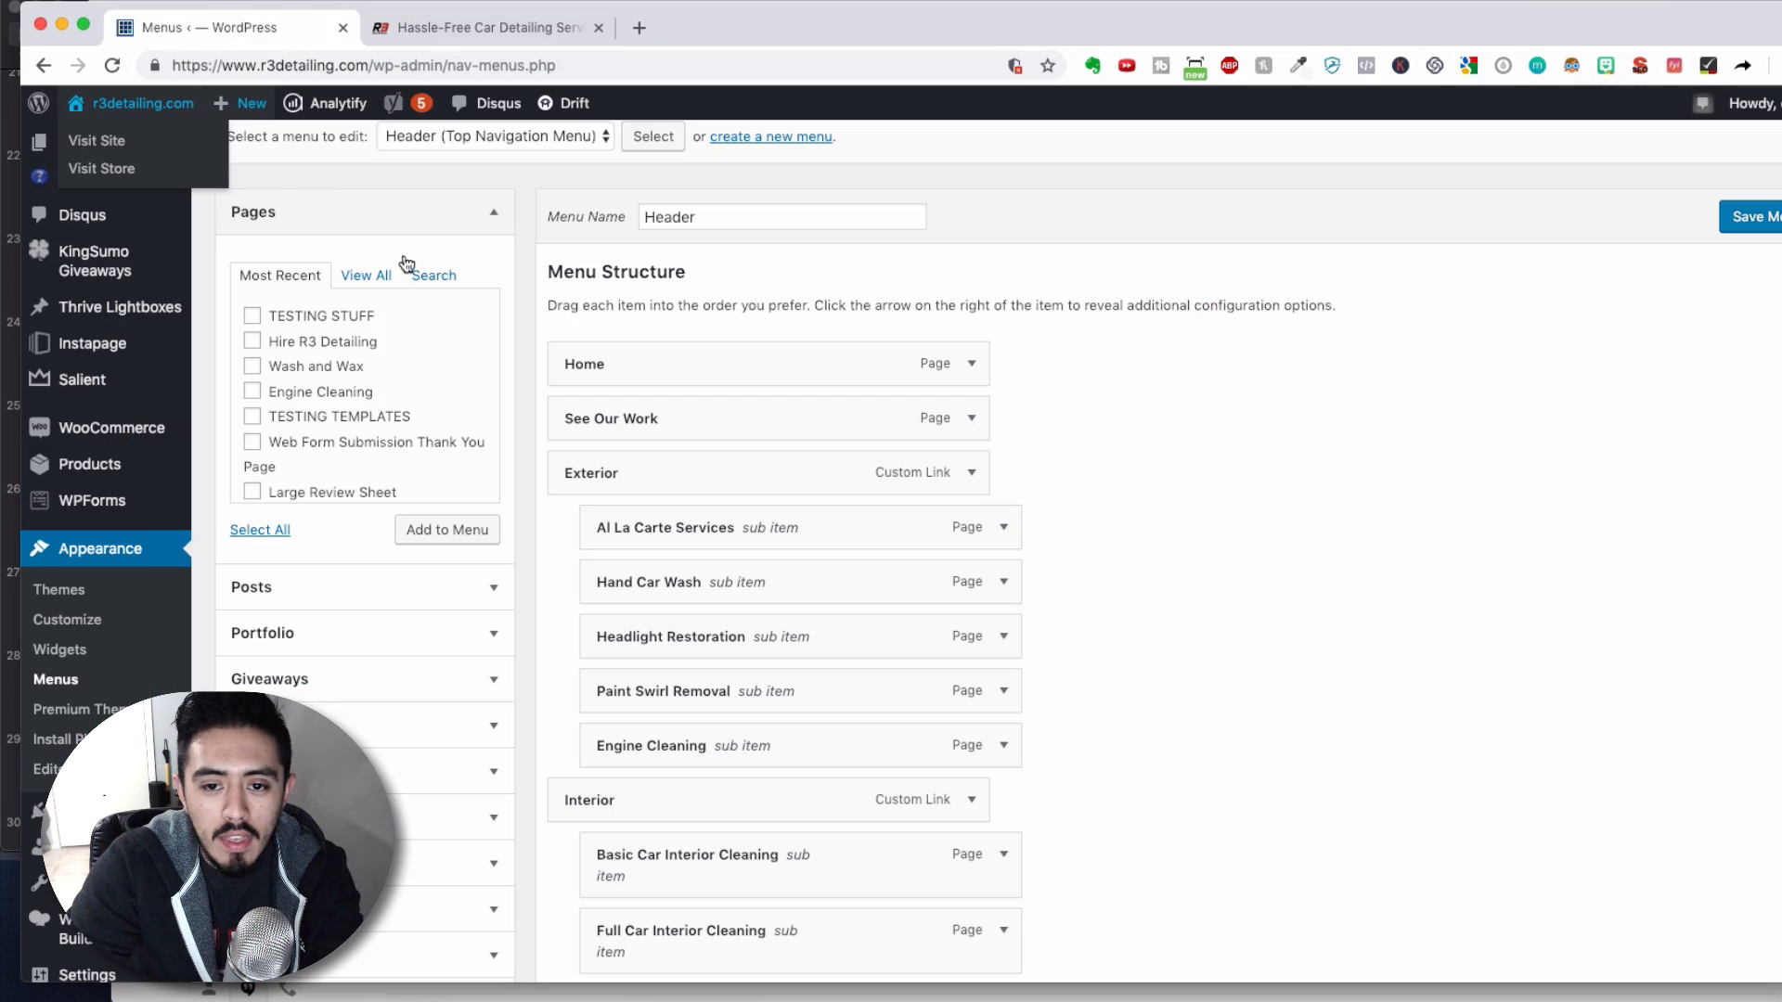
scroll(down, 3)
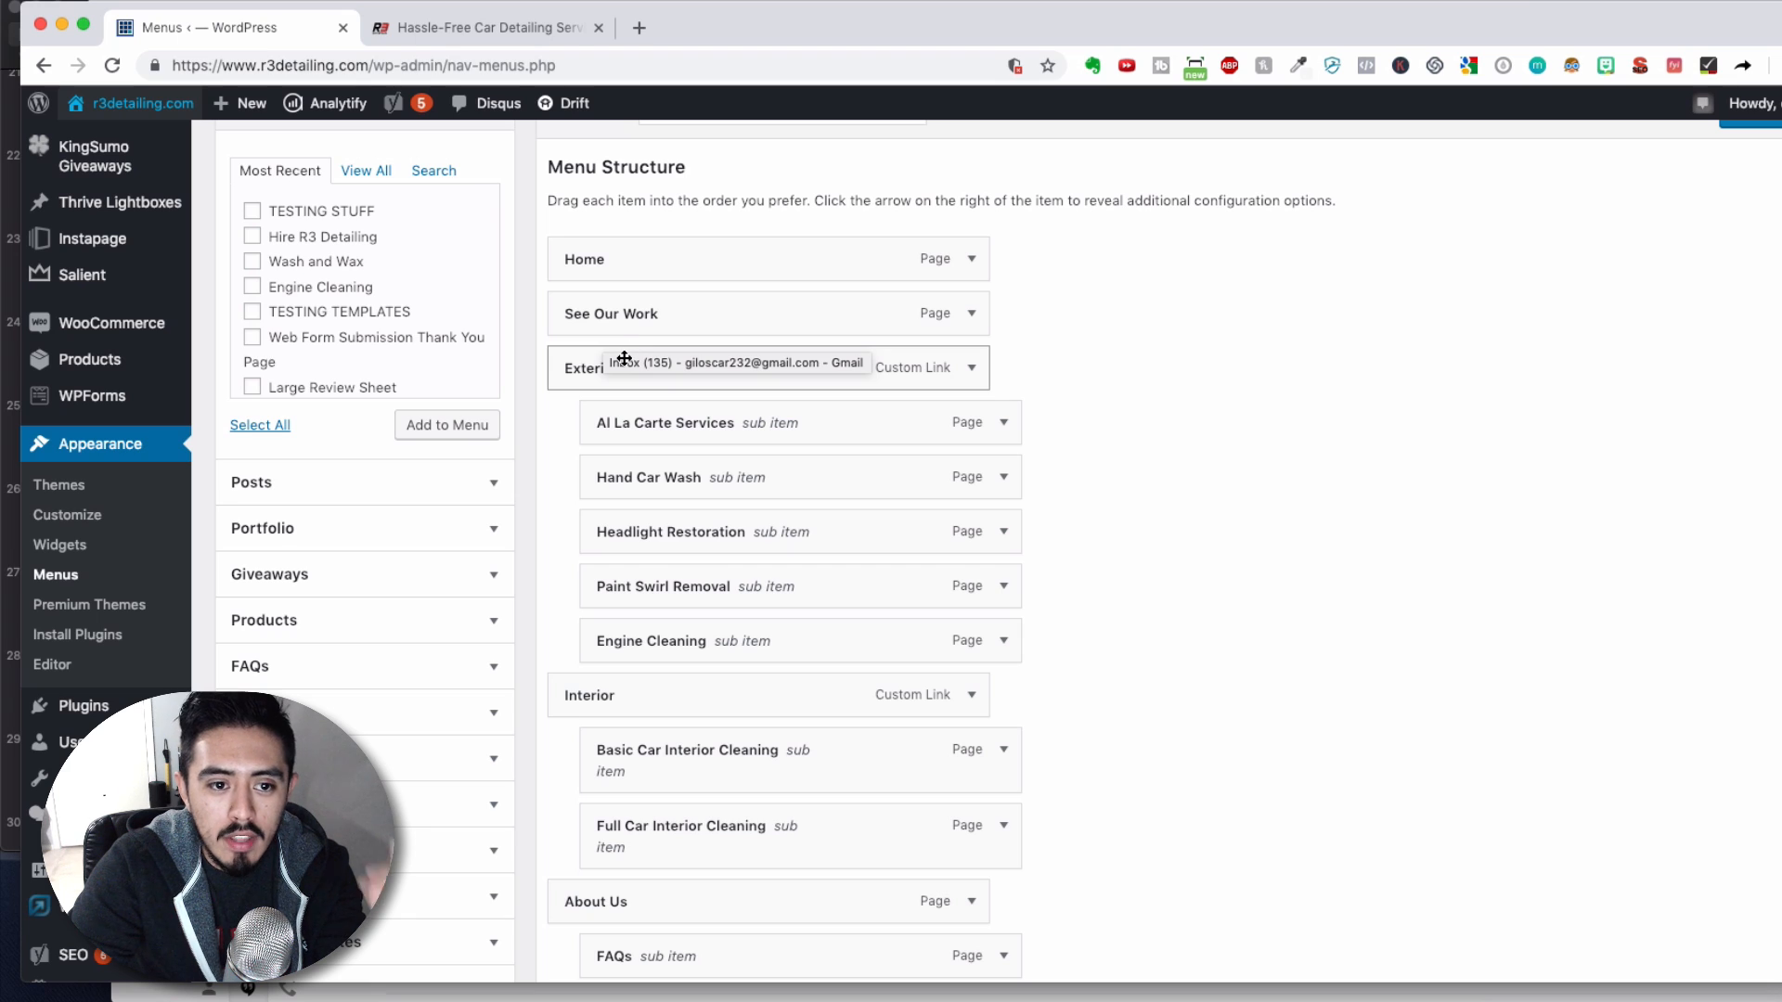
mouse_move(722, 365)
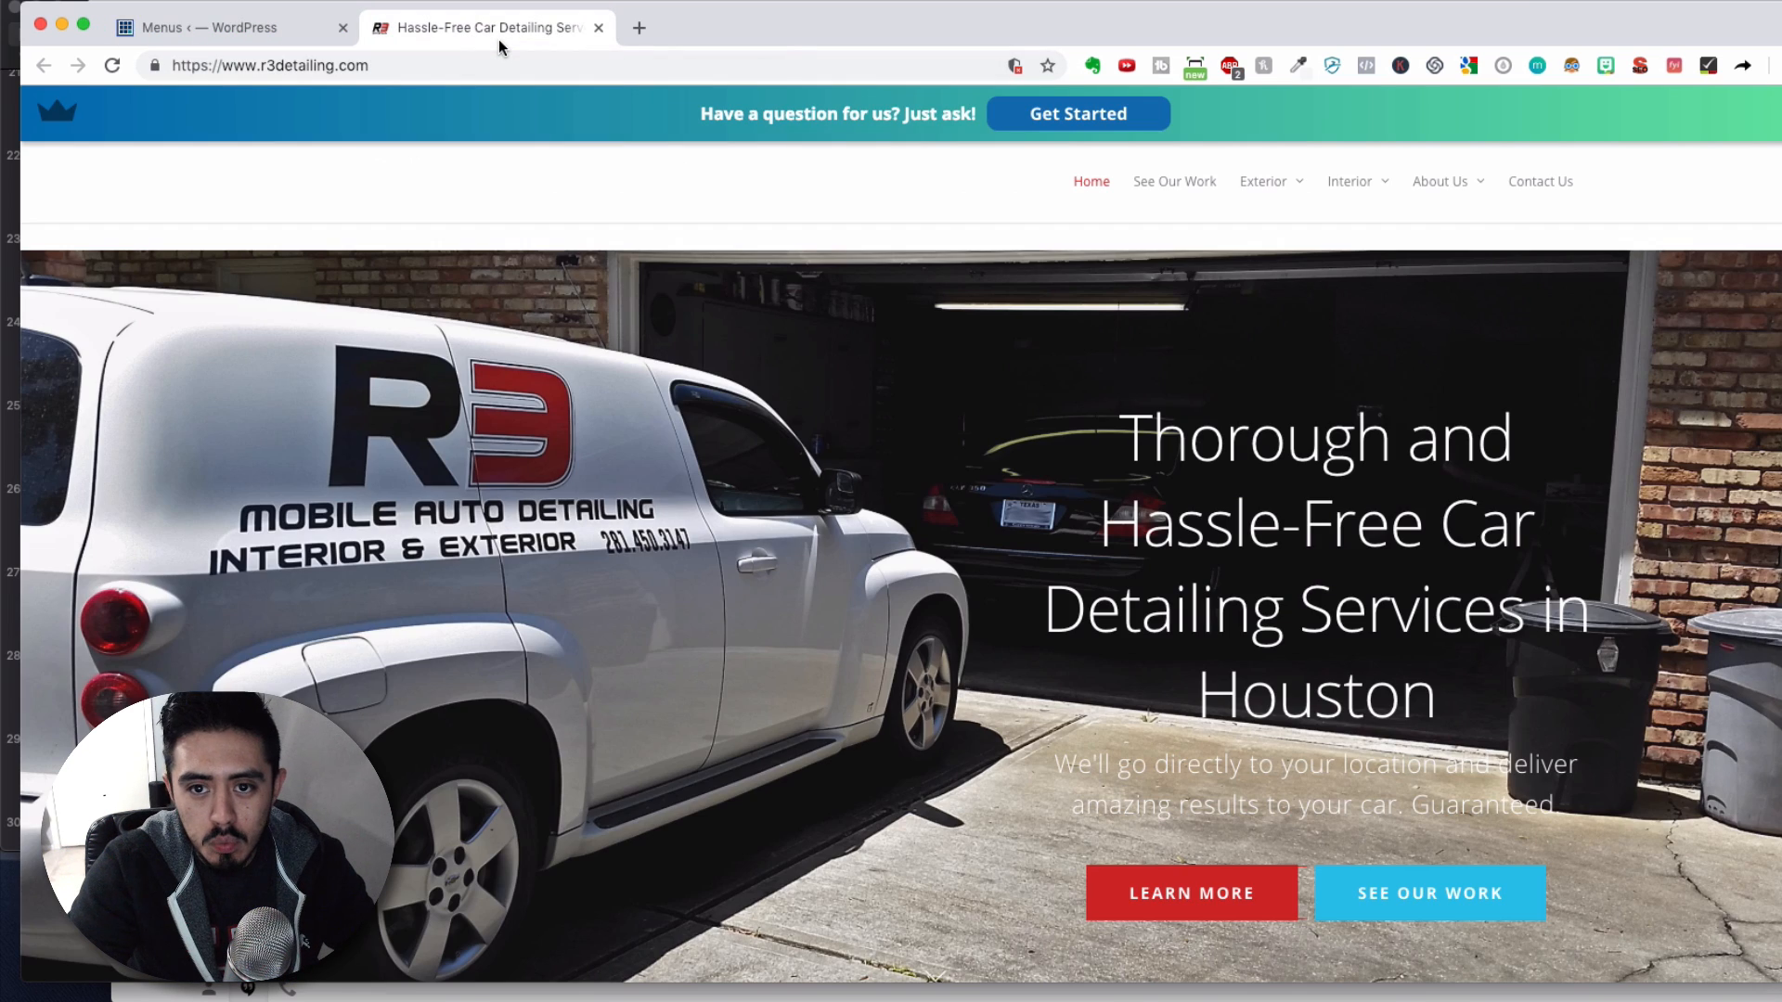
Remove the Headlight Restoration sub-item from the Header menu and save the menu.
click(222, 27)
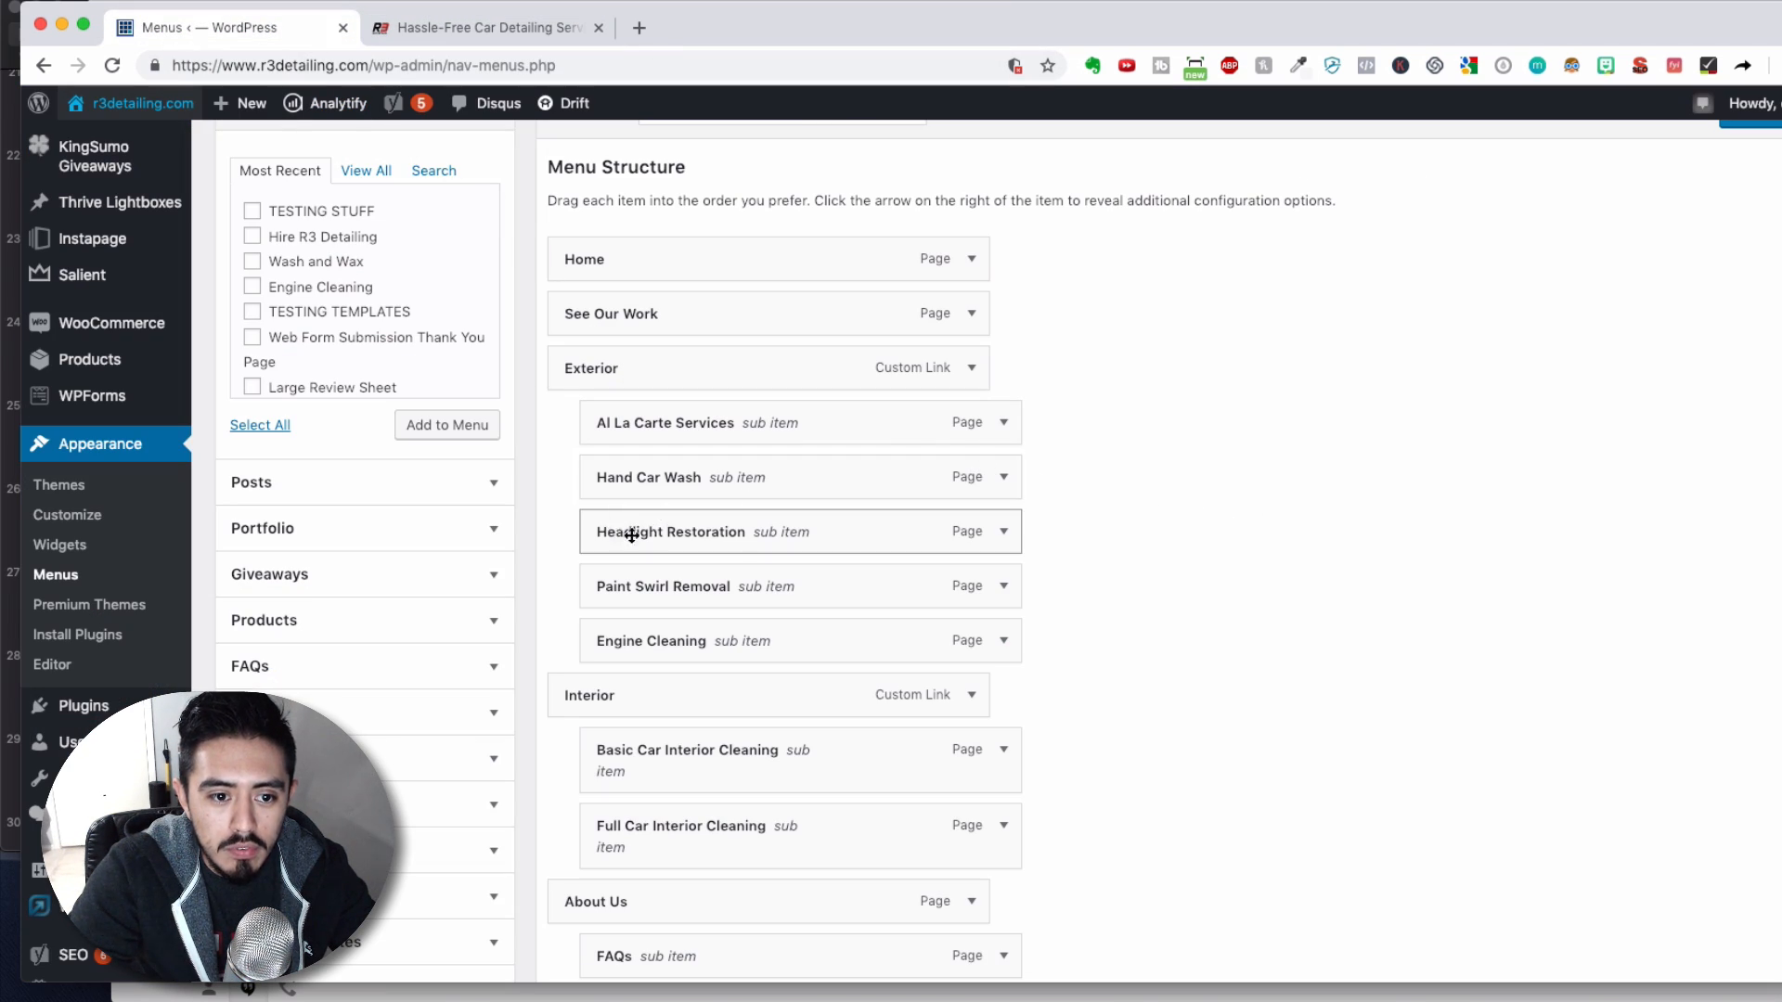
scroll(down, 3)
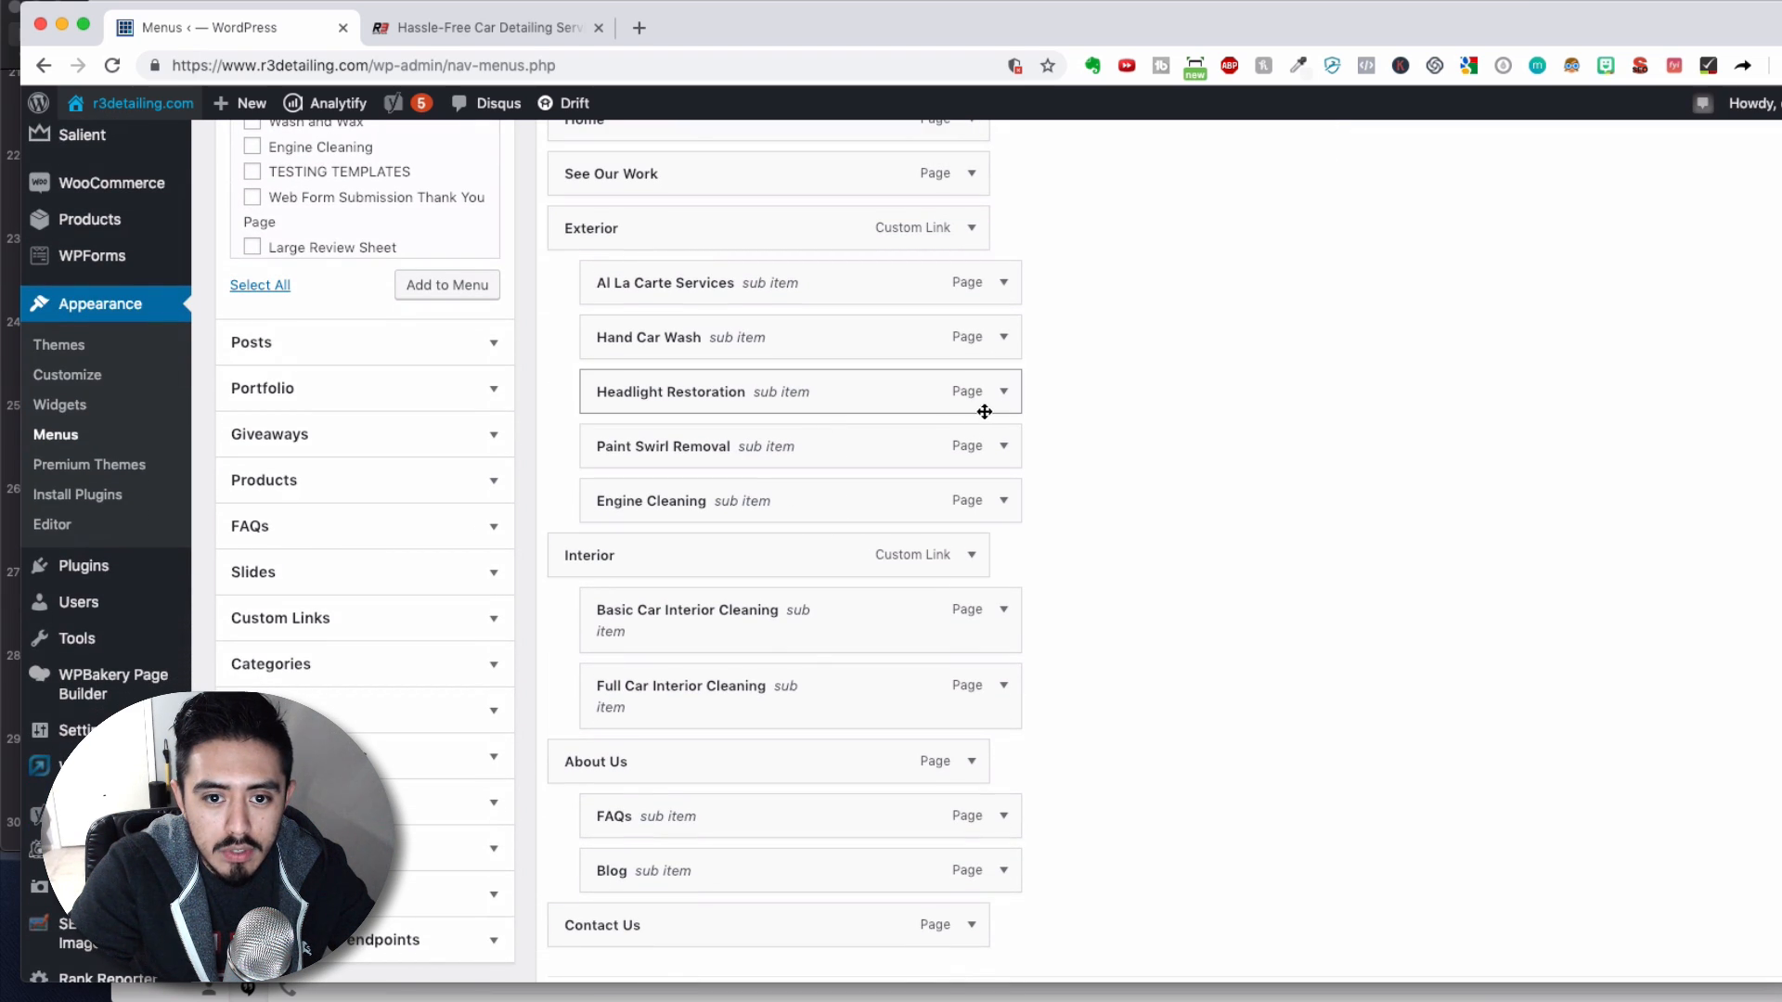
click(1002, 391)
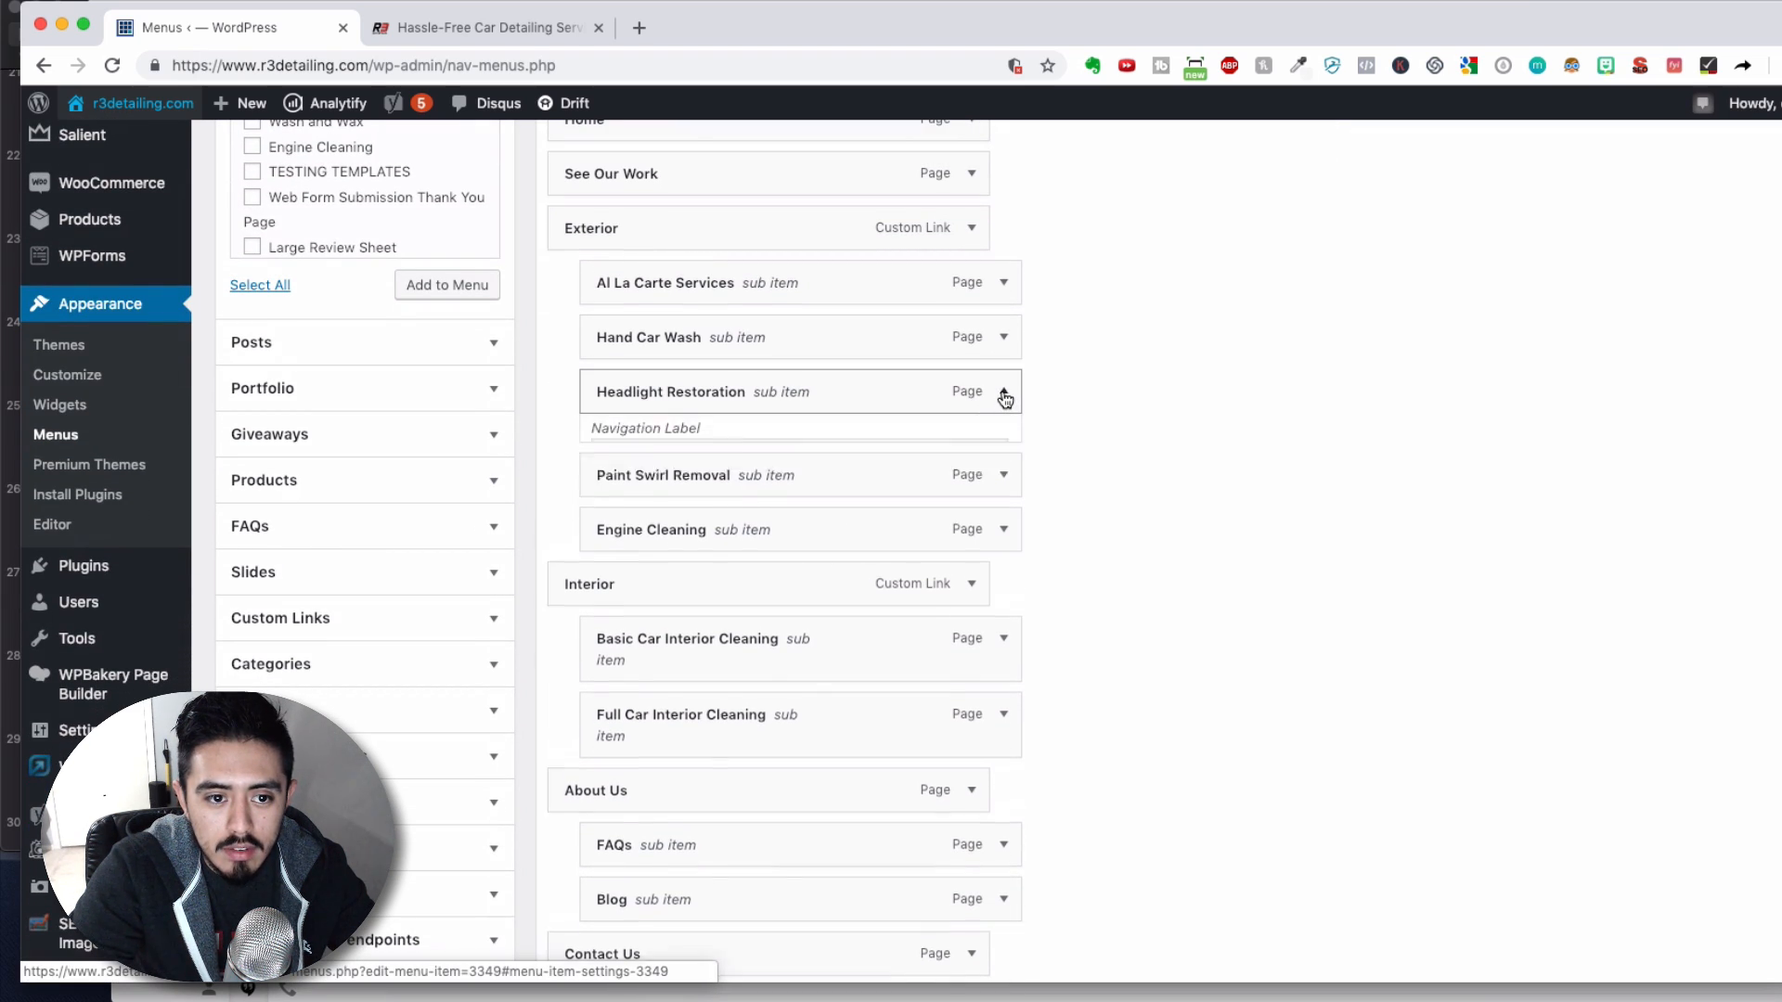
click(1002, 391)
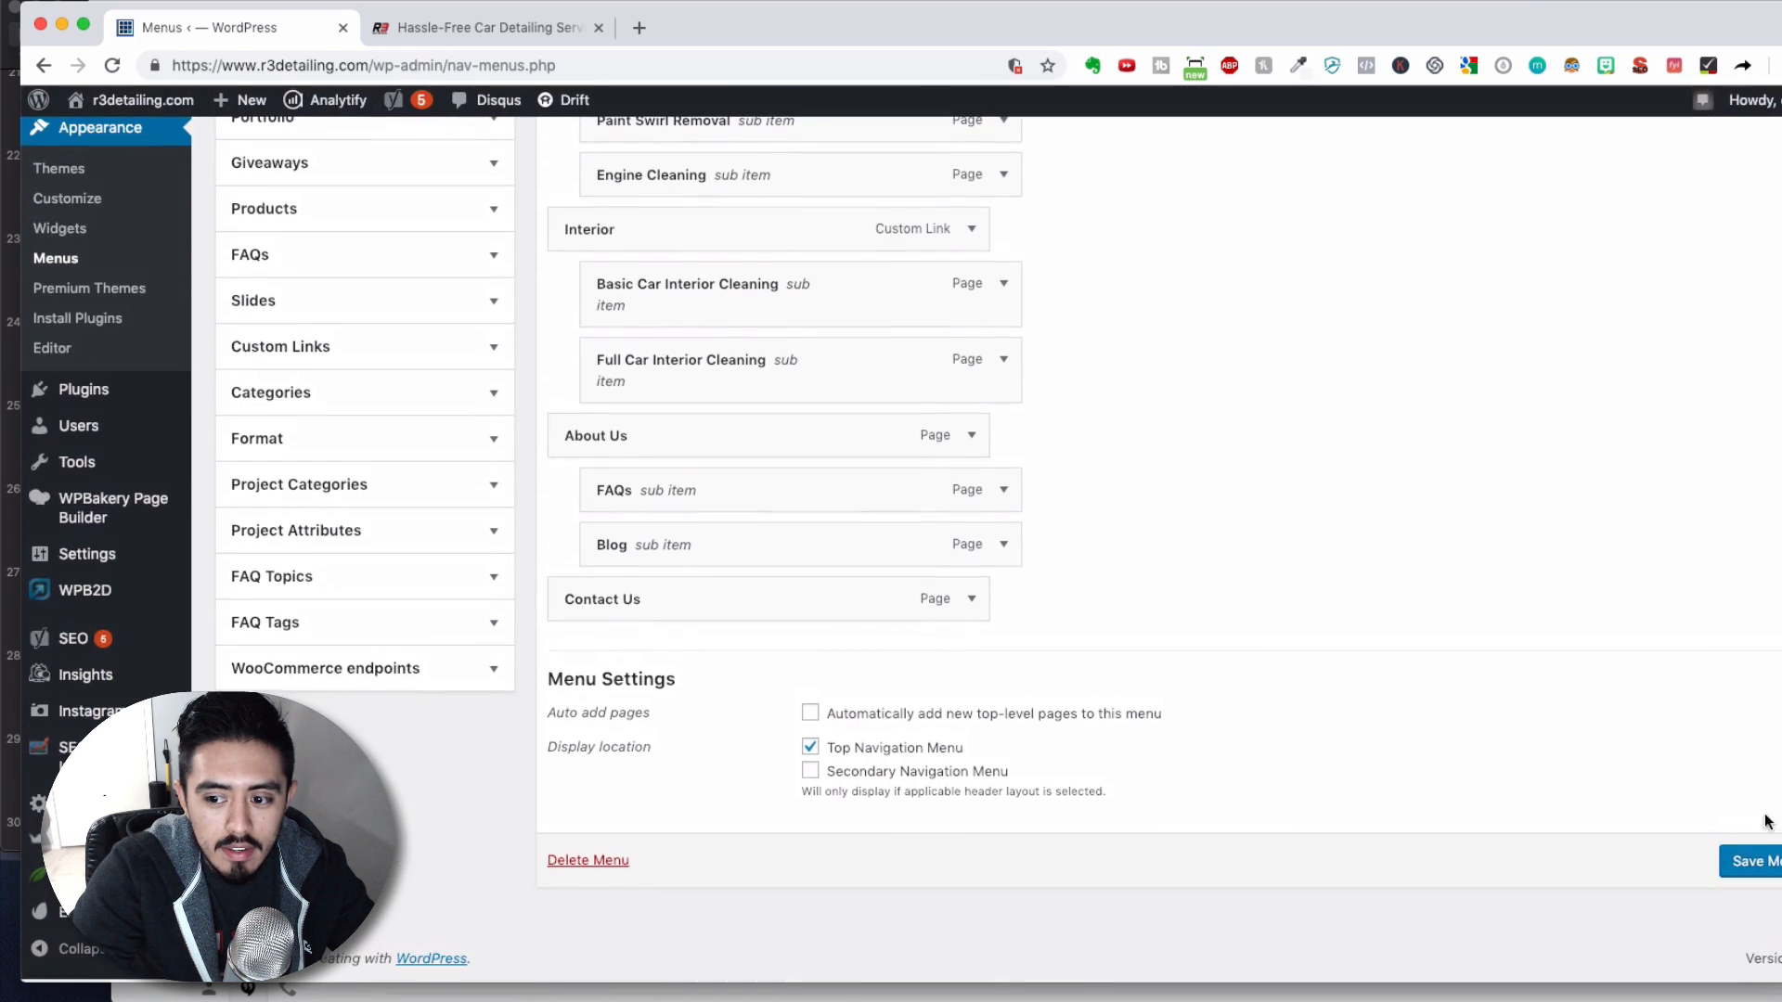
click(1755, 864)
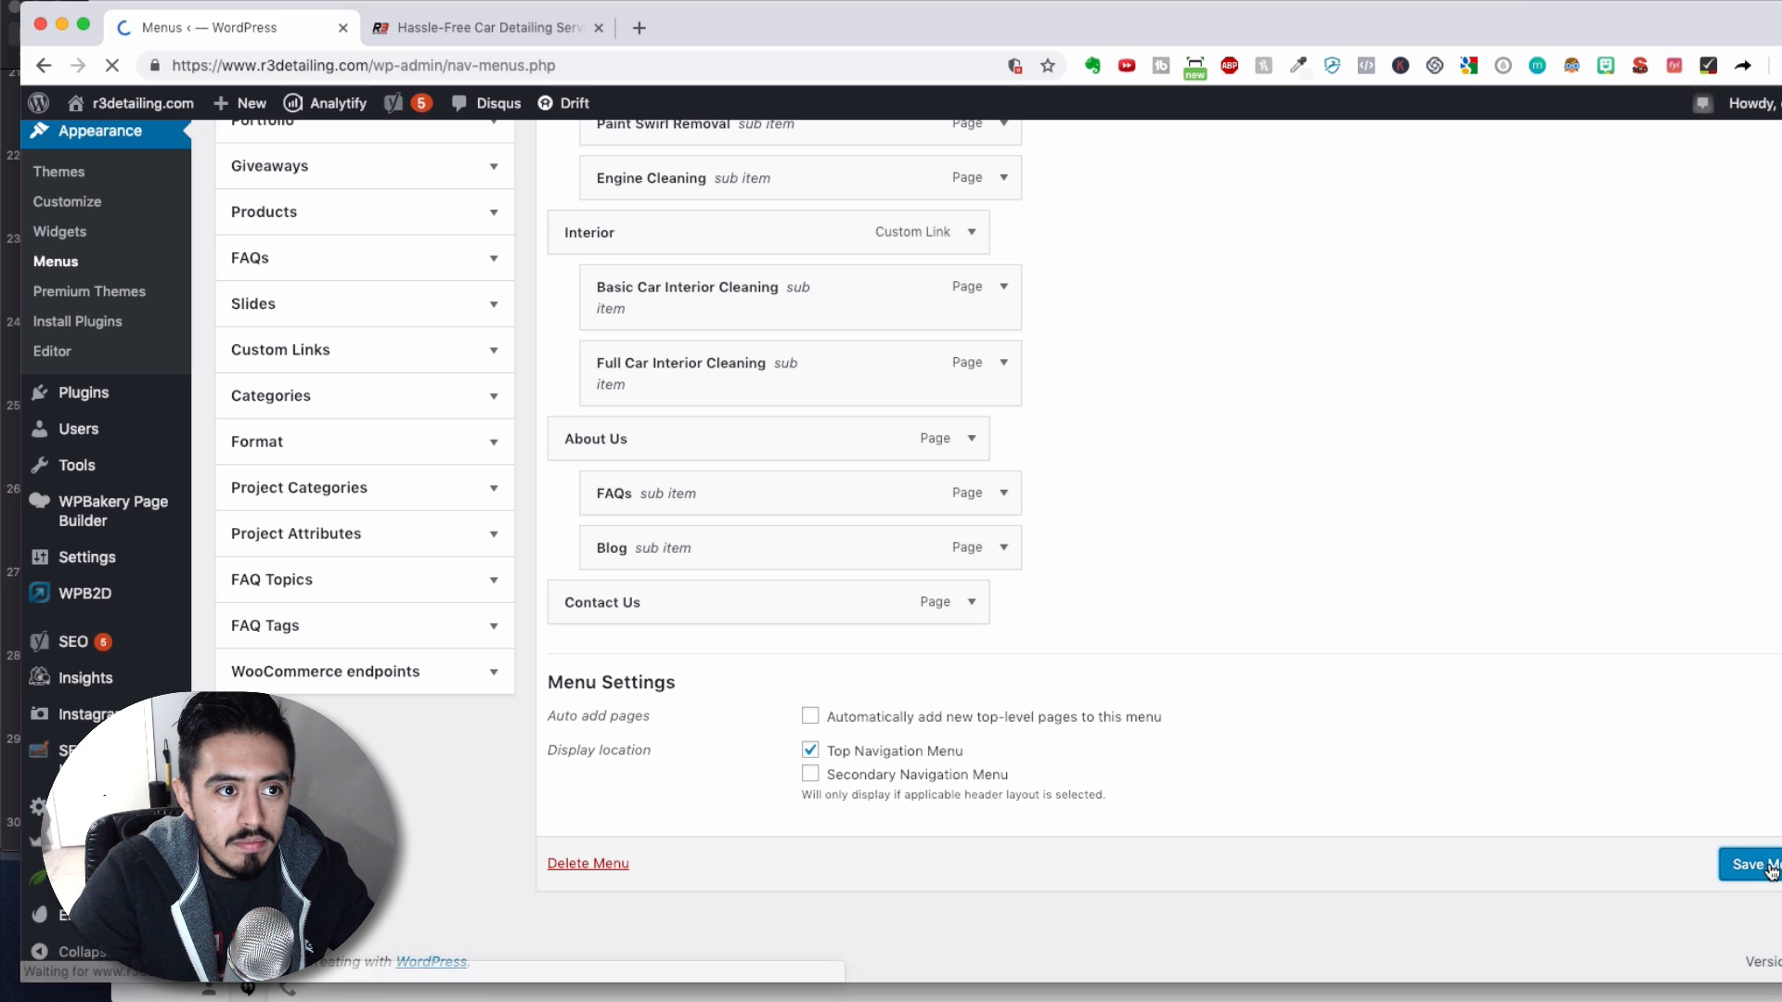
click(486, 27)
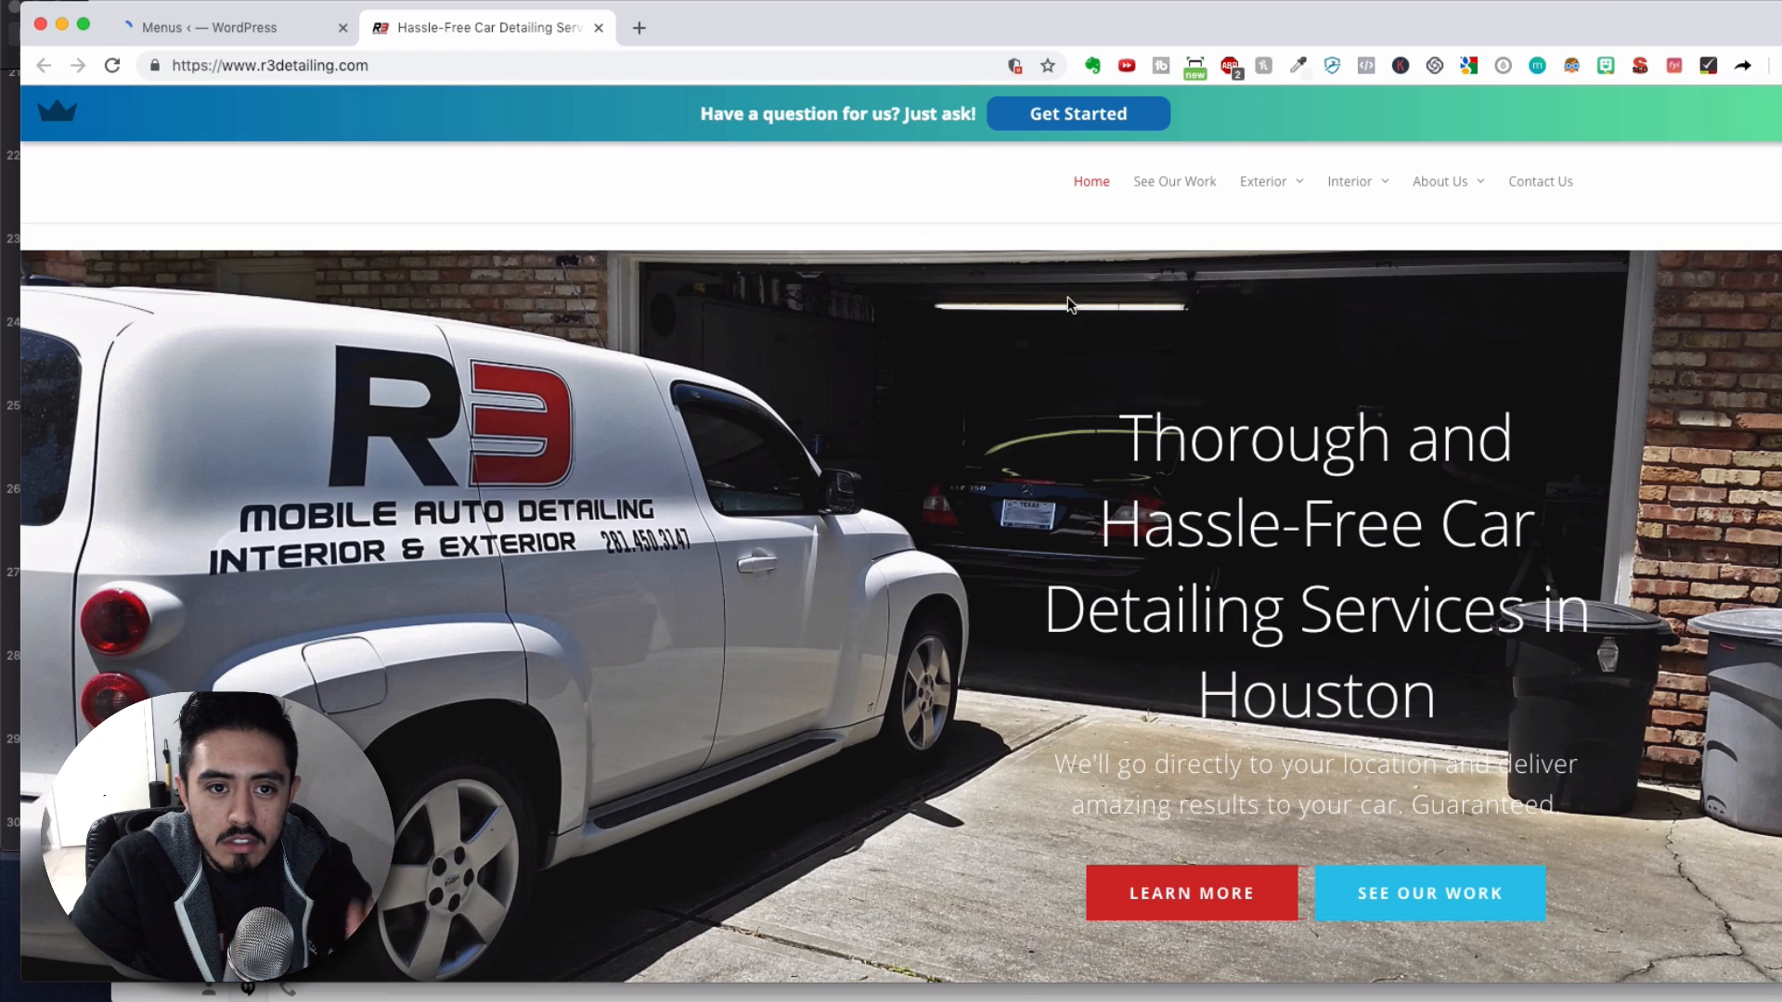
Reload the live homepage to confirm Exterior no longer lists Headlight Restoration.
click(111, 65)
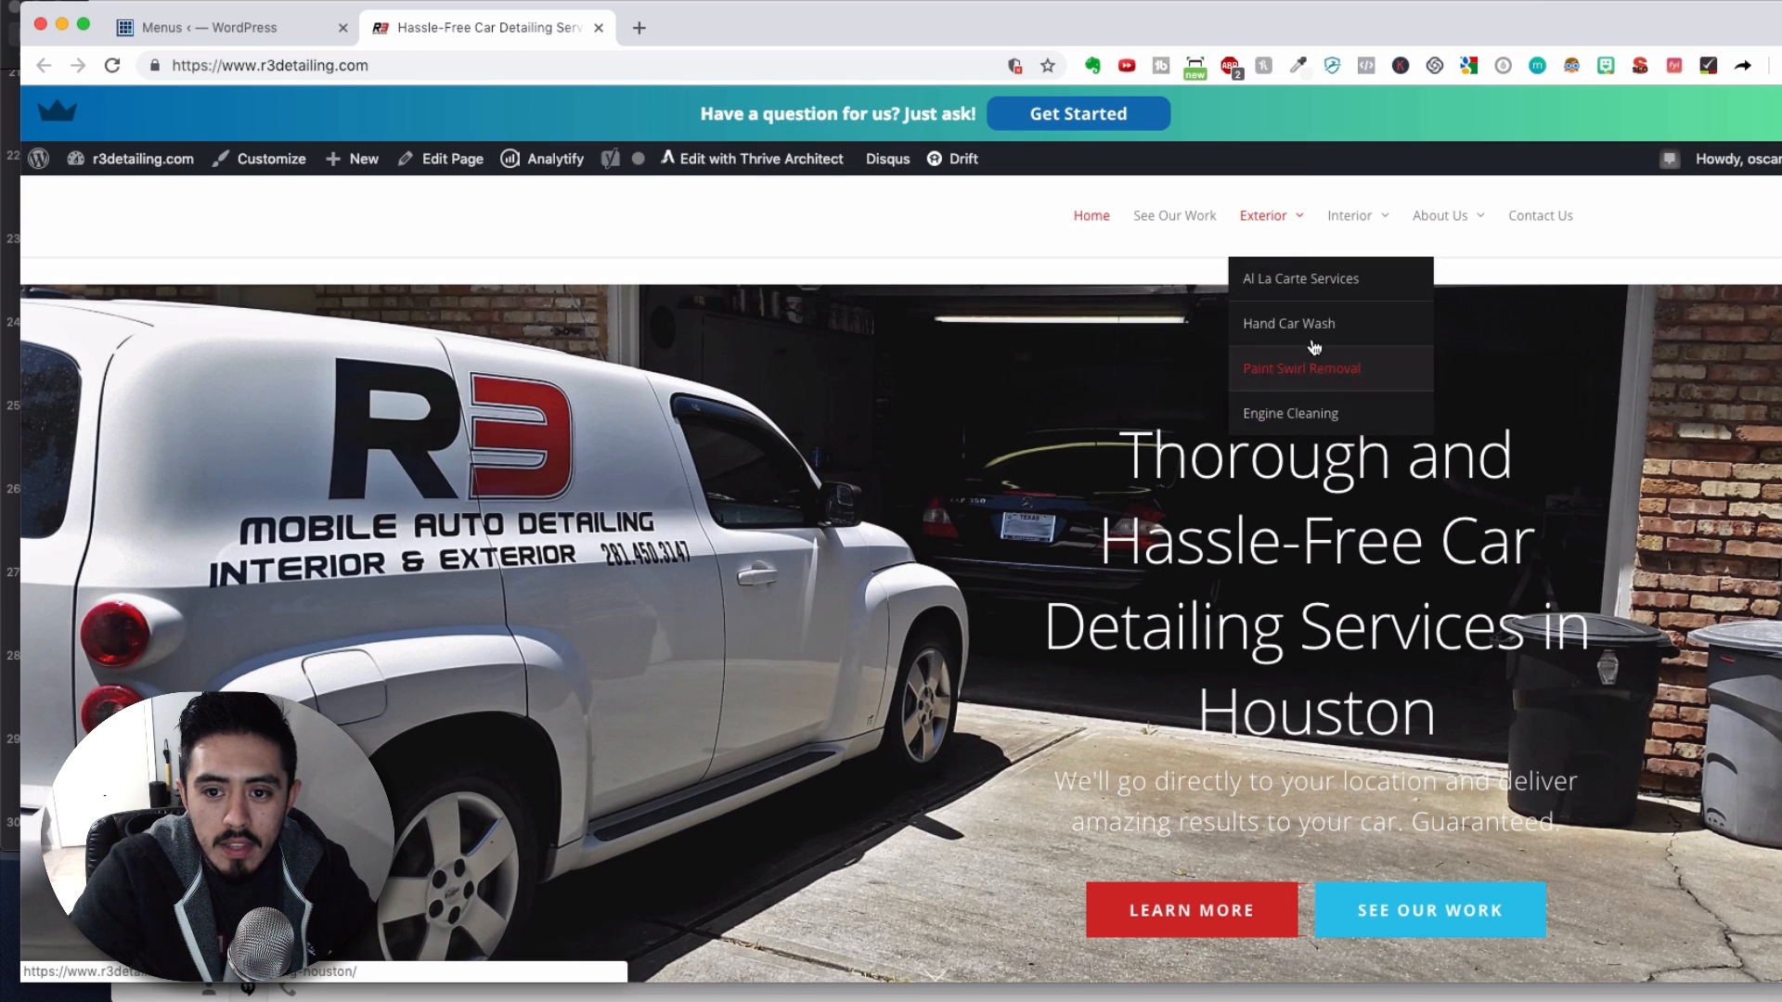
scroll(down, 3)
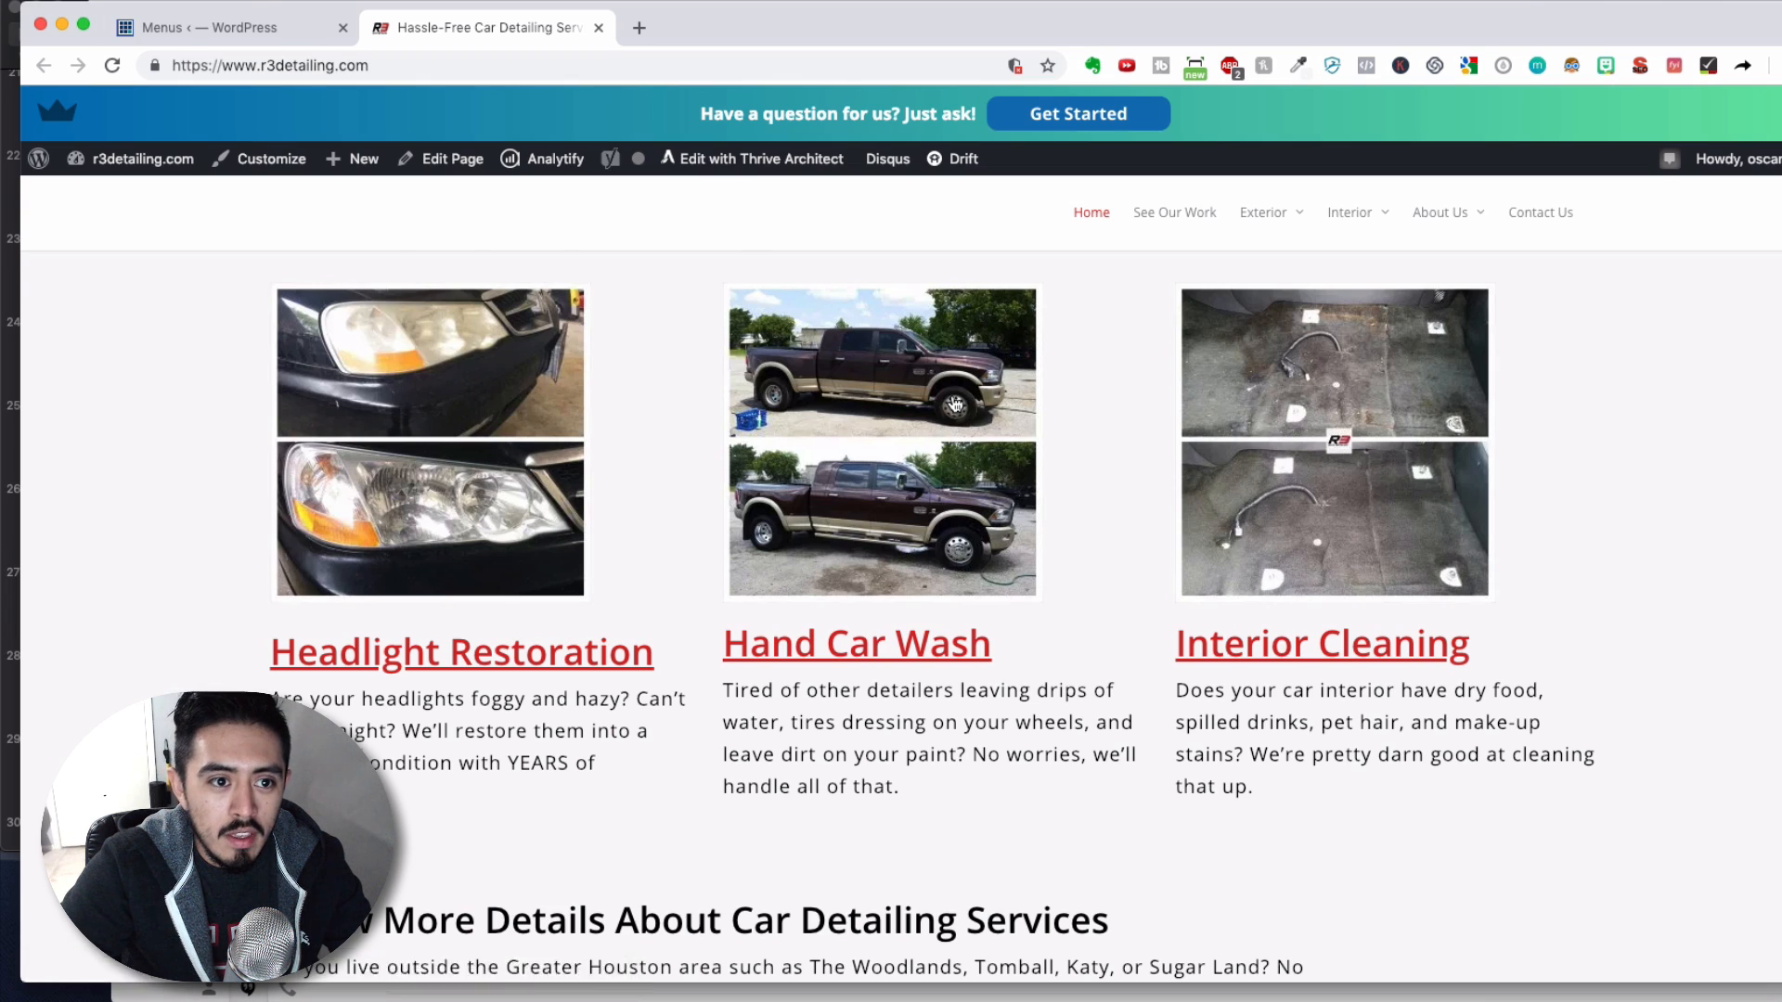
click(221, 27)
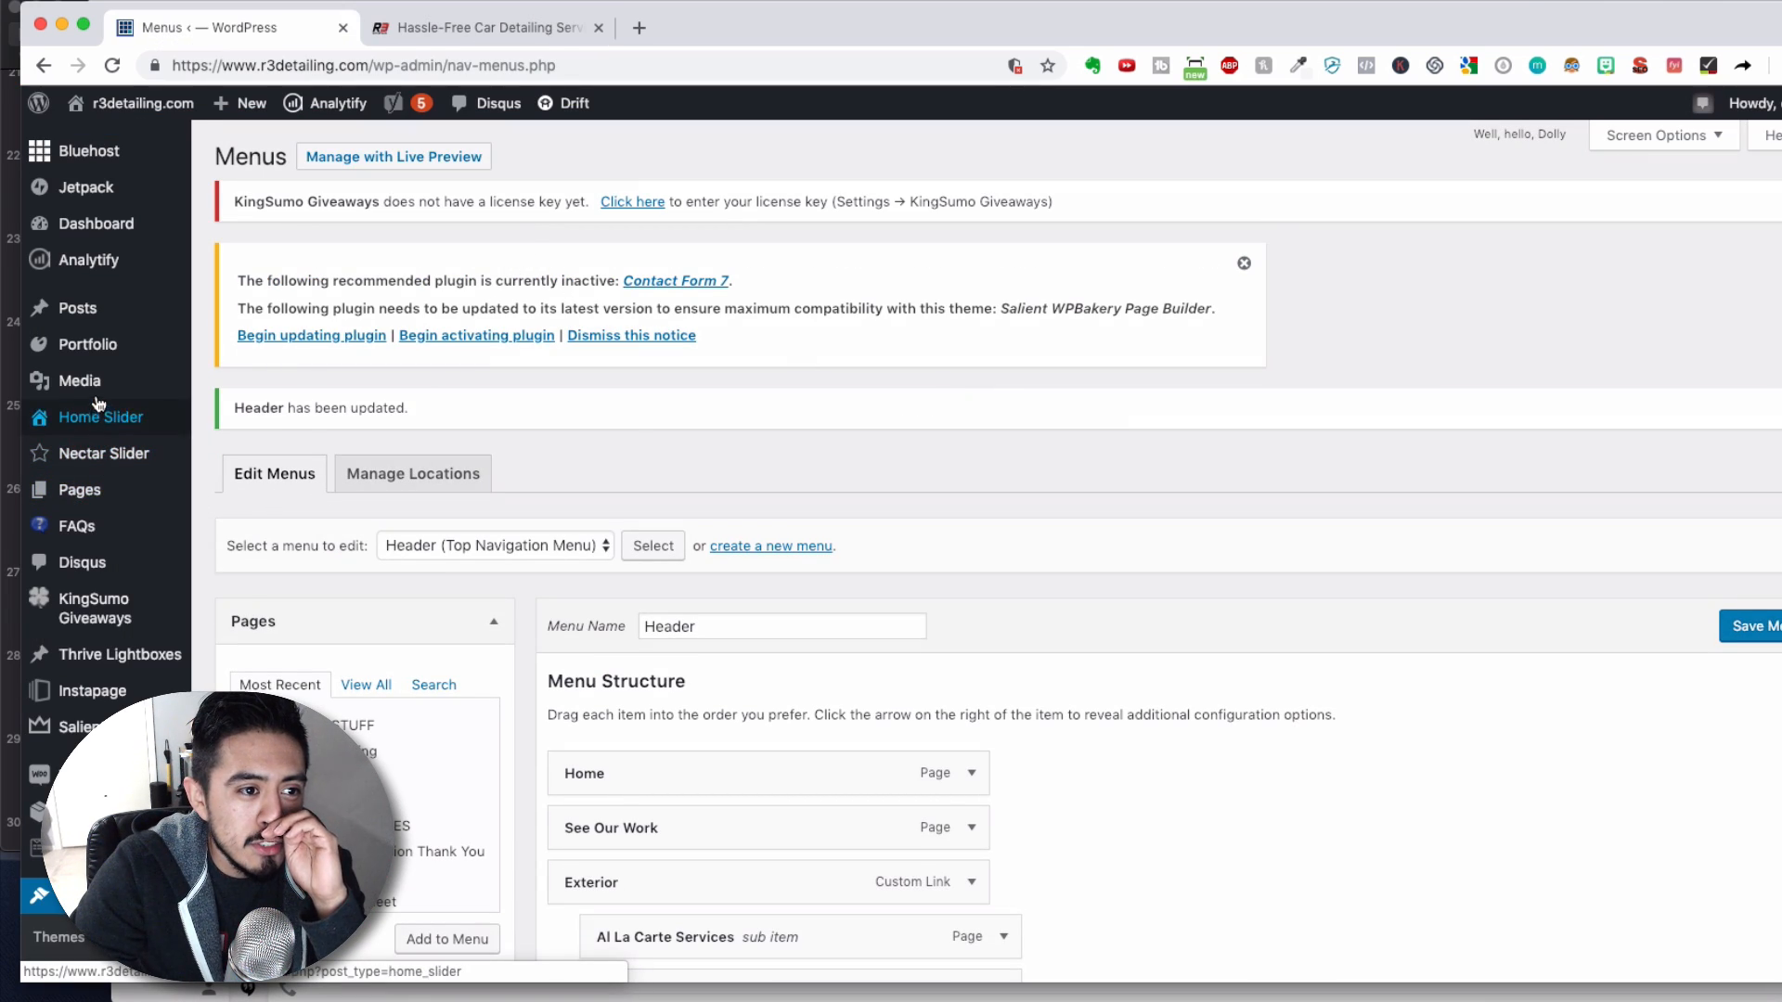
mouse_move(77, 489)
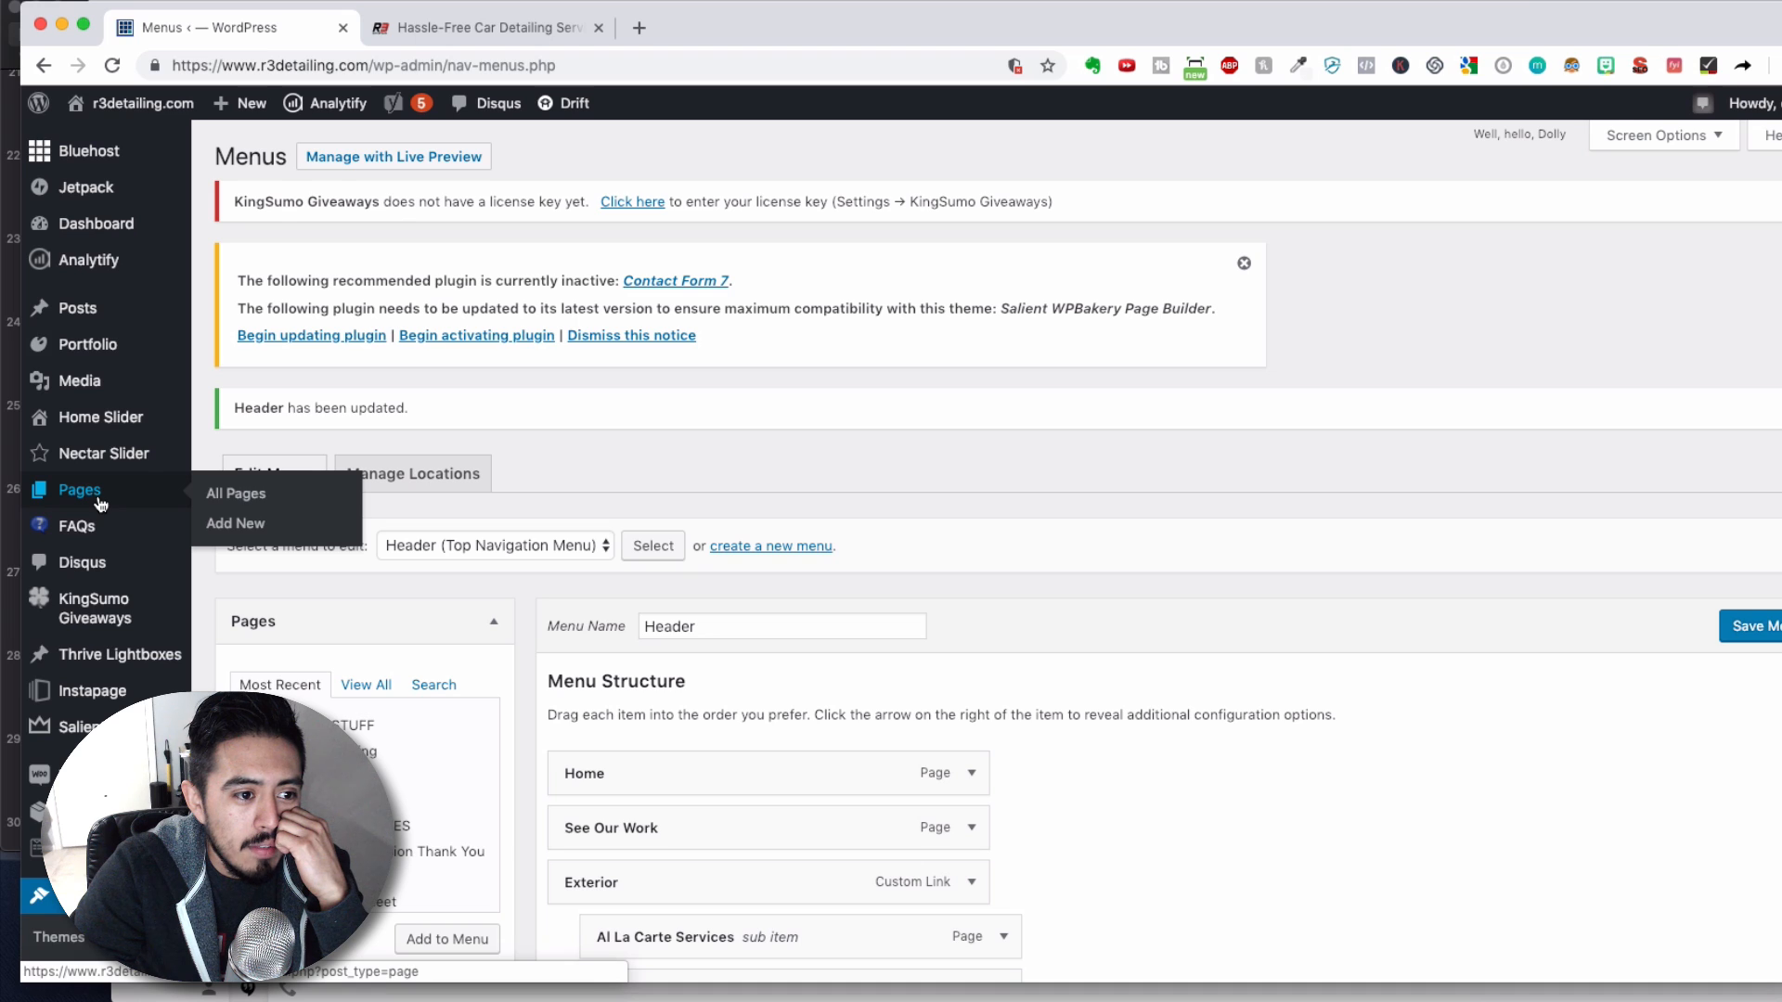
Open All Pages and sort the list by date, newest first.
click(235, 492)
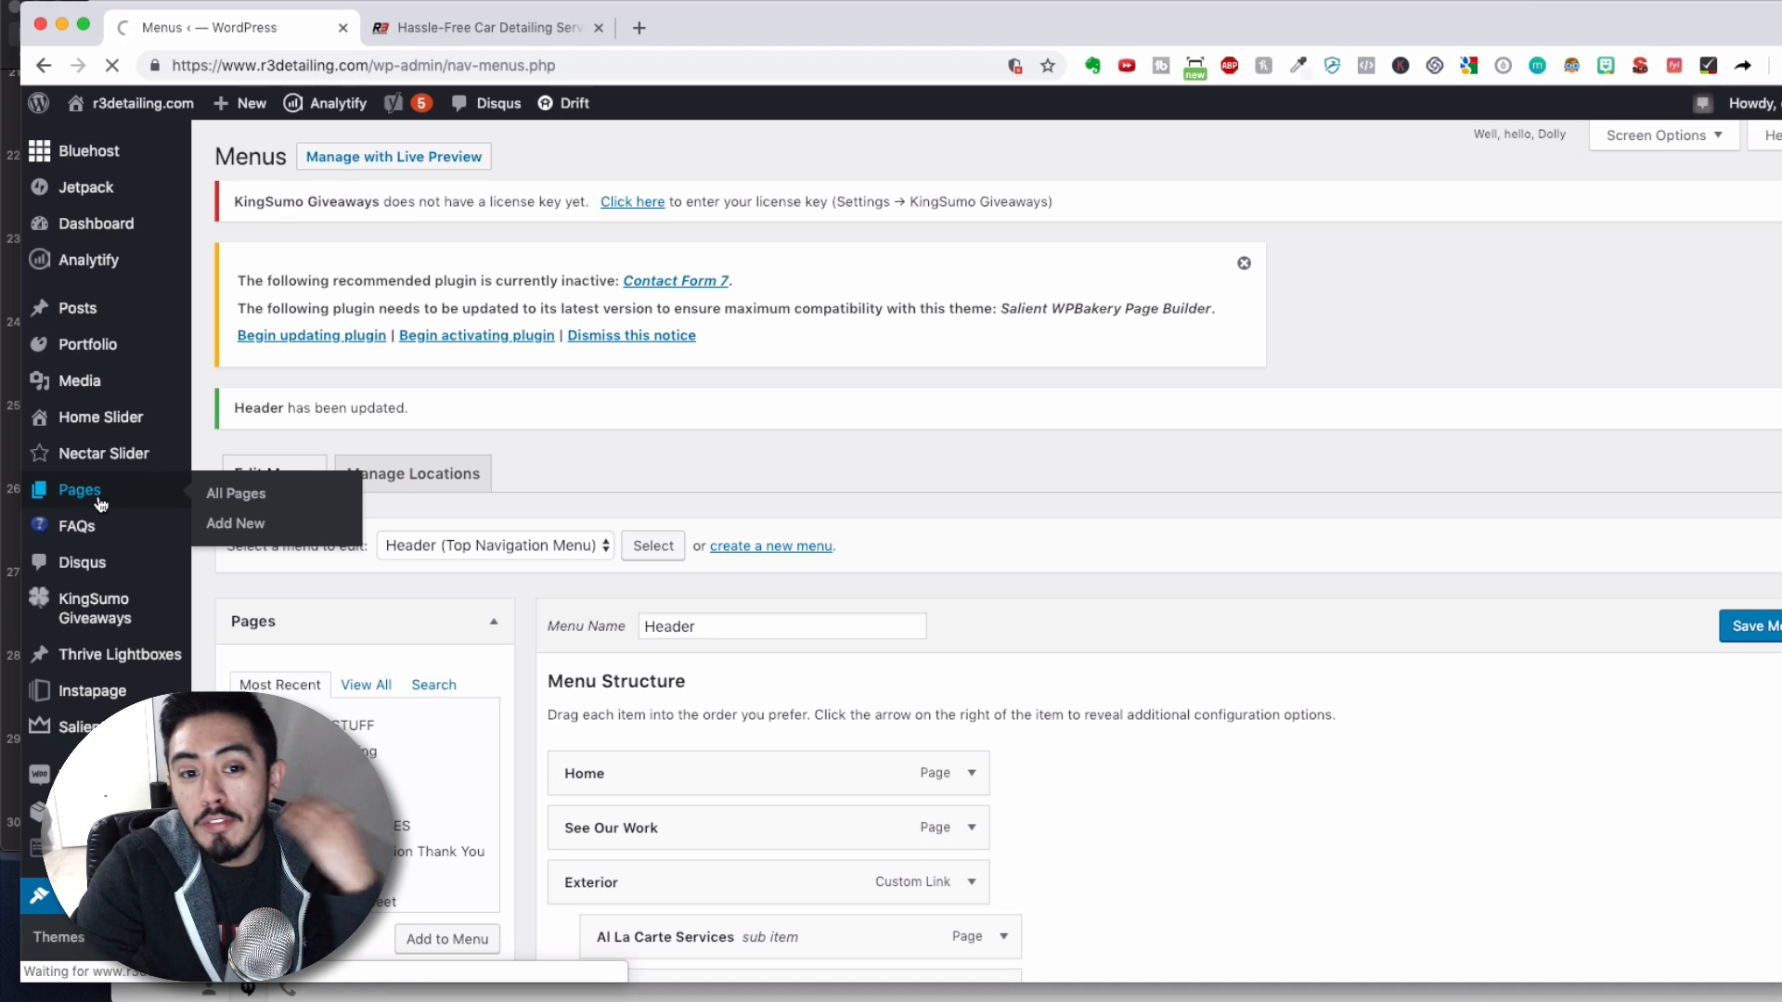
click(235, 493)
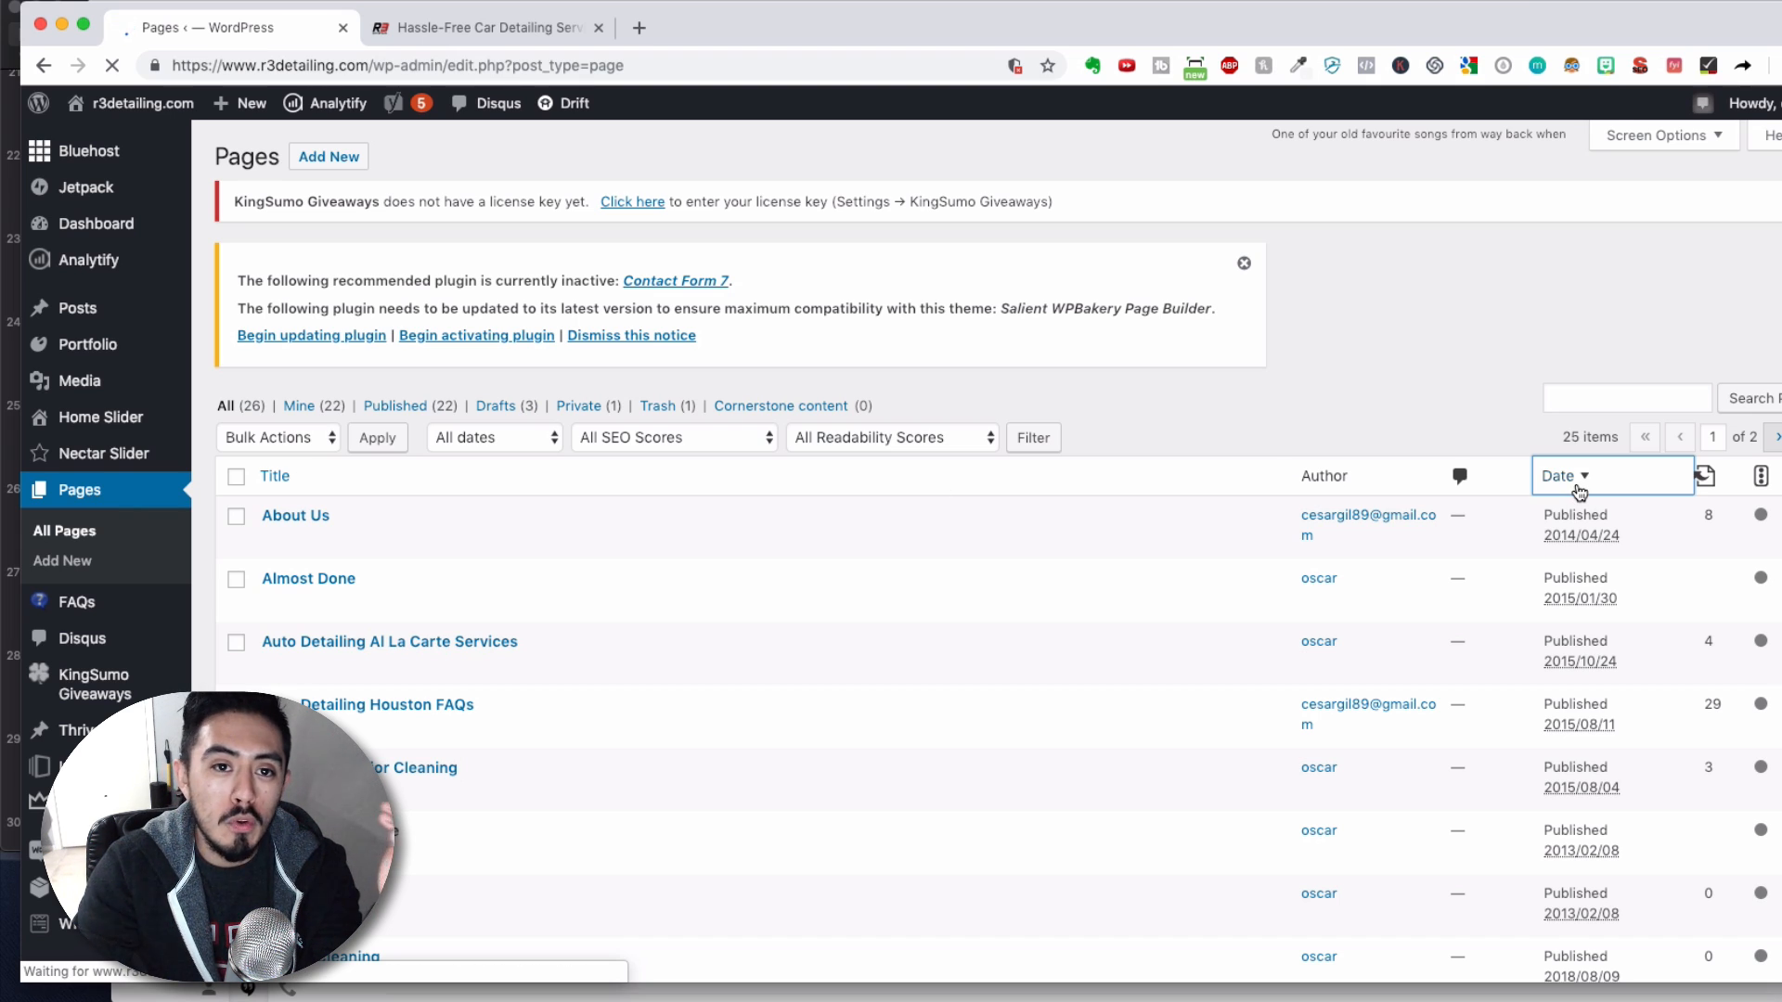
click(1558, 476)
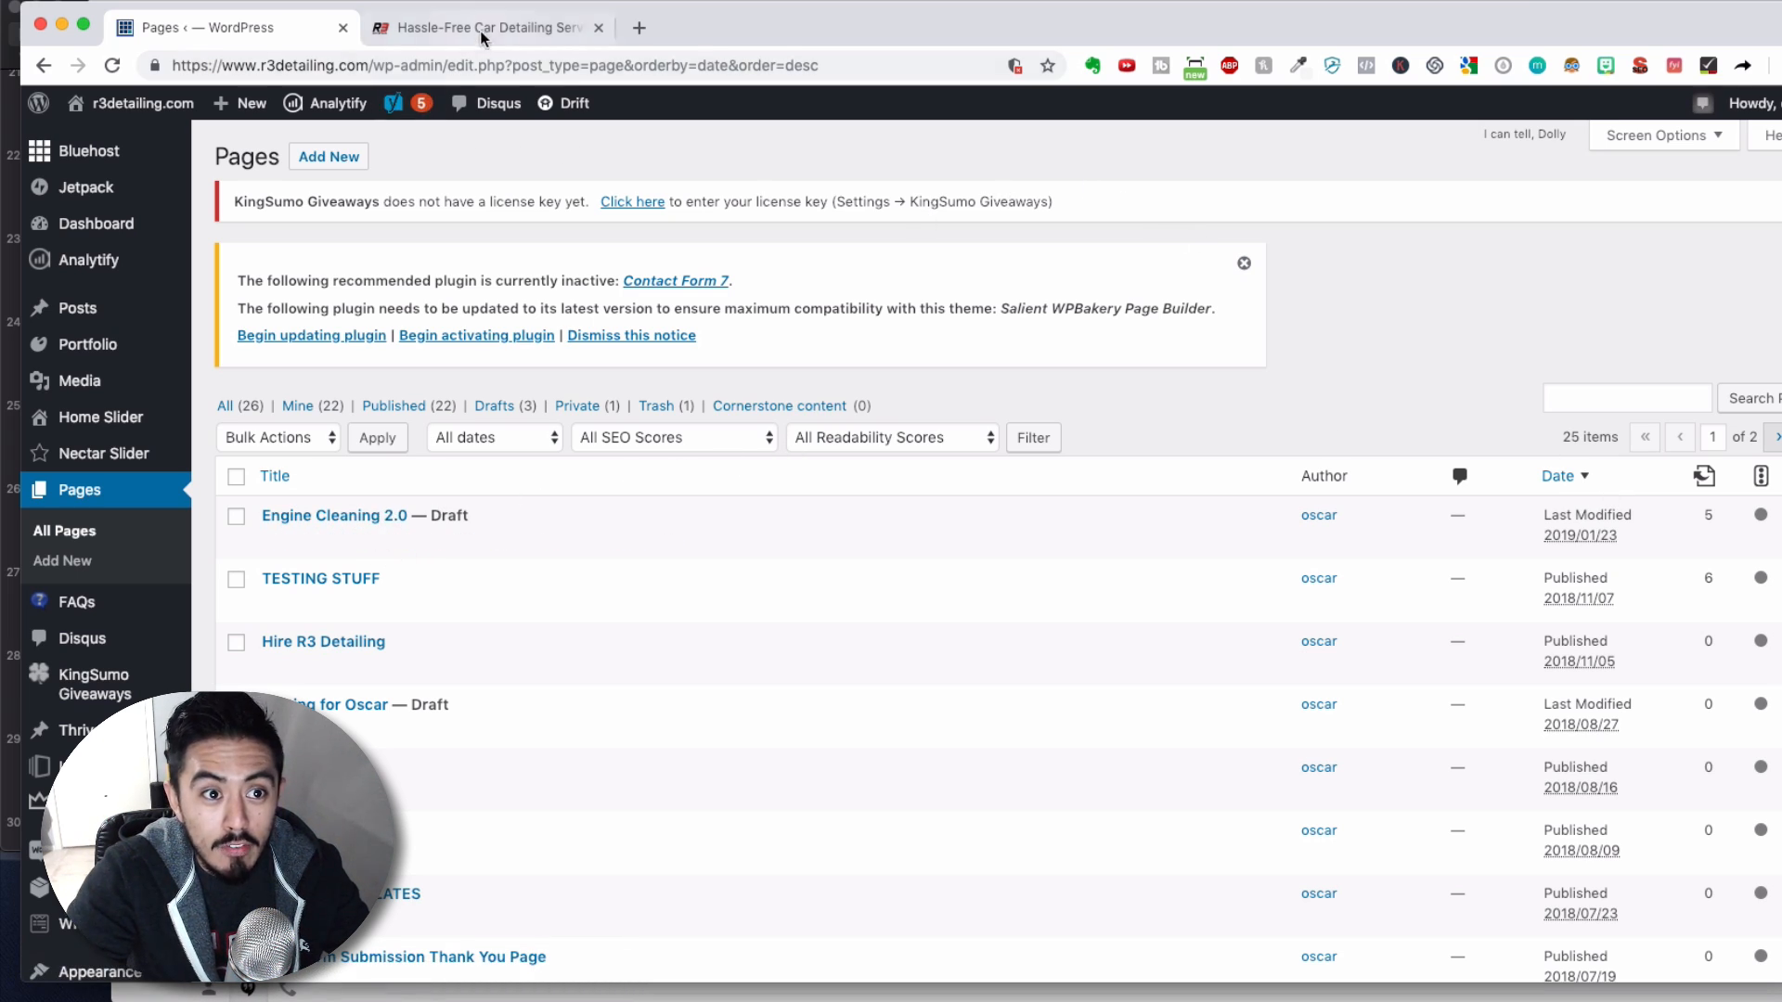
Open the live Engine Cleaning page in a new tab, scroll through it, and return to Pages.
click(489, 26)
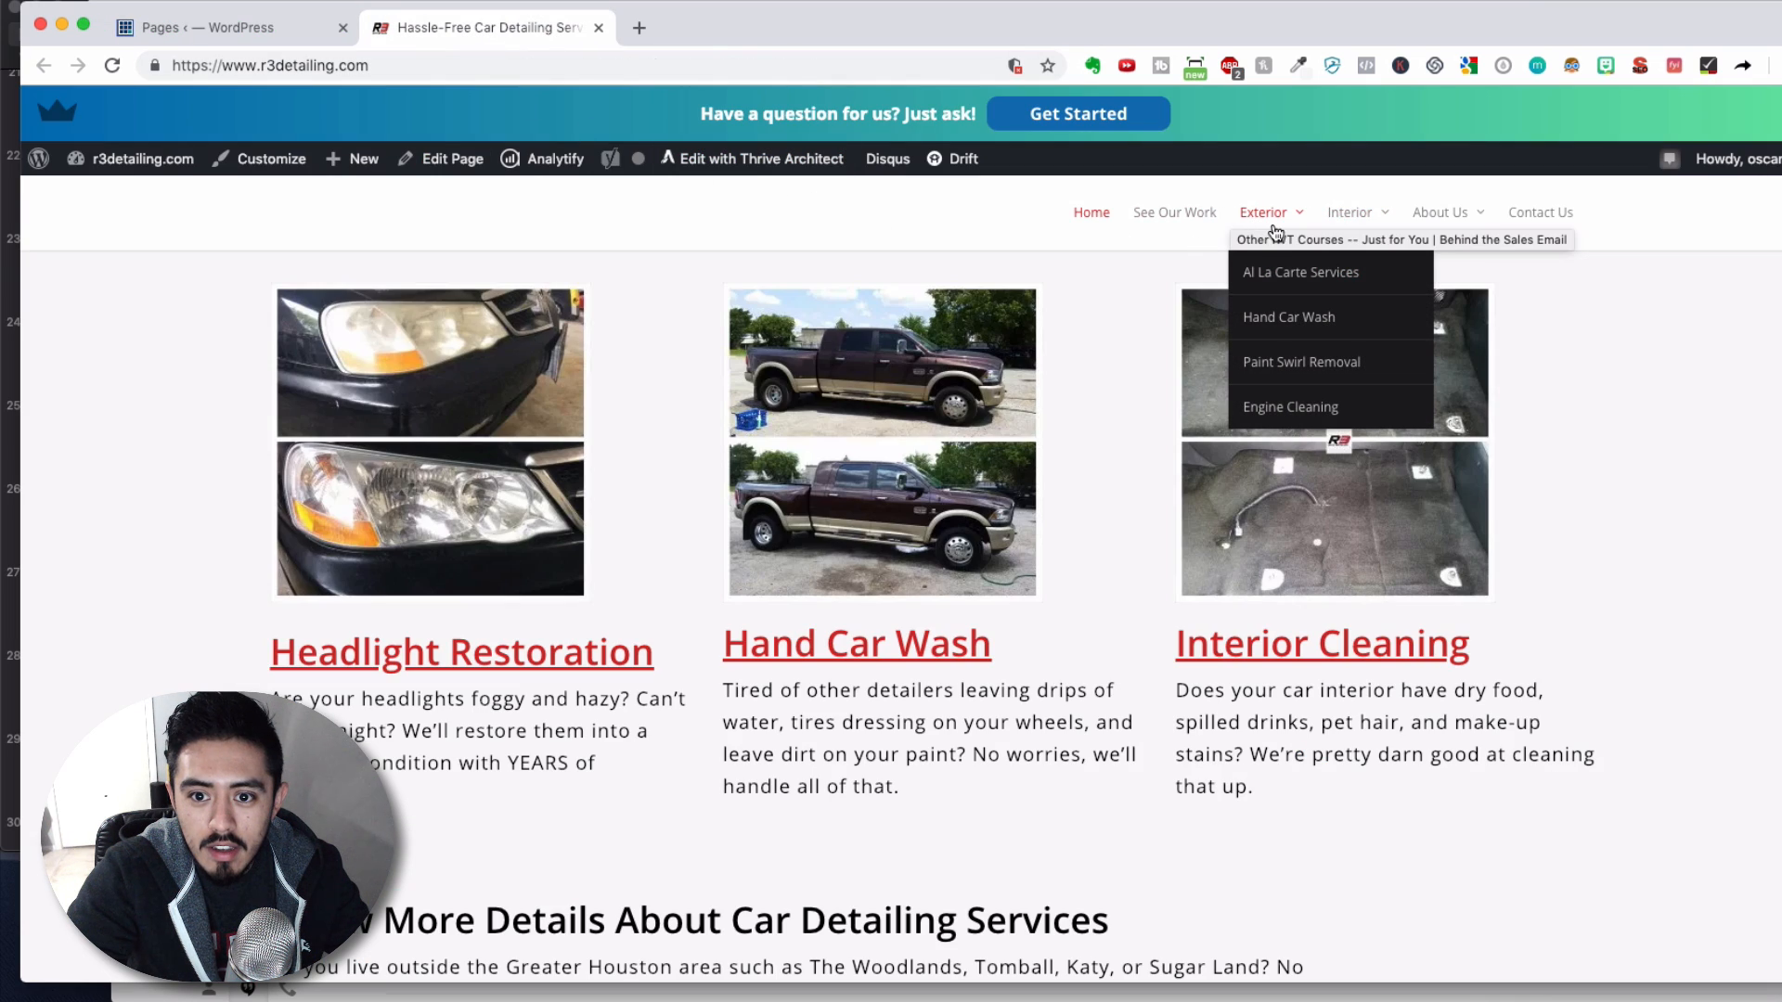
click(1290, 406)
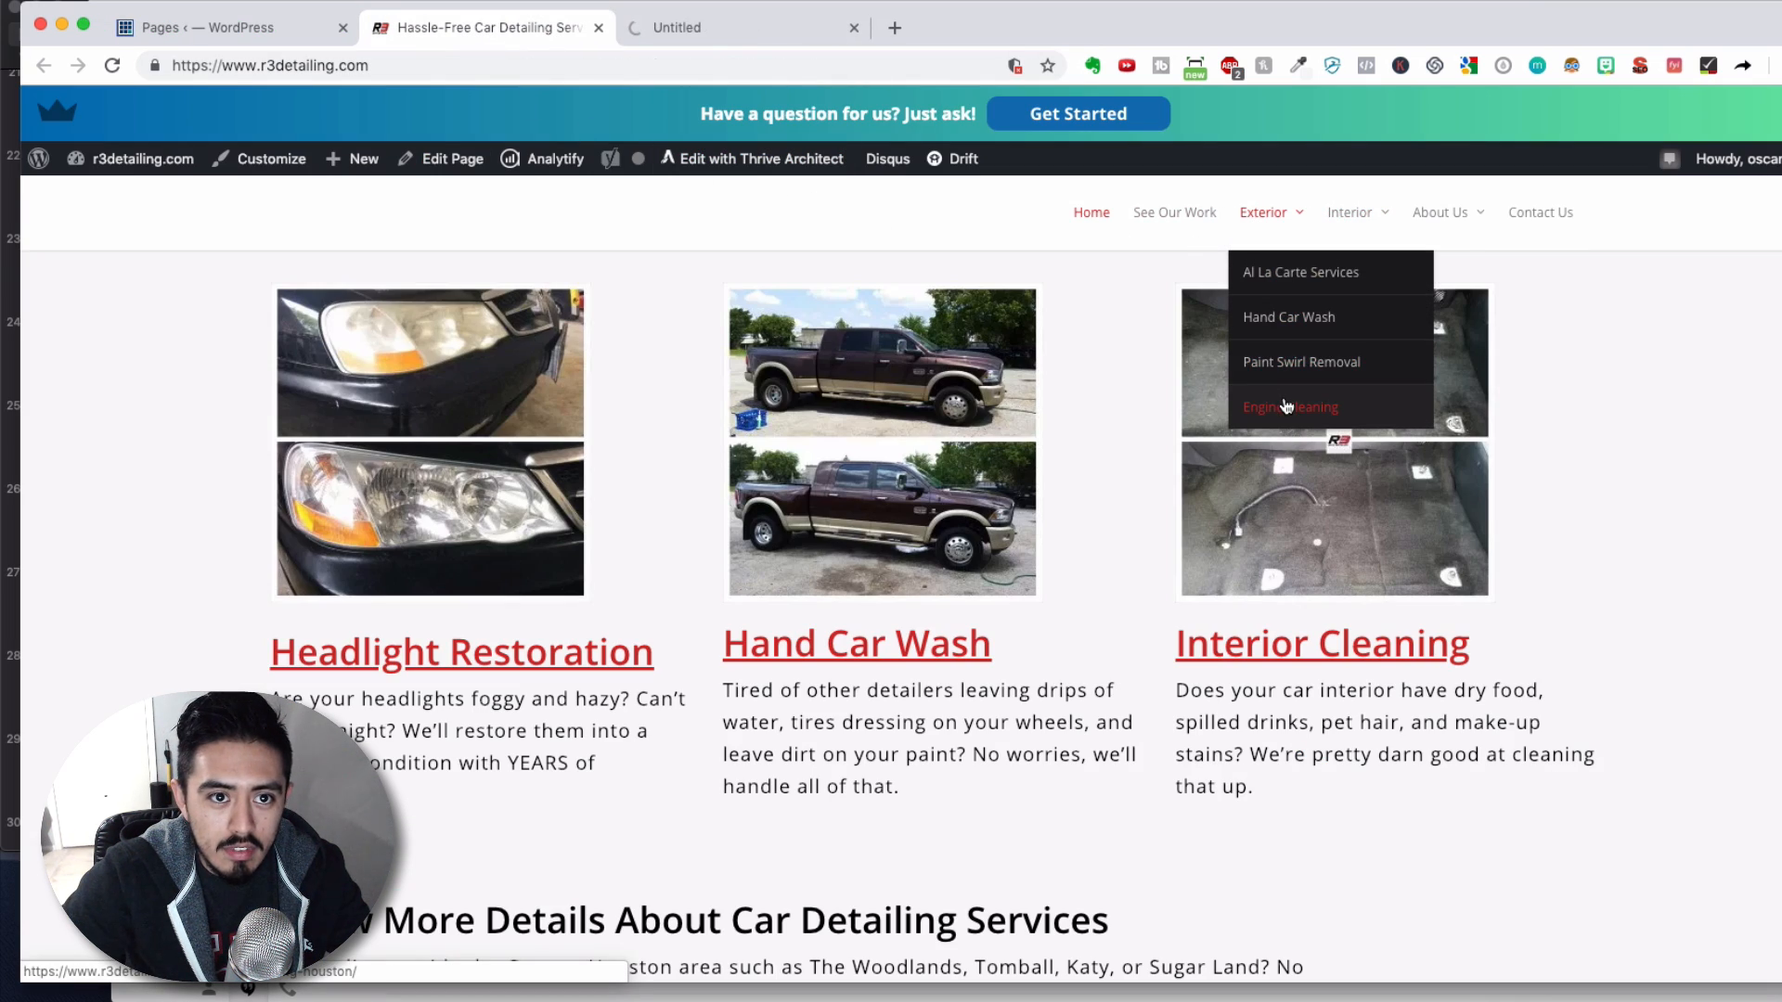
click(1290, 406)
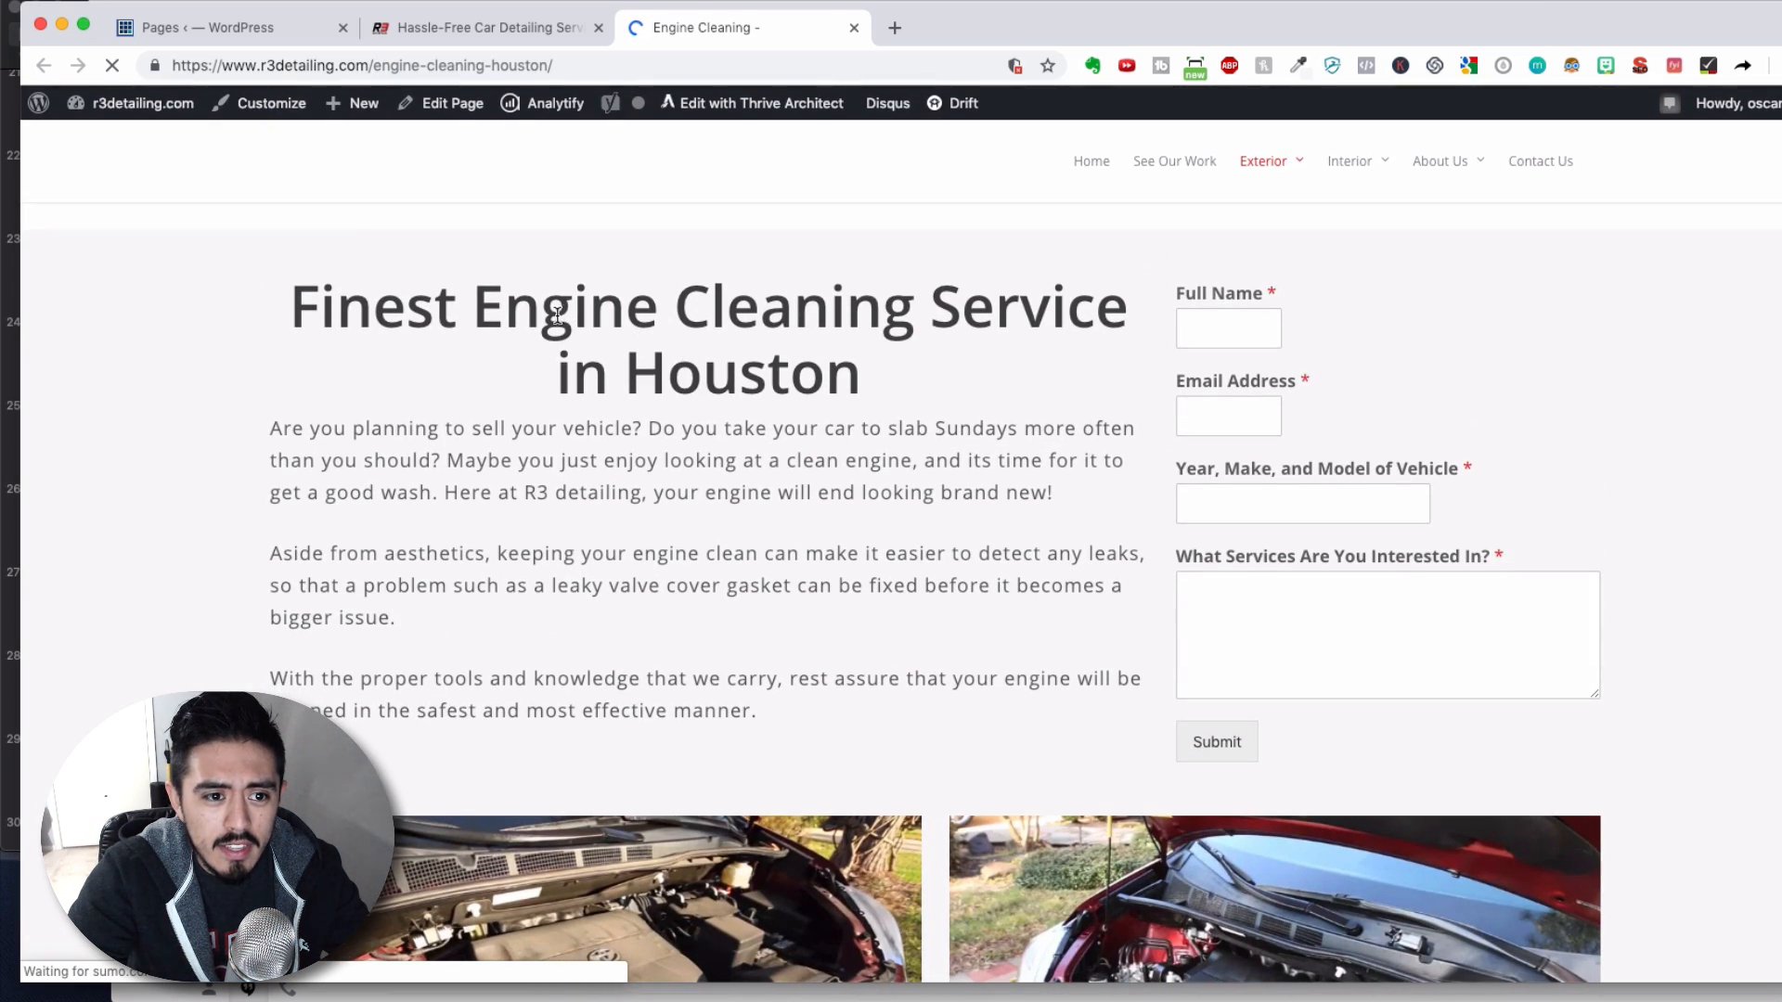
scroll(down, 3)
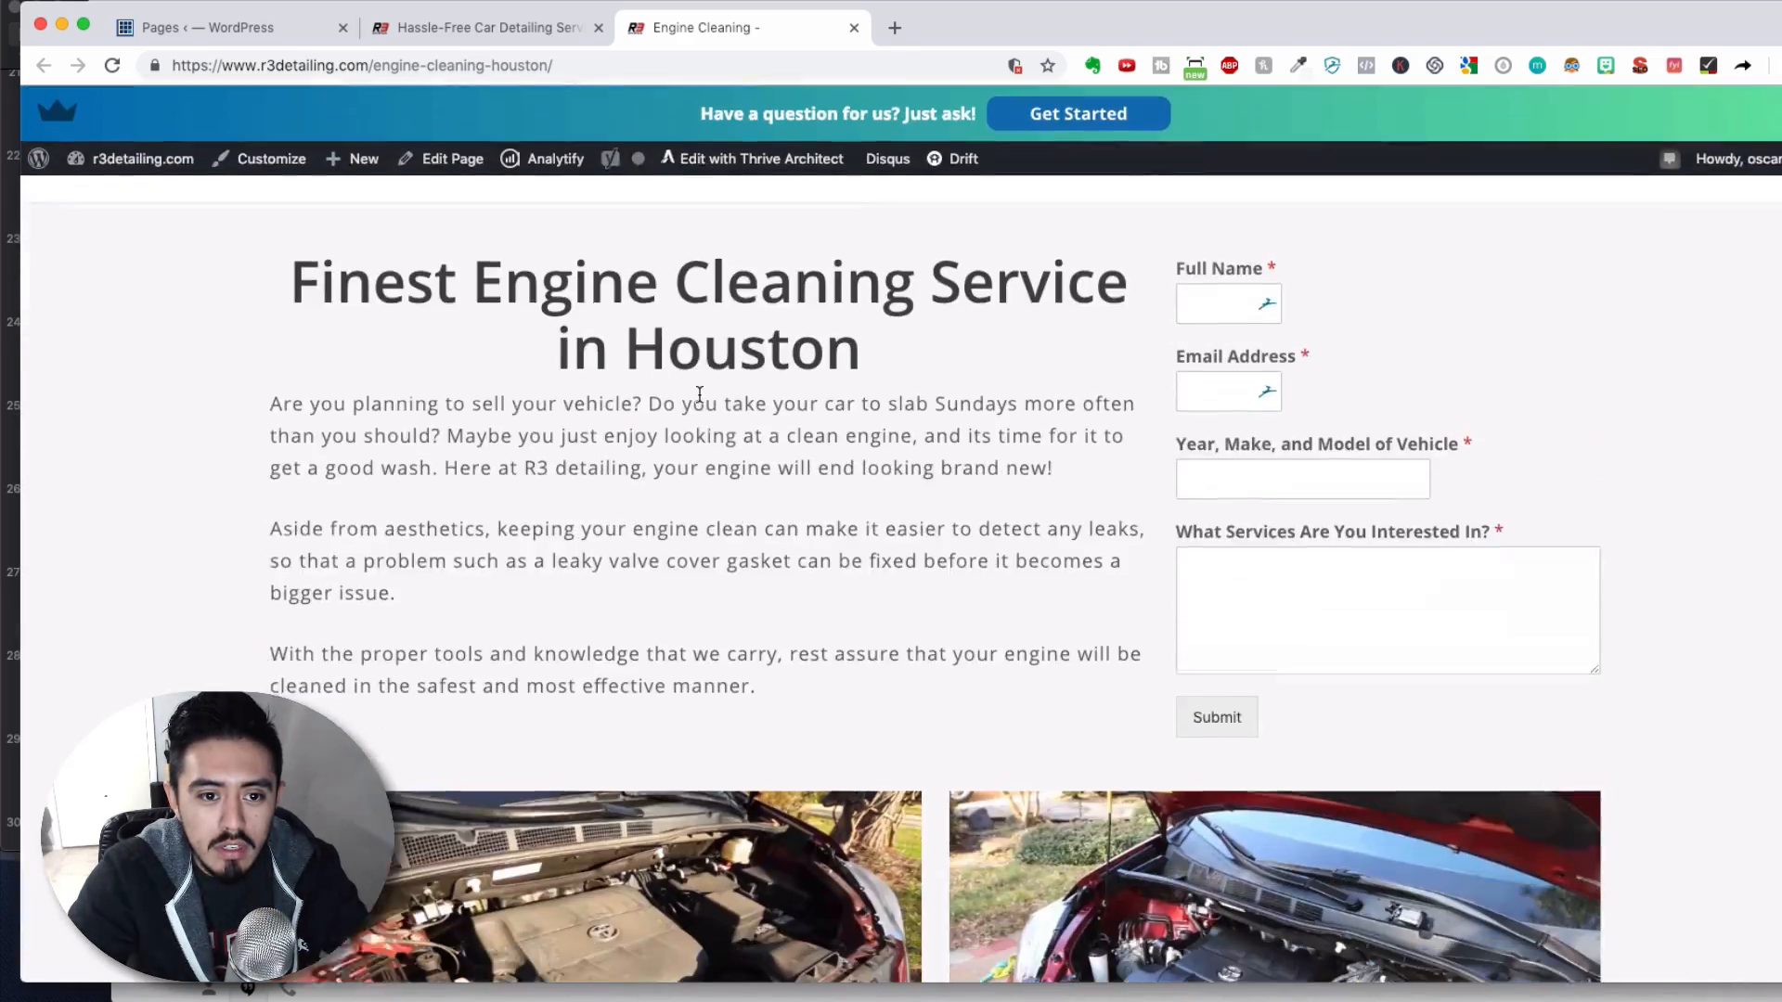
scroll(down, 3)
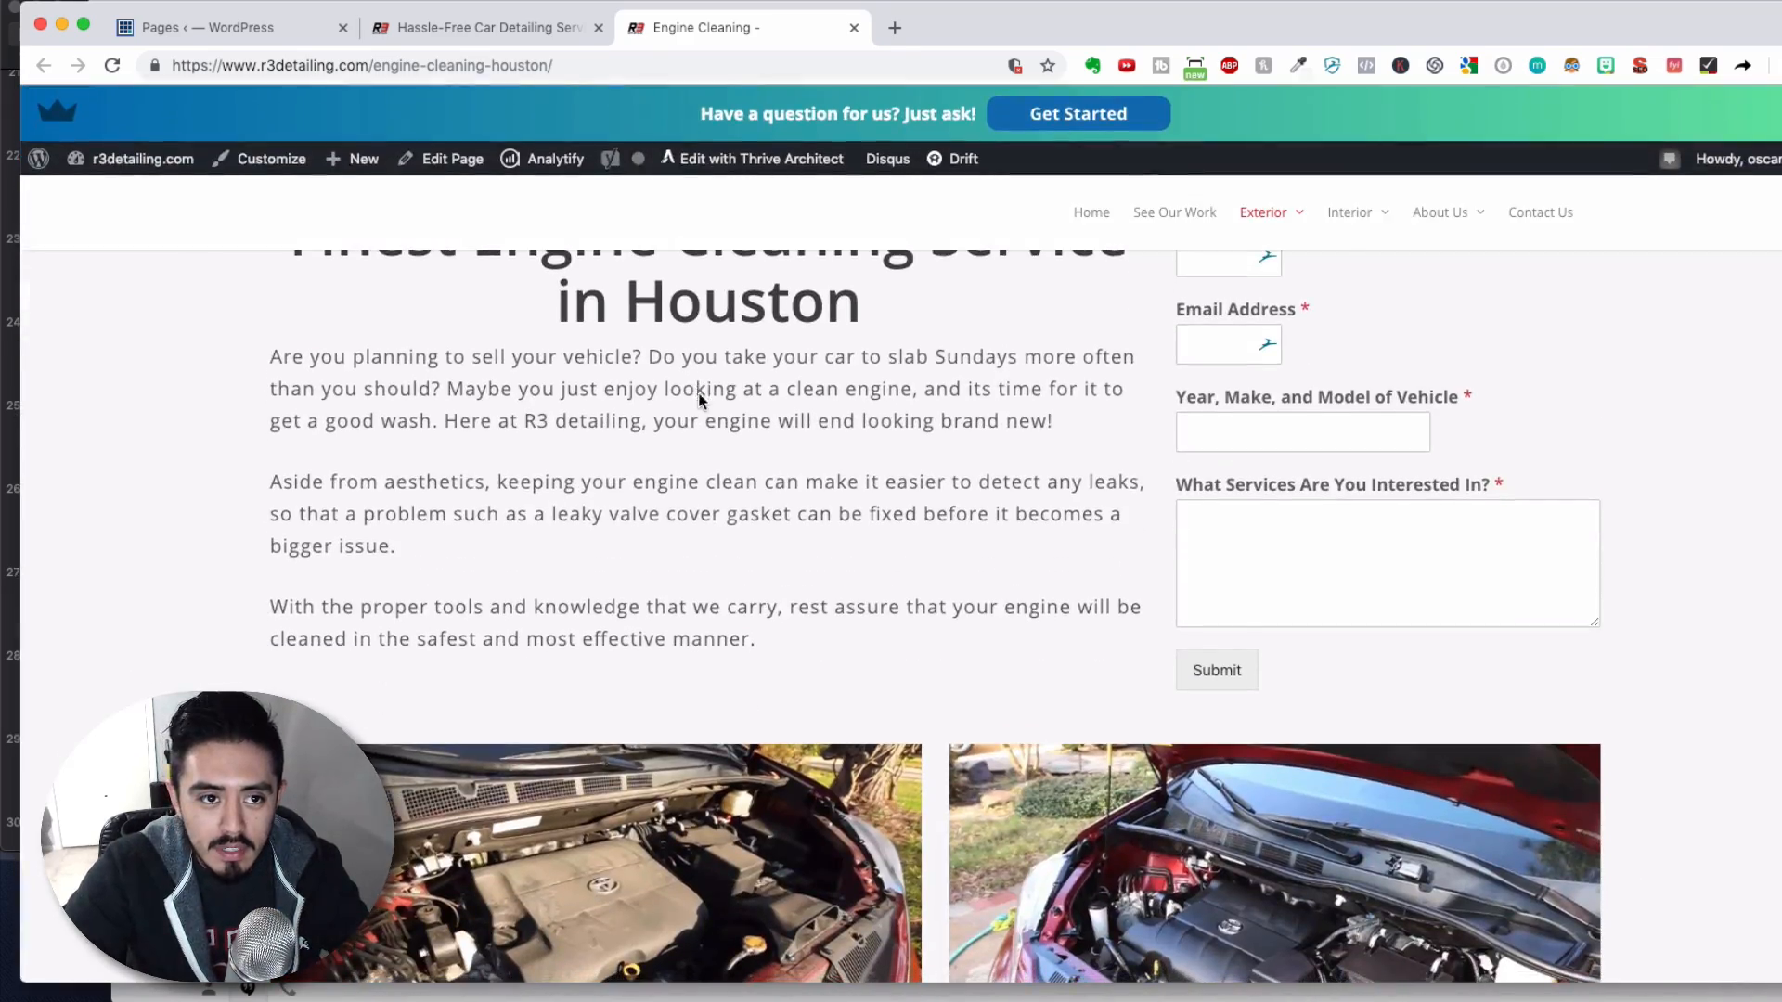
click(205, 27)
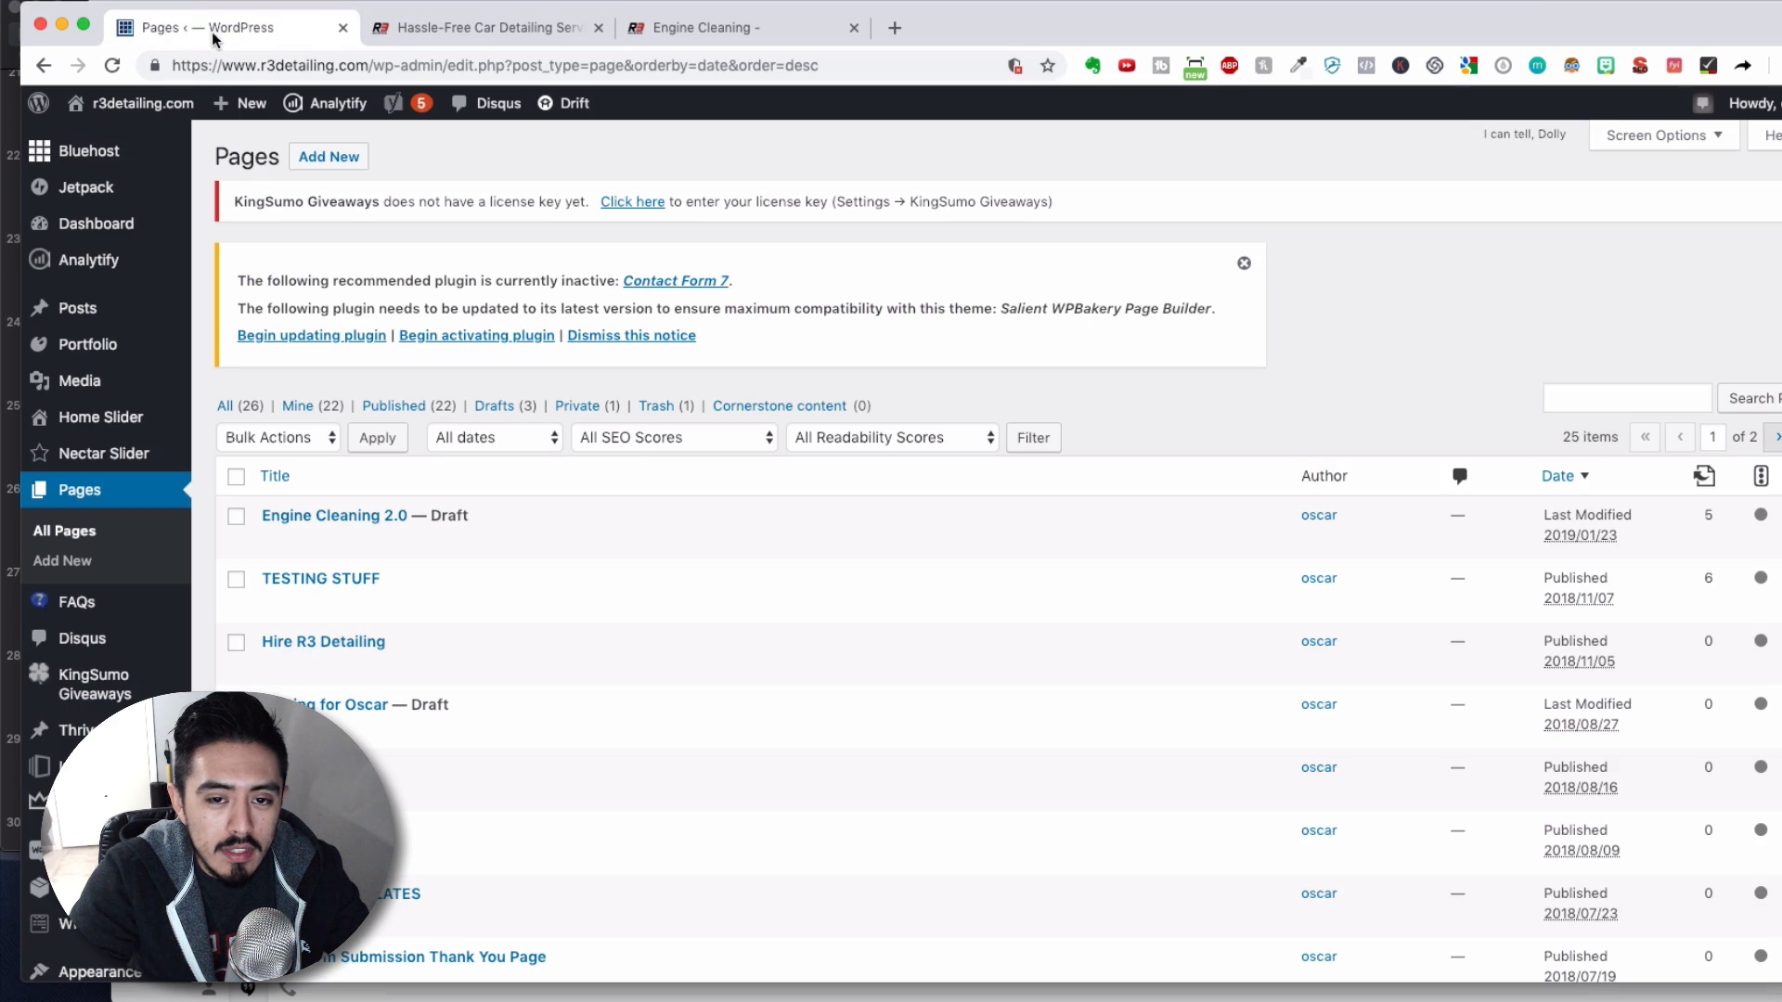
mouse_move(334, 515)
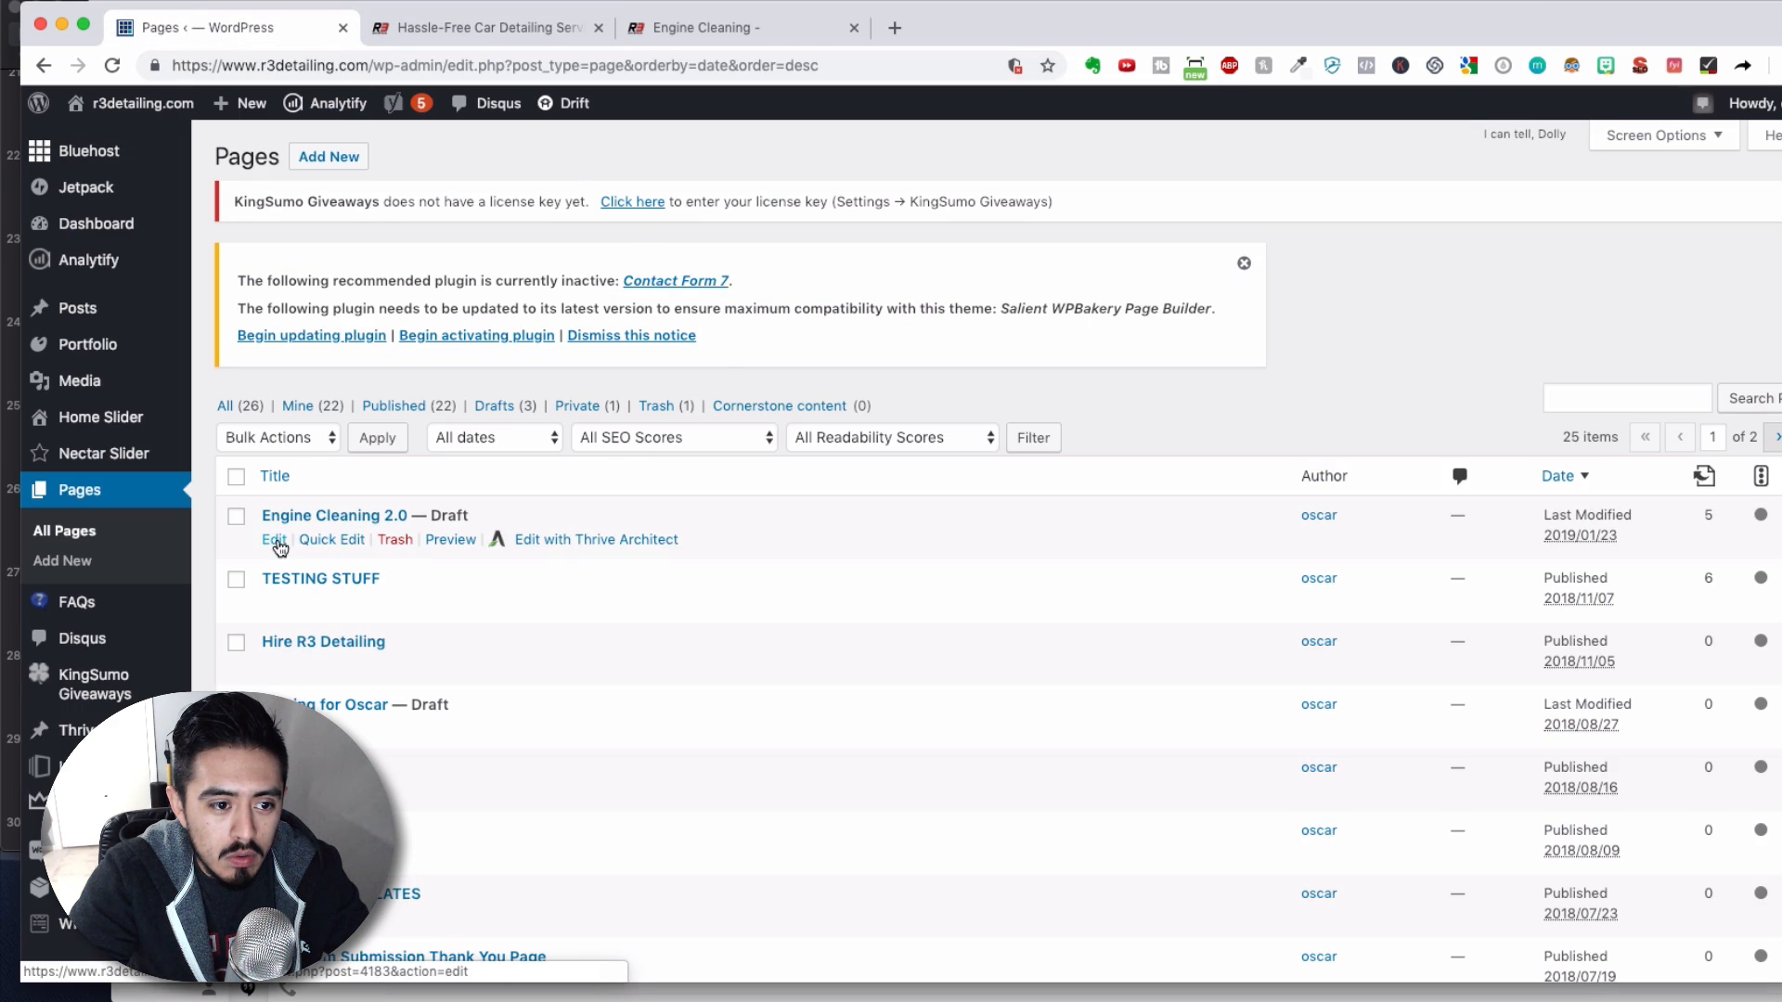
Edit the Engine Cleaning 2.0 draft and scroll its WPBakery sections down to the testimonials carousel.
click(273, 538)
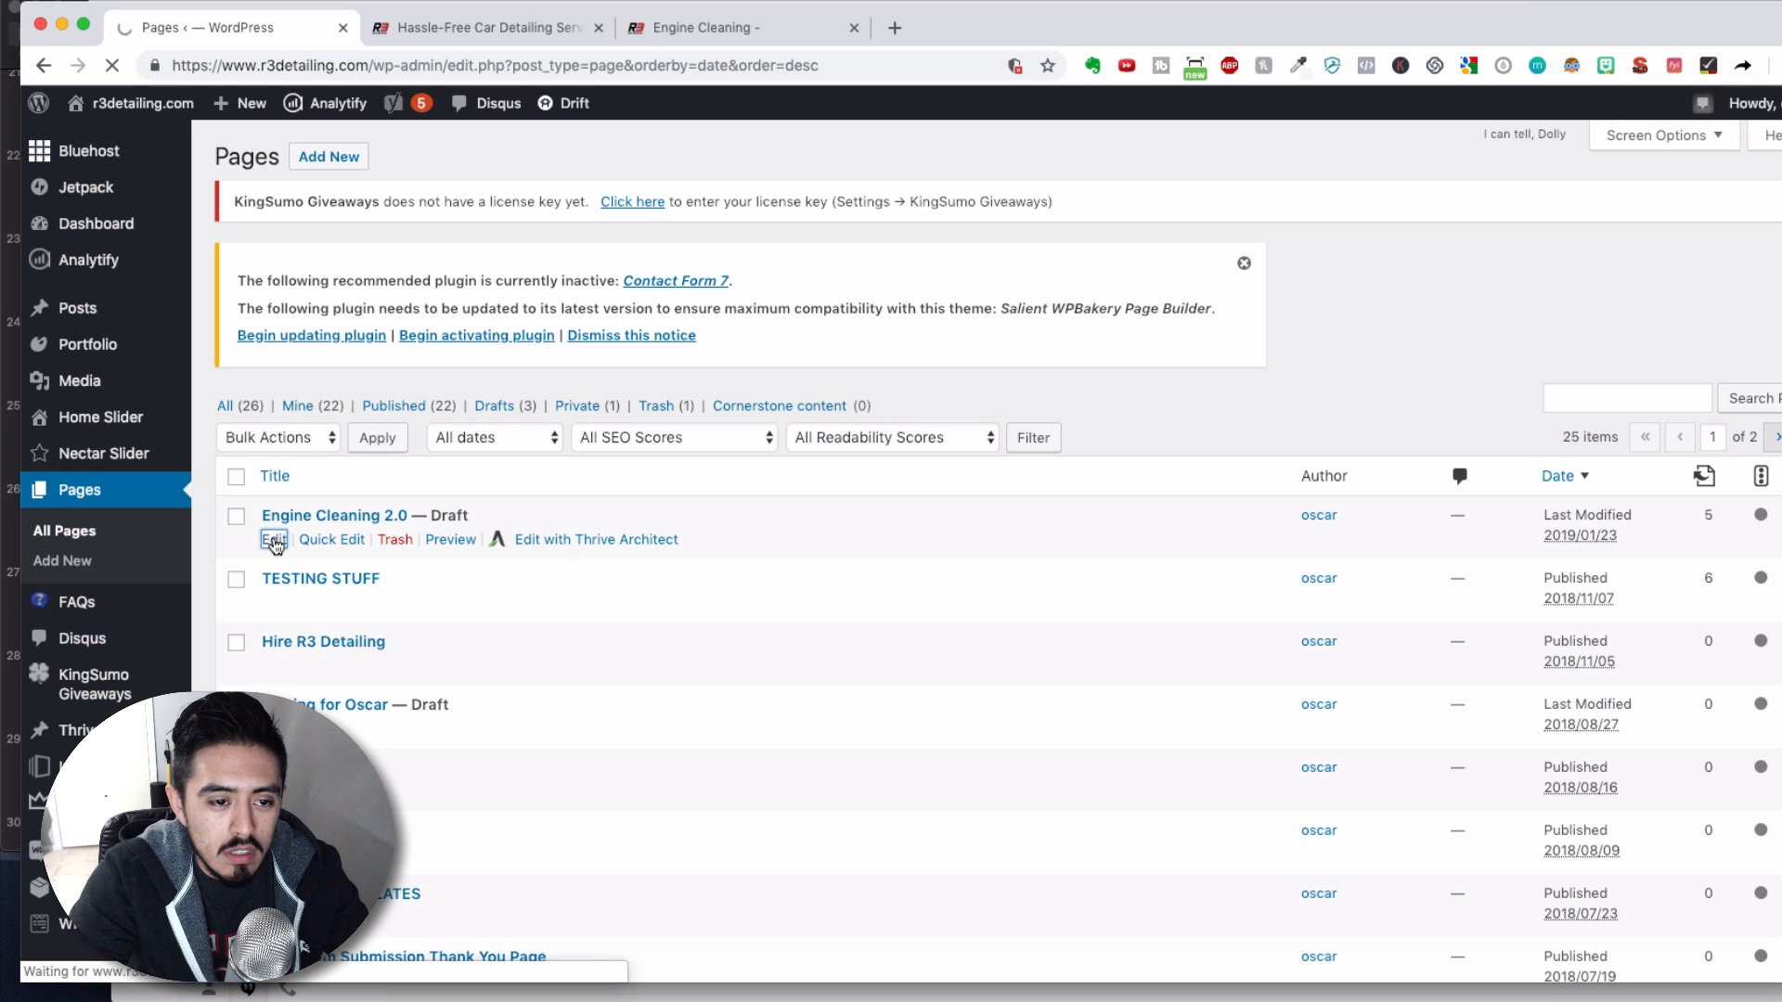
click(273, 538)
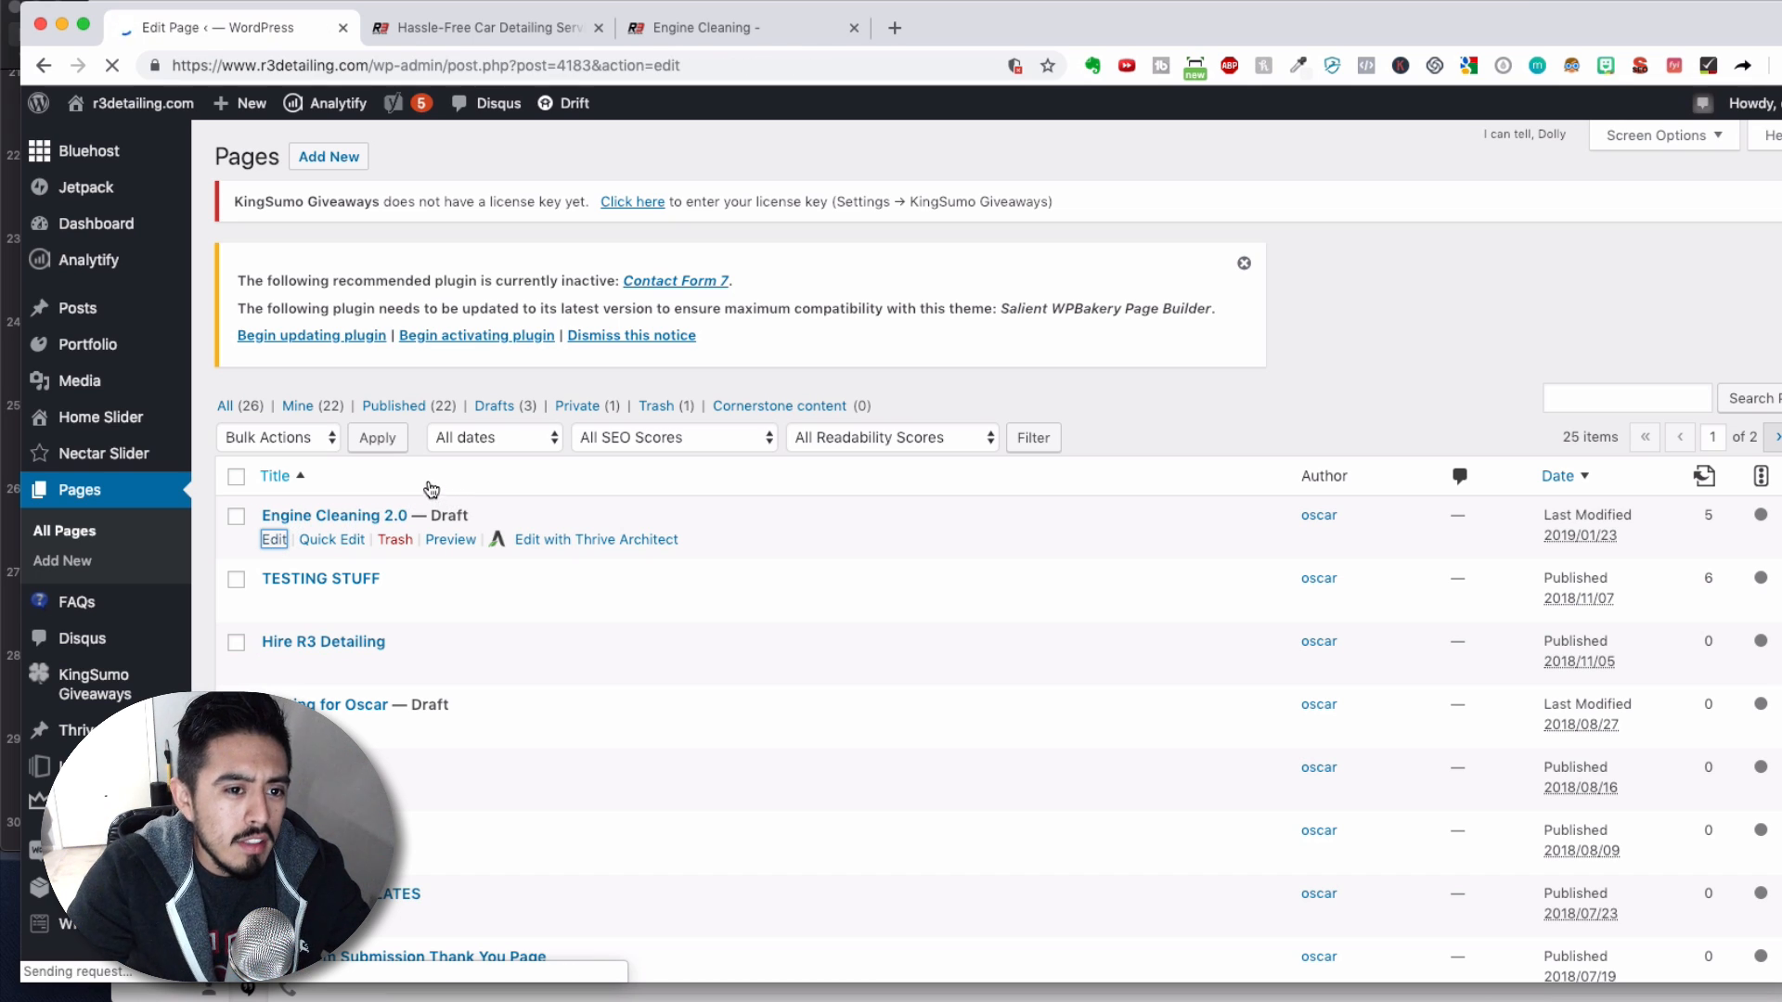
click(273, 538)
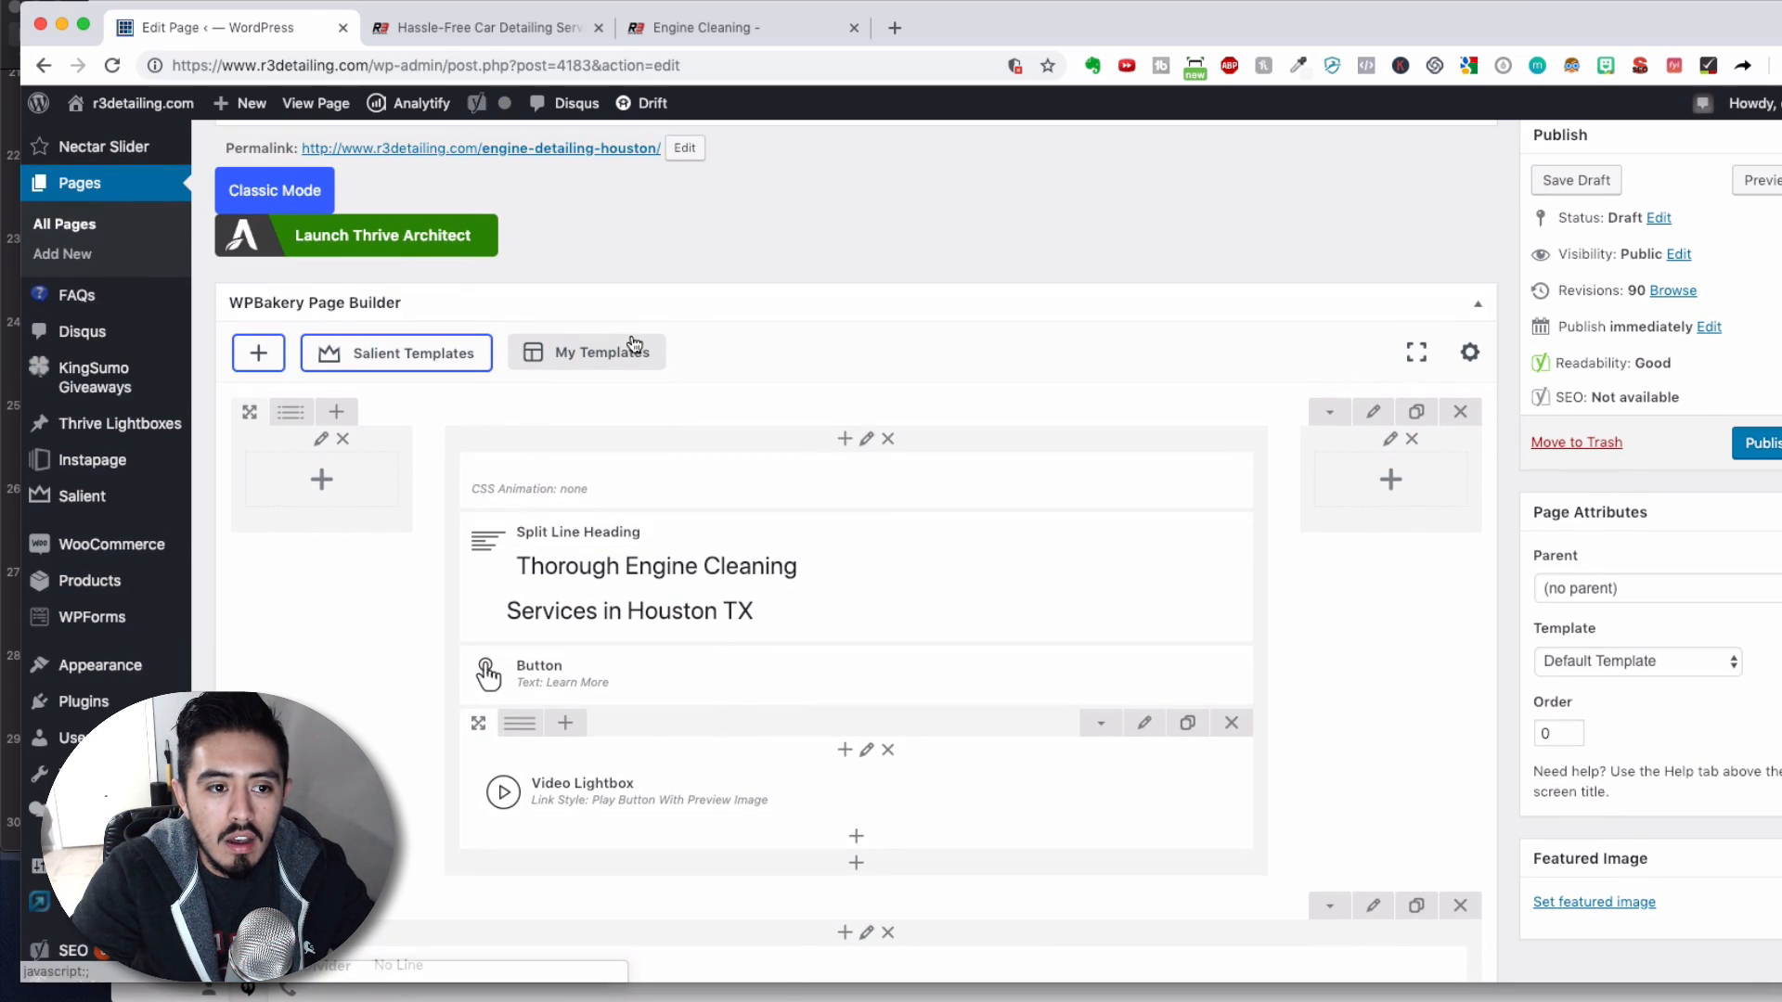
scroll(down, 3)
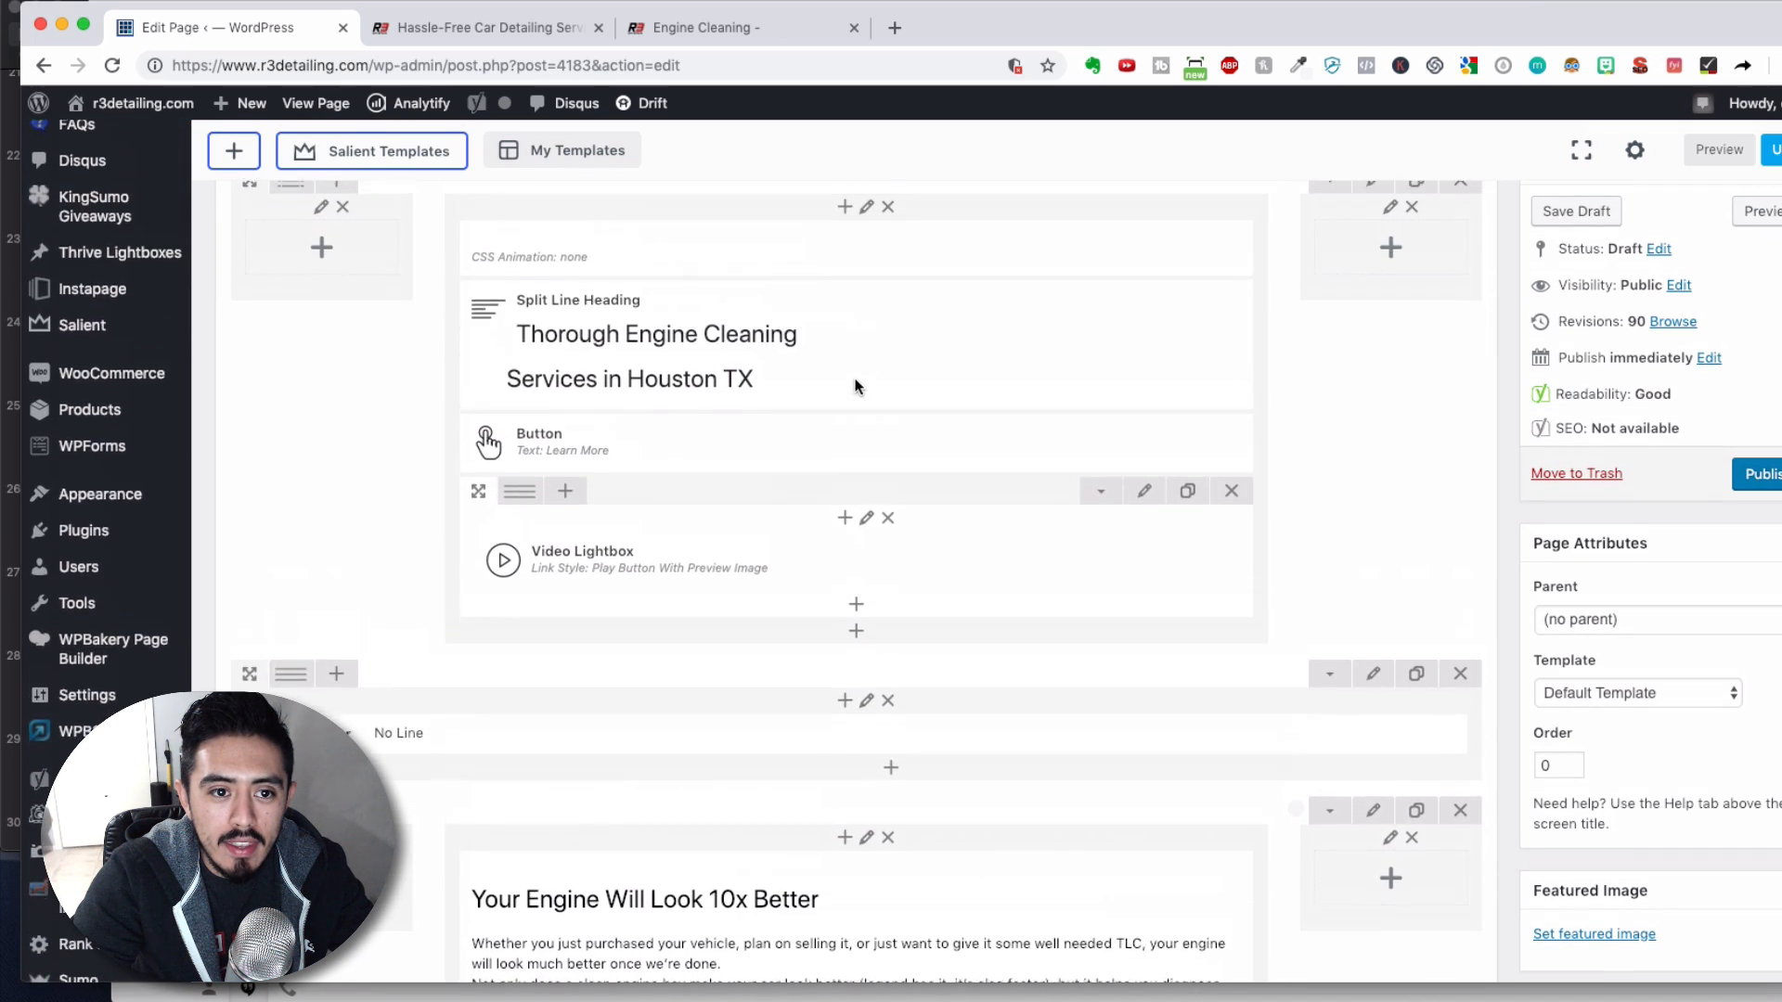
scroll(down, 3)
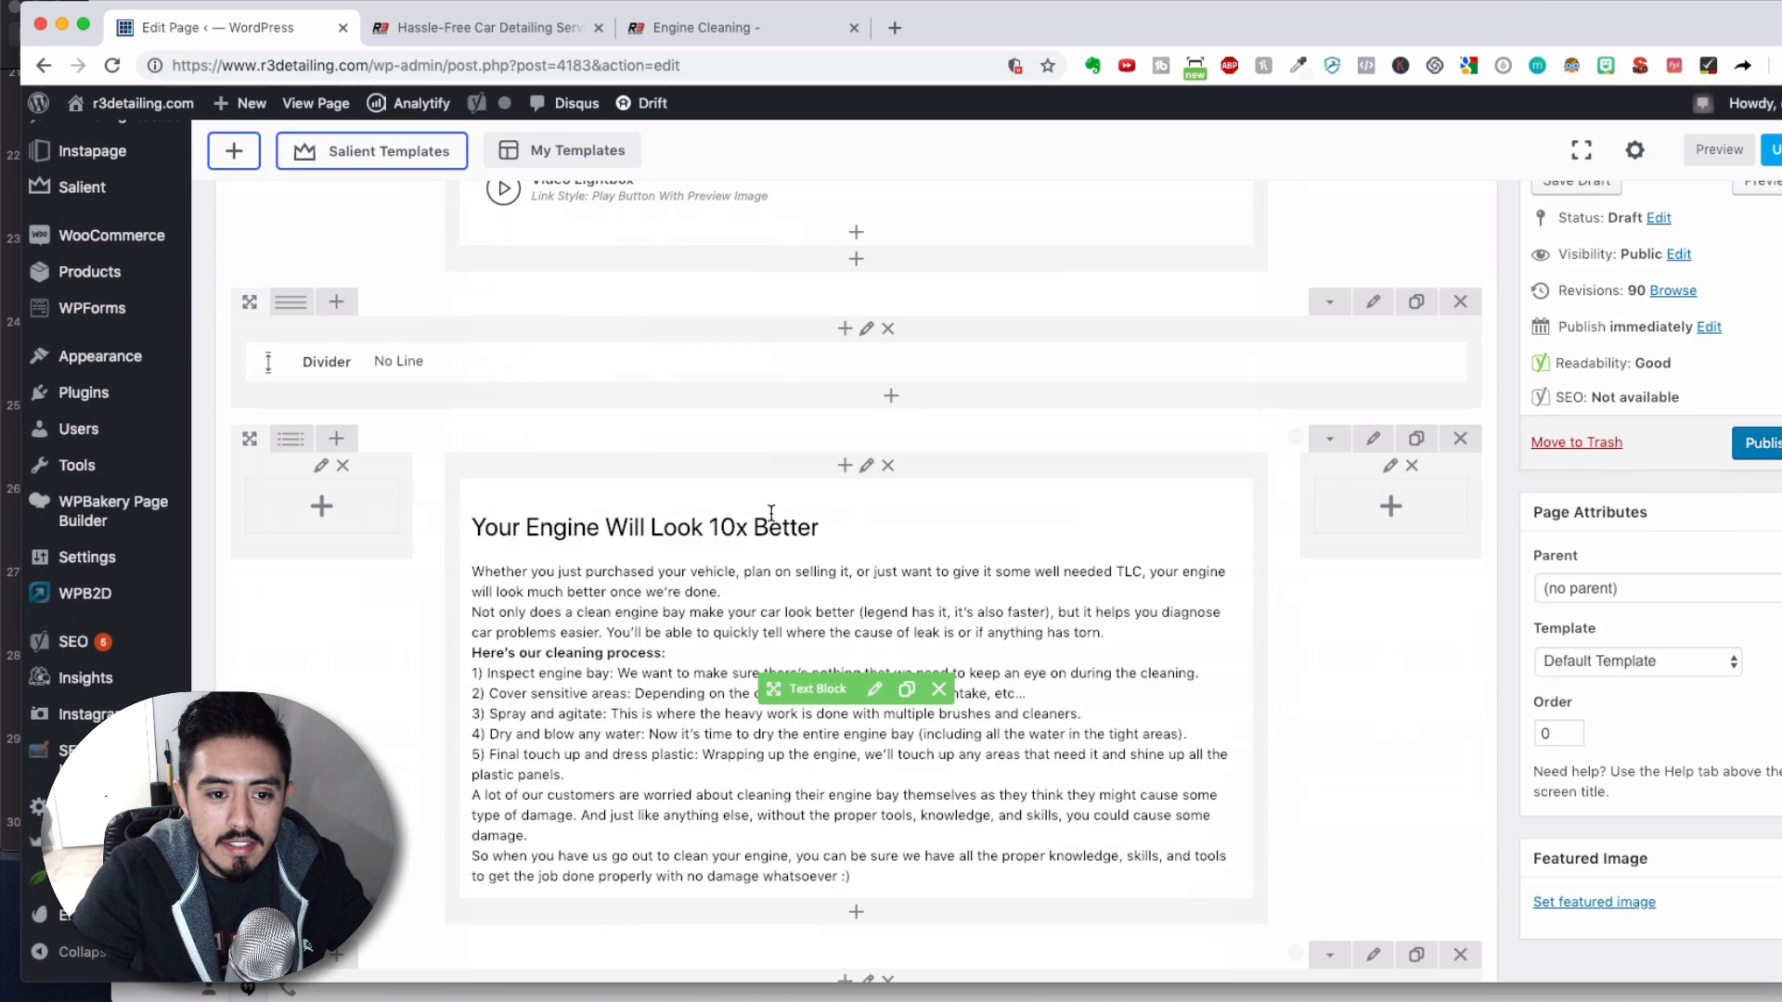
scroll(down, 3)
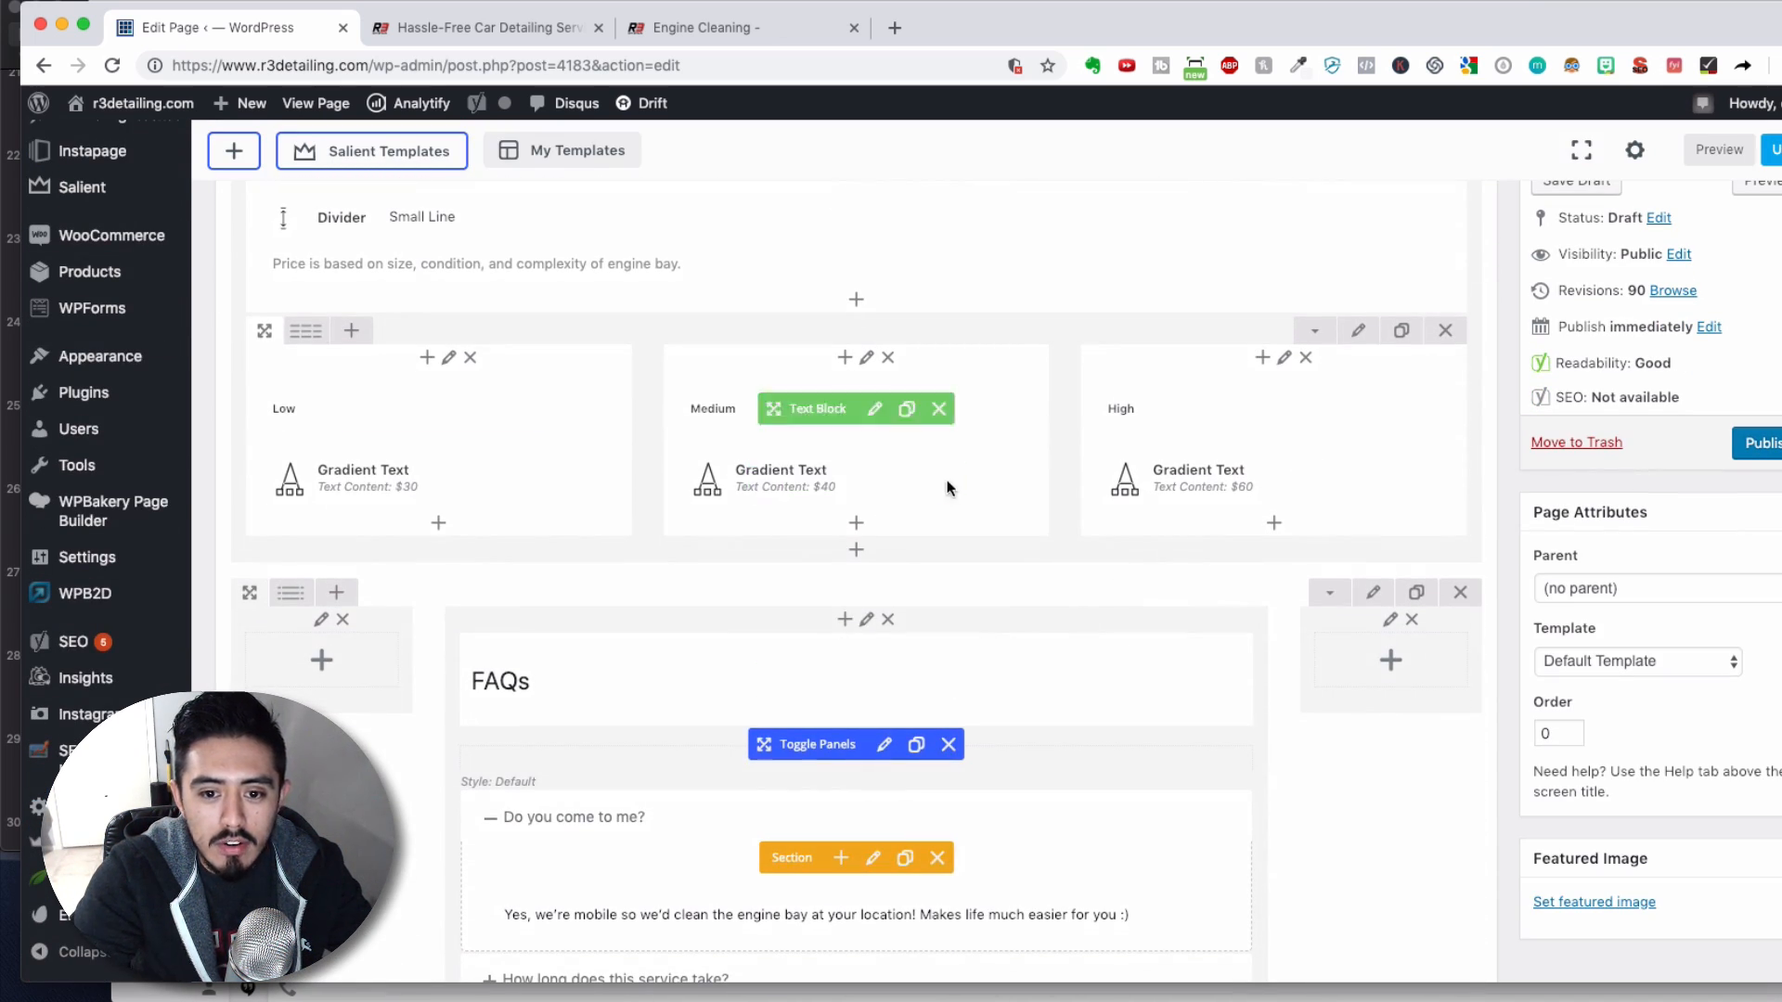
scroll(down, 3)
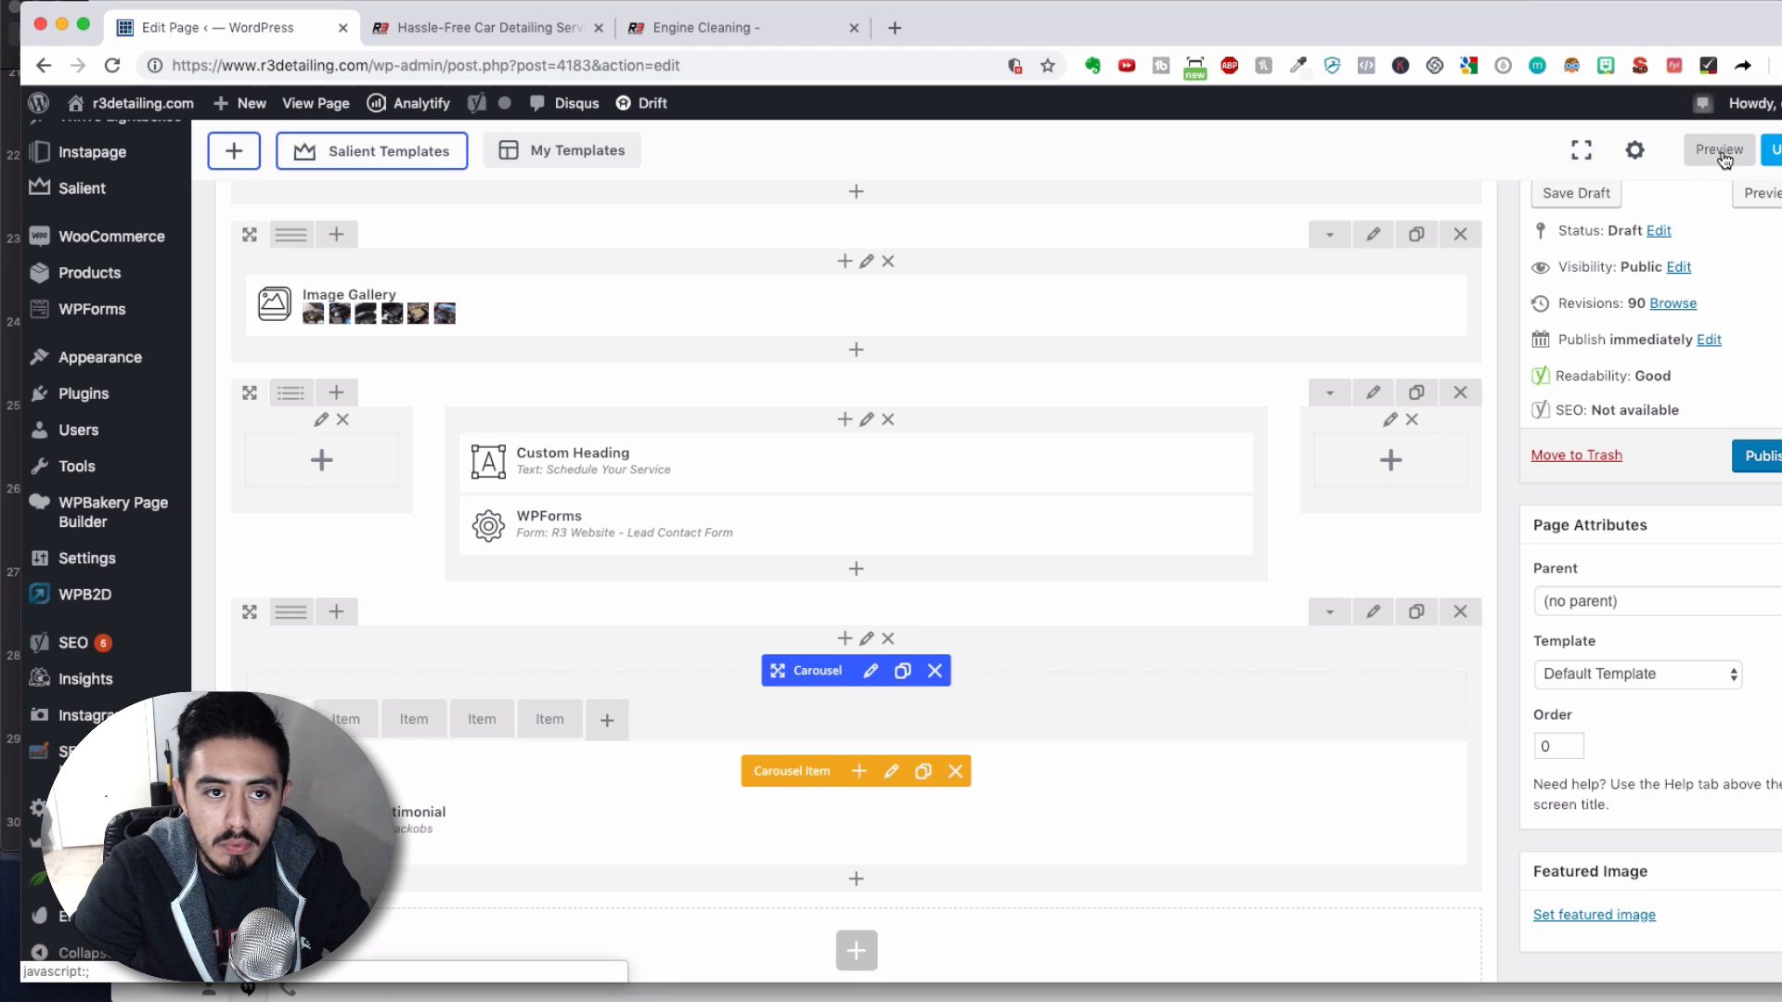
Preview the Engine Cleaning 2.0 draft, then play and close its Learn More video lightbox.
click(1719, 148)
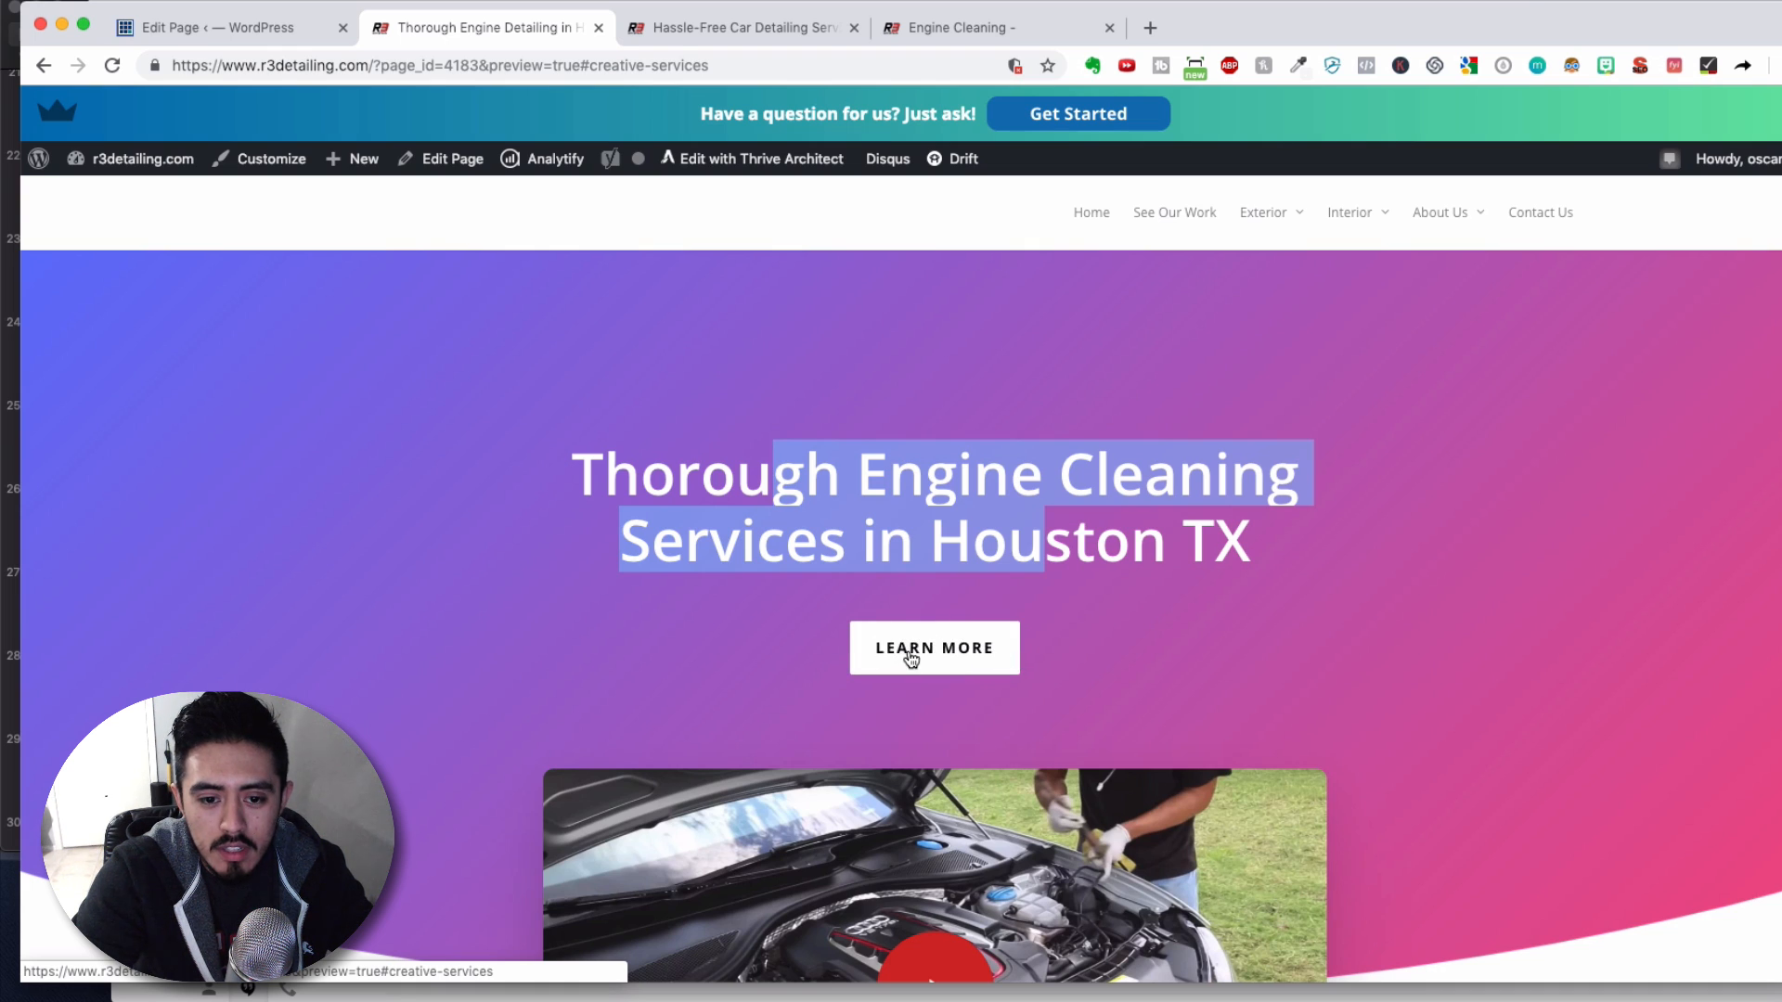
scroll(down, 3)
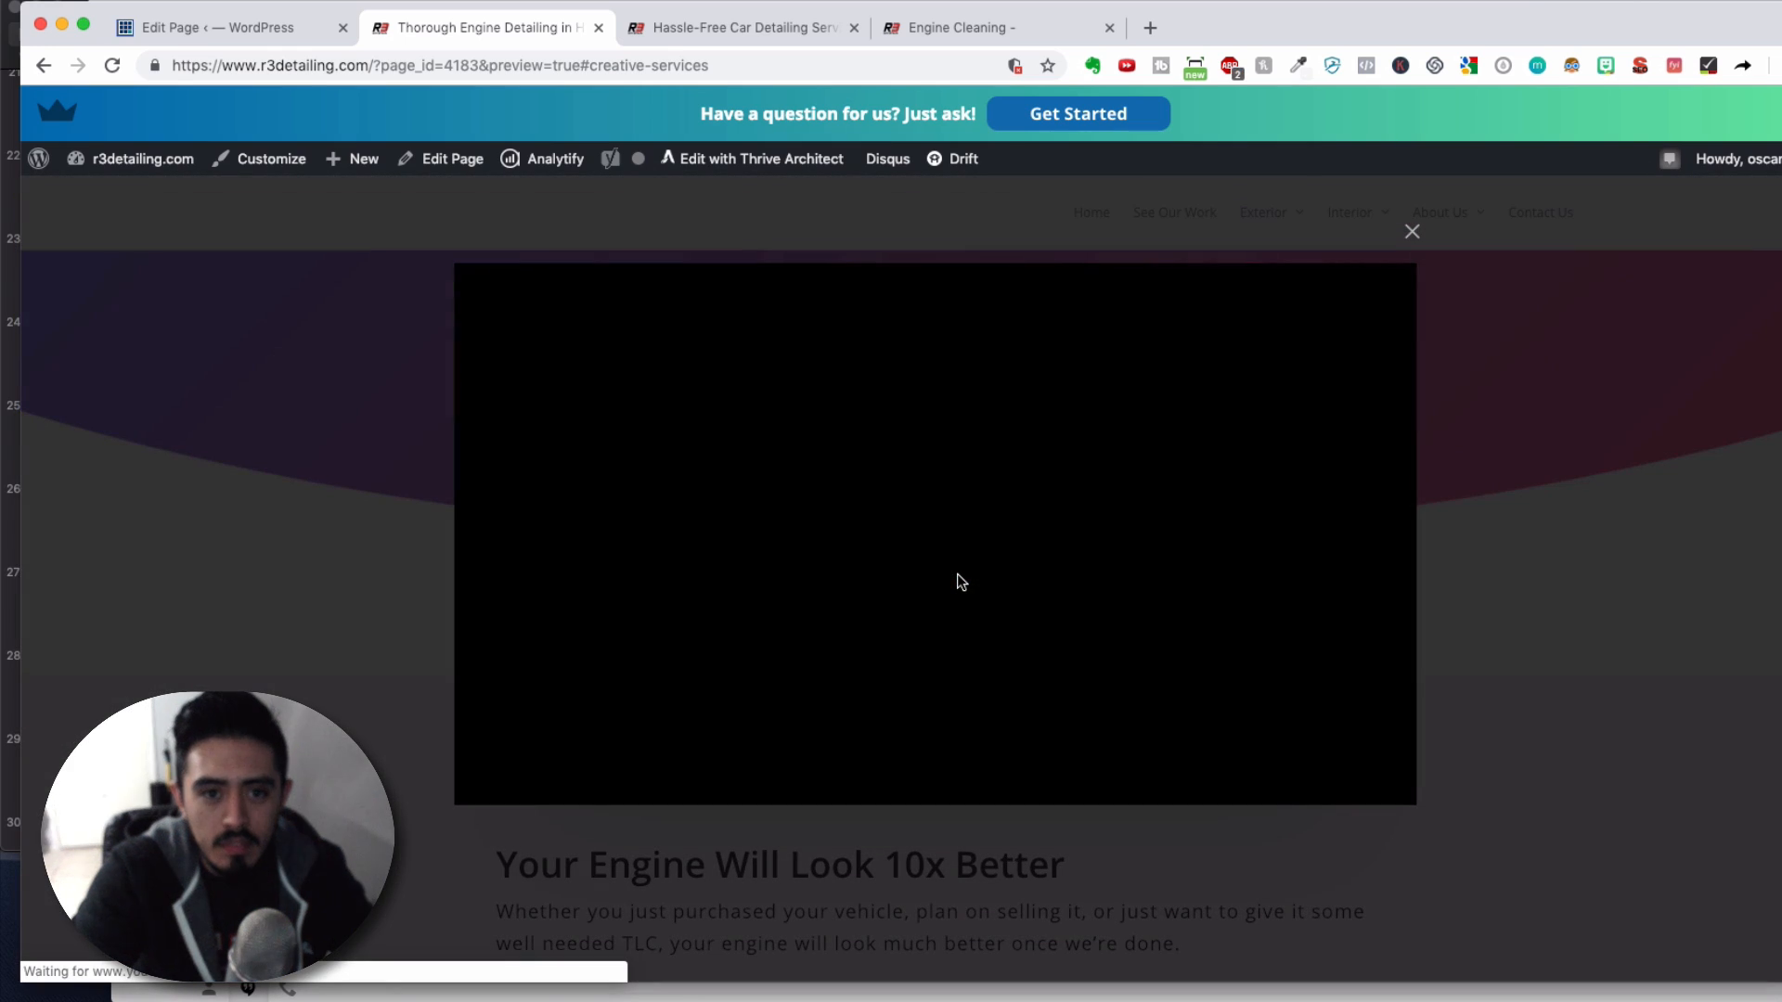
click(934, 534)
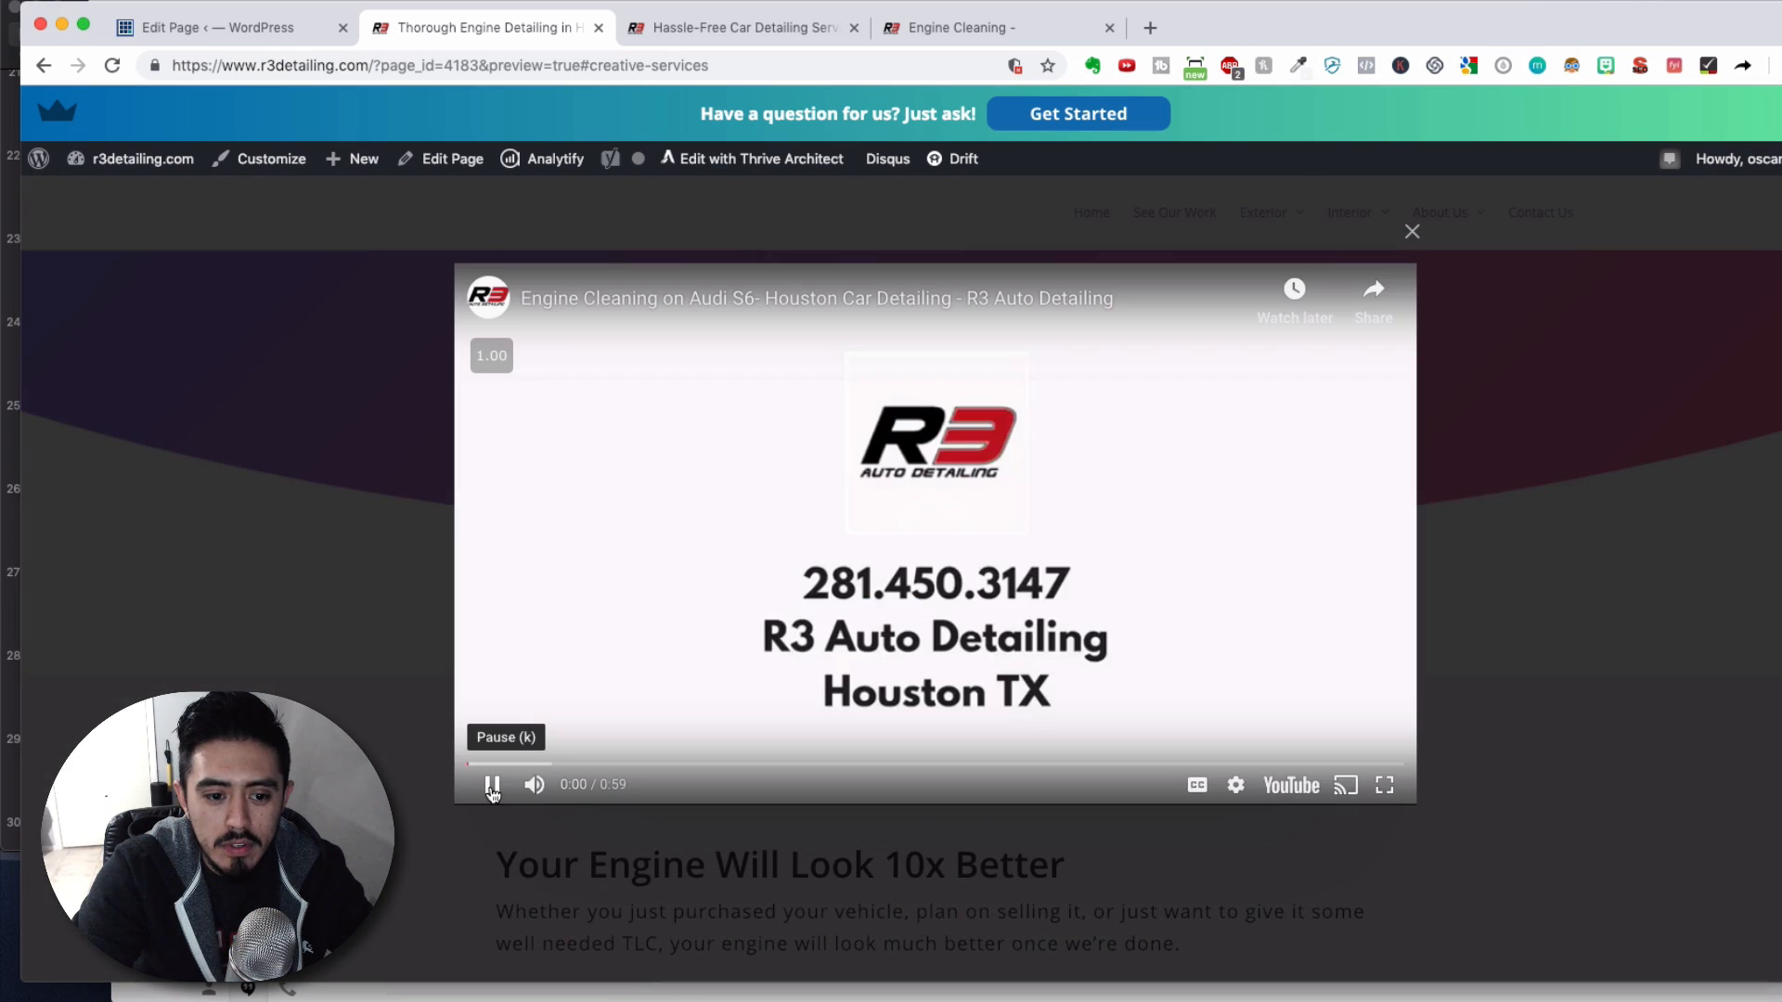
click(492, 784)
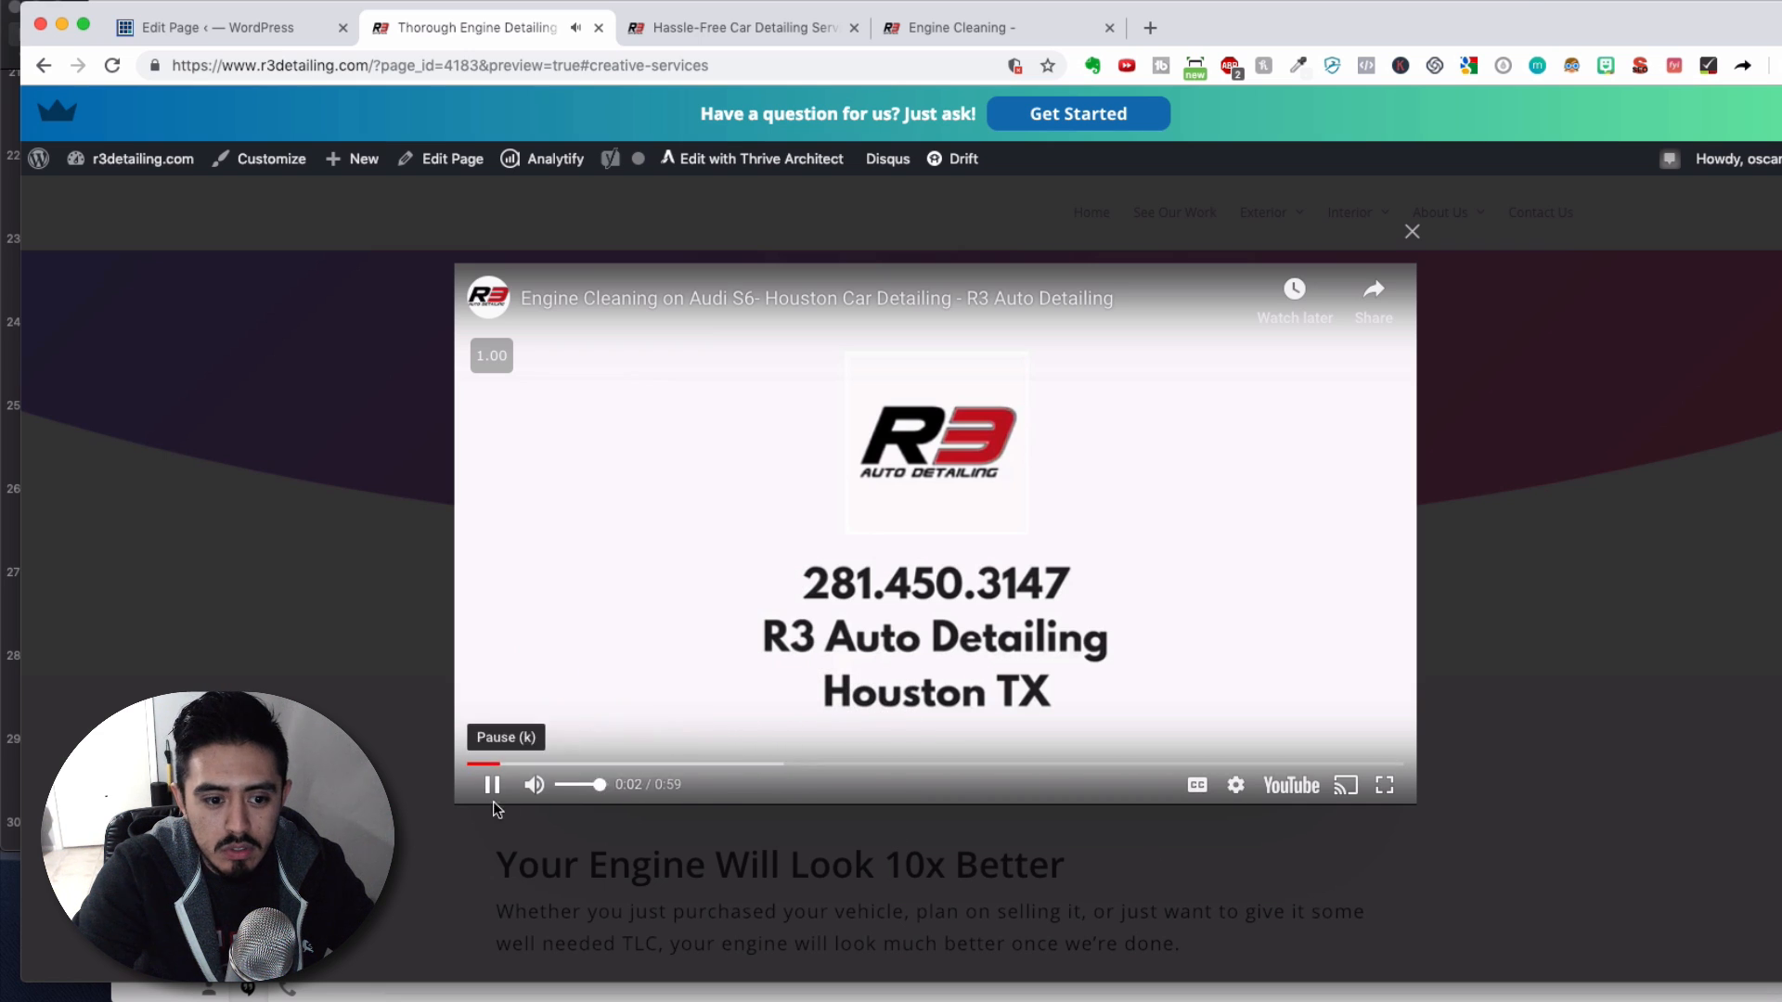
click(532, 784)
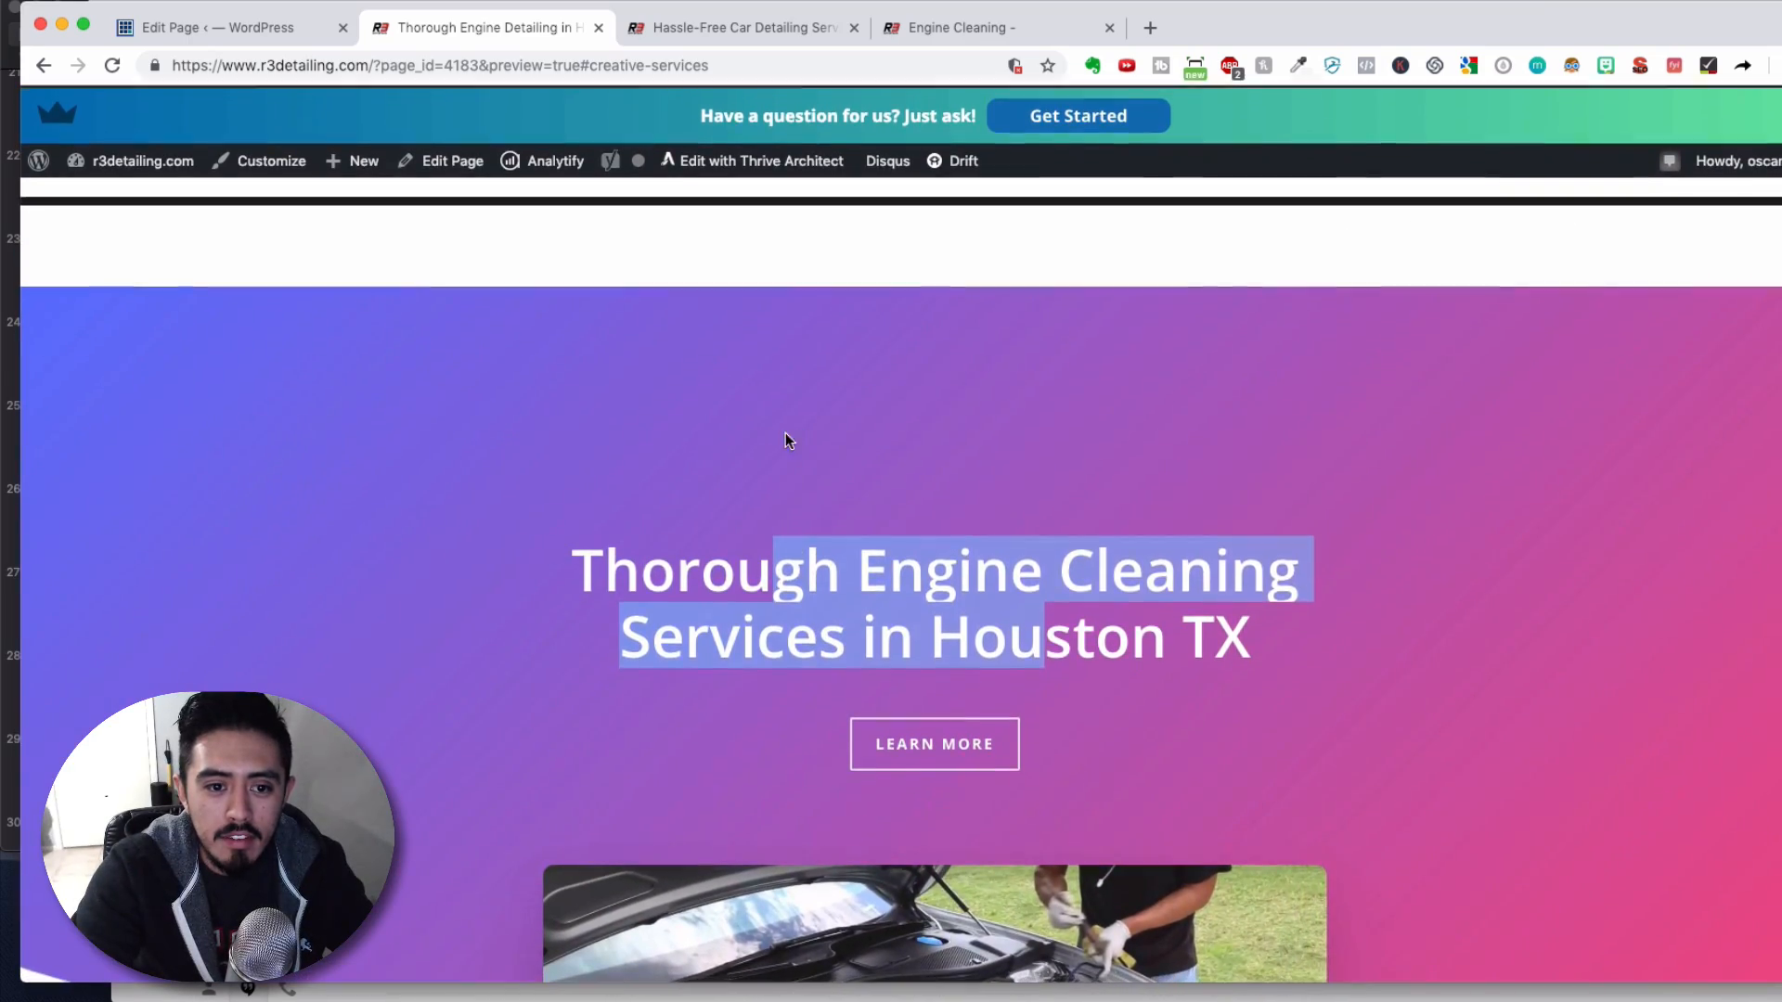
scroll(down, 3)
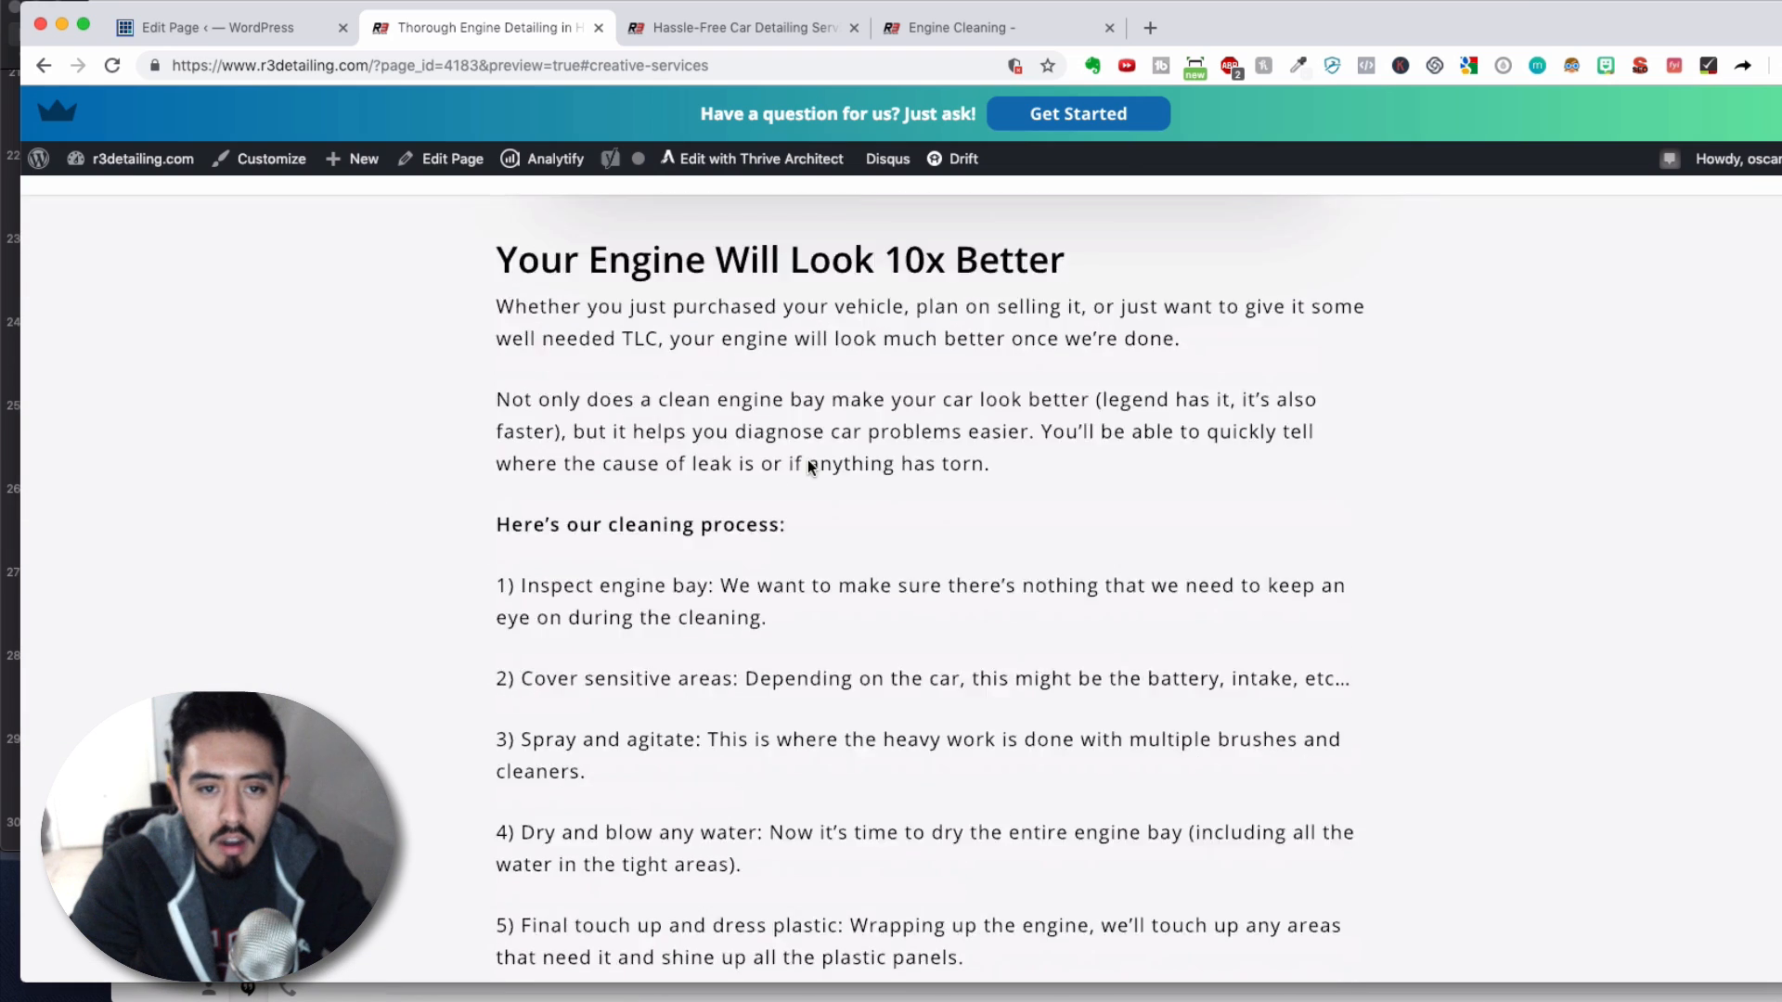
scroll(up, 3)
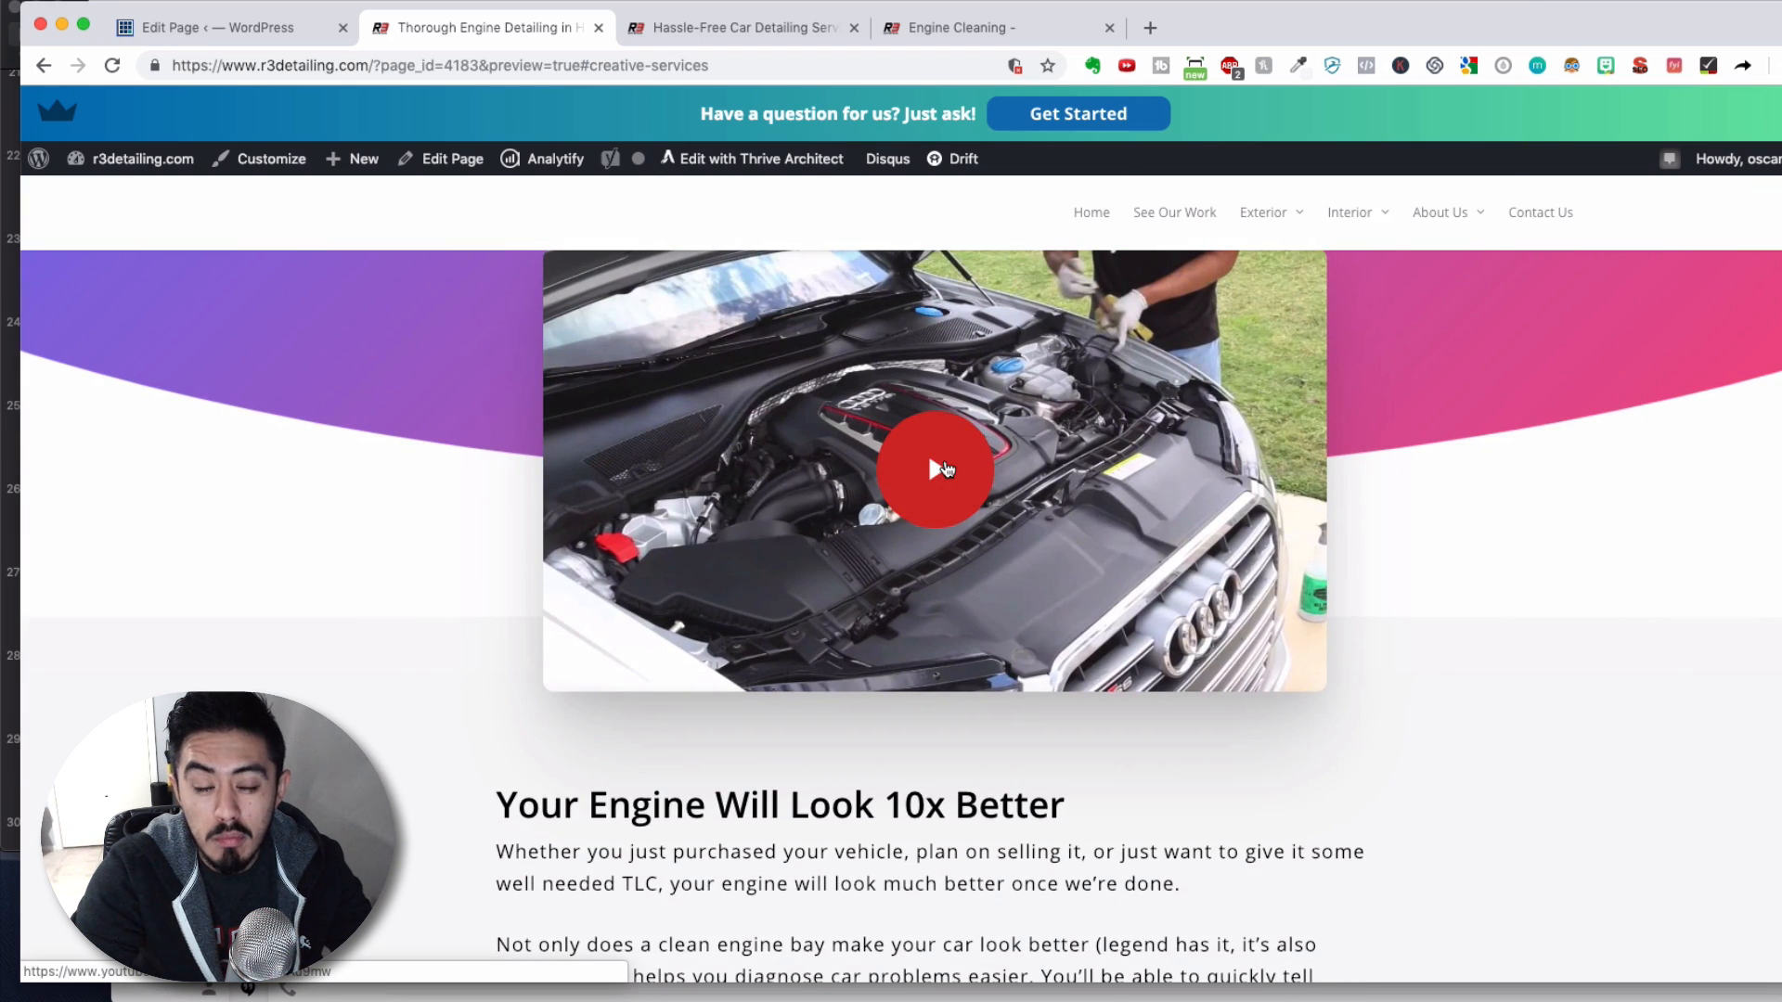
scroll(down, 3)
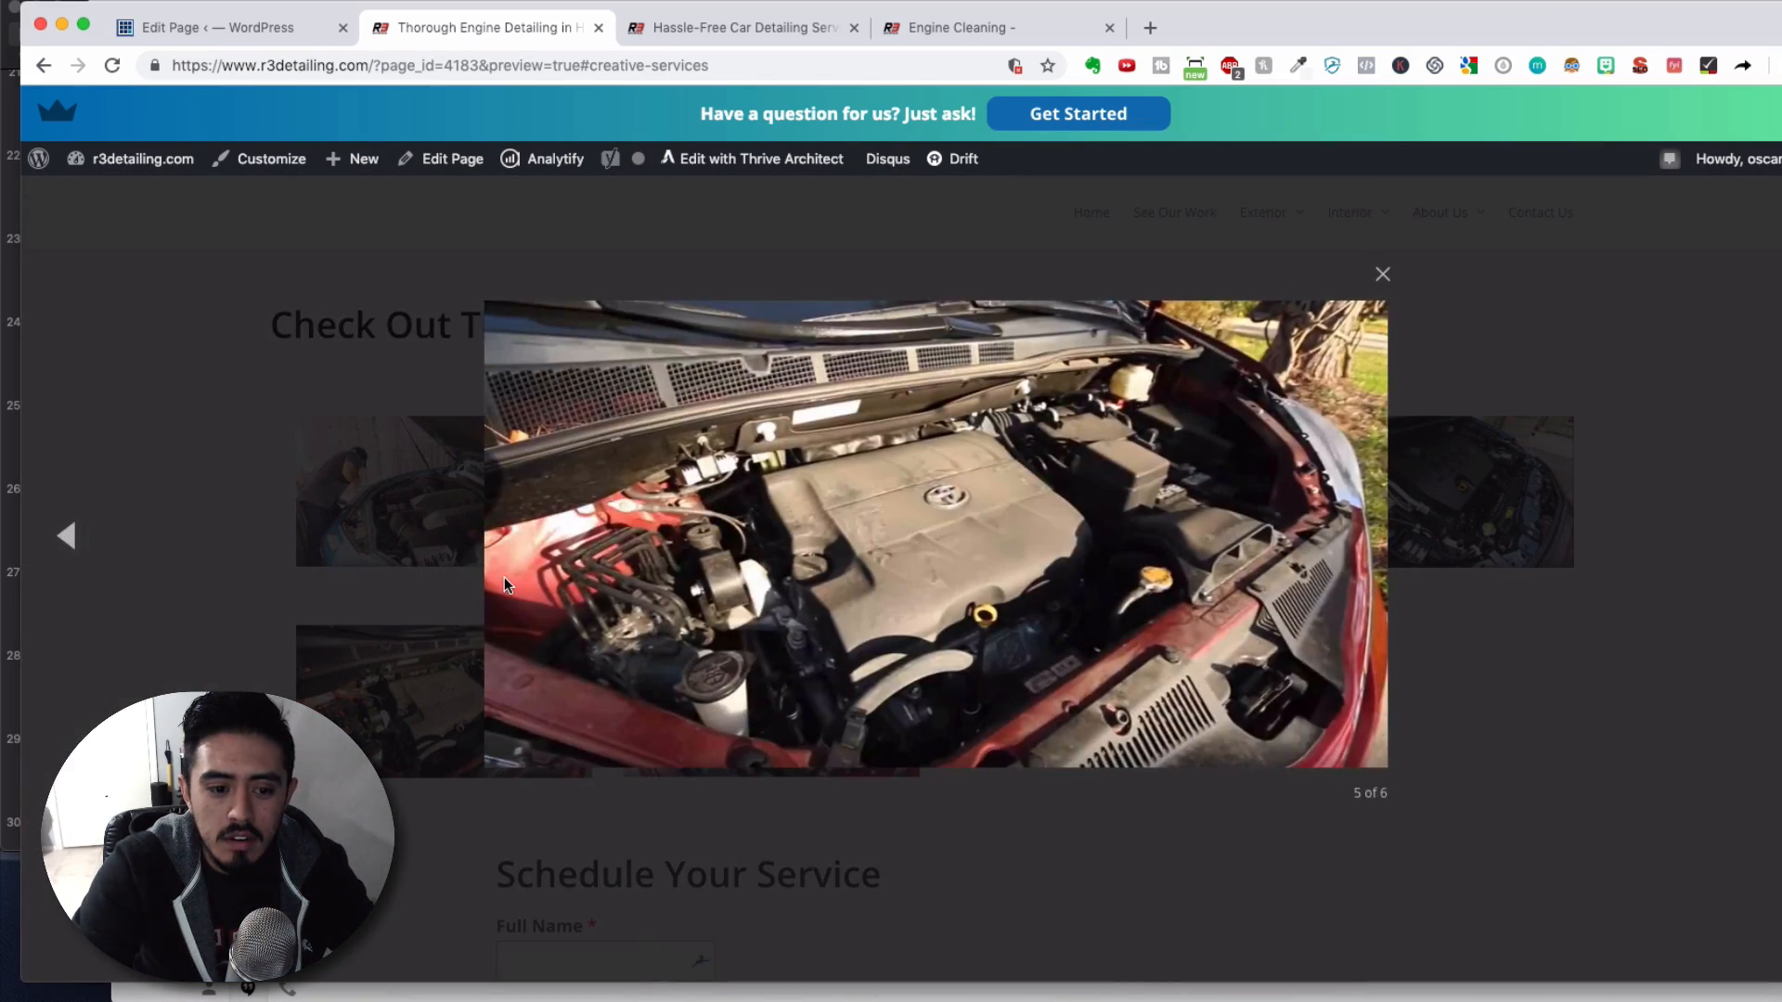
click(1383, 274)
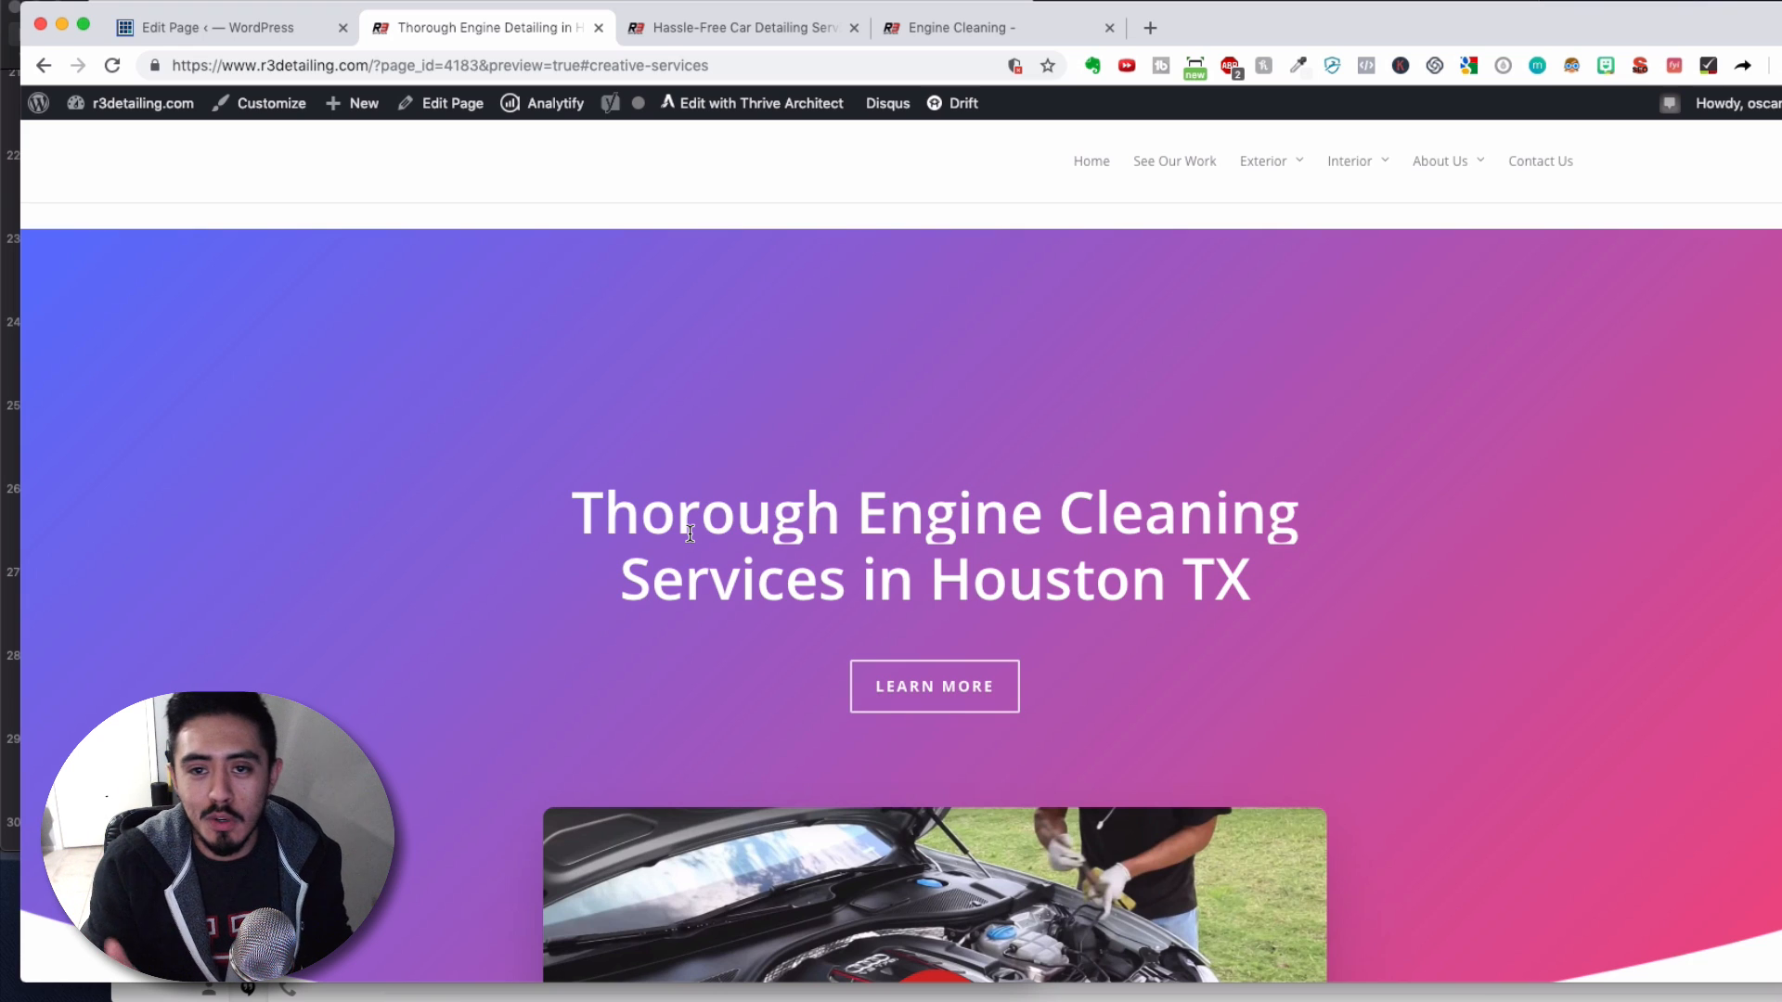
click(216, 27)
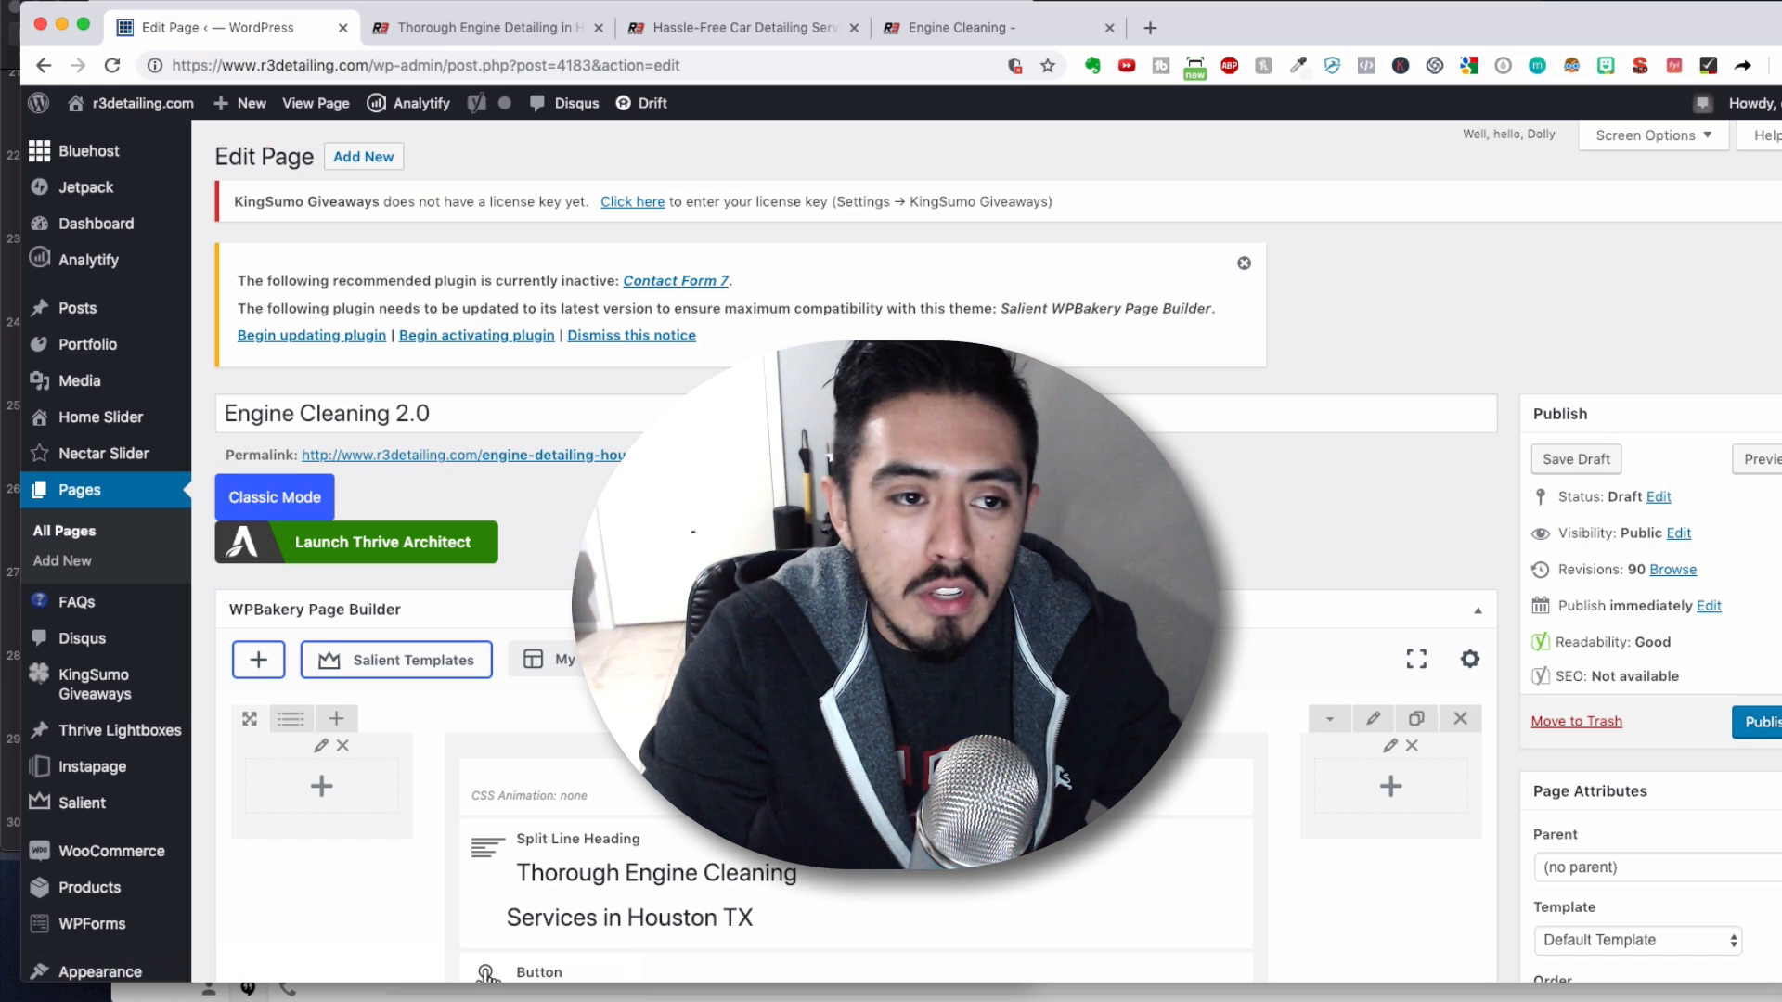
scroll(down, 3)
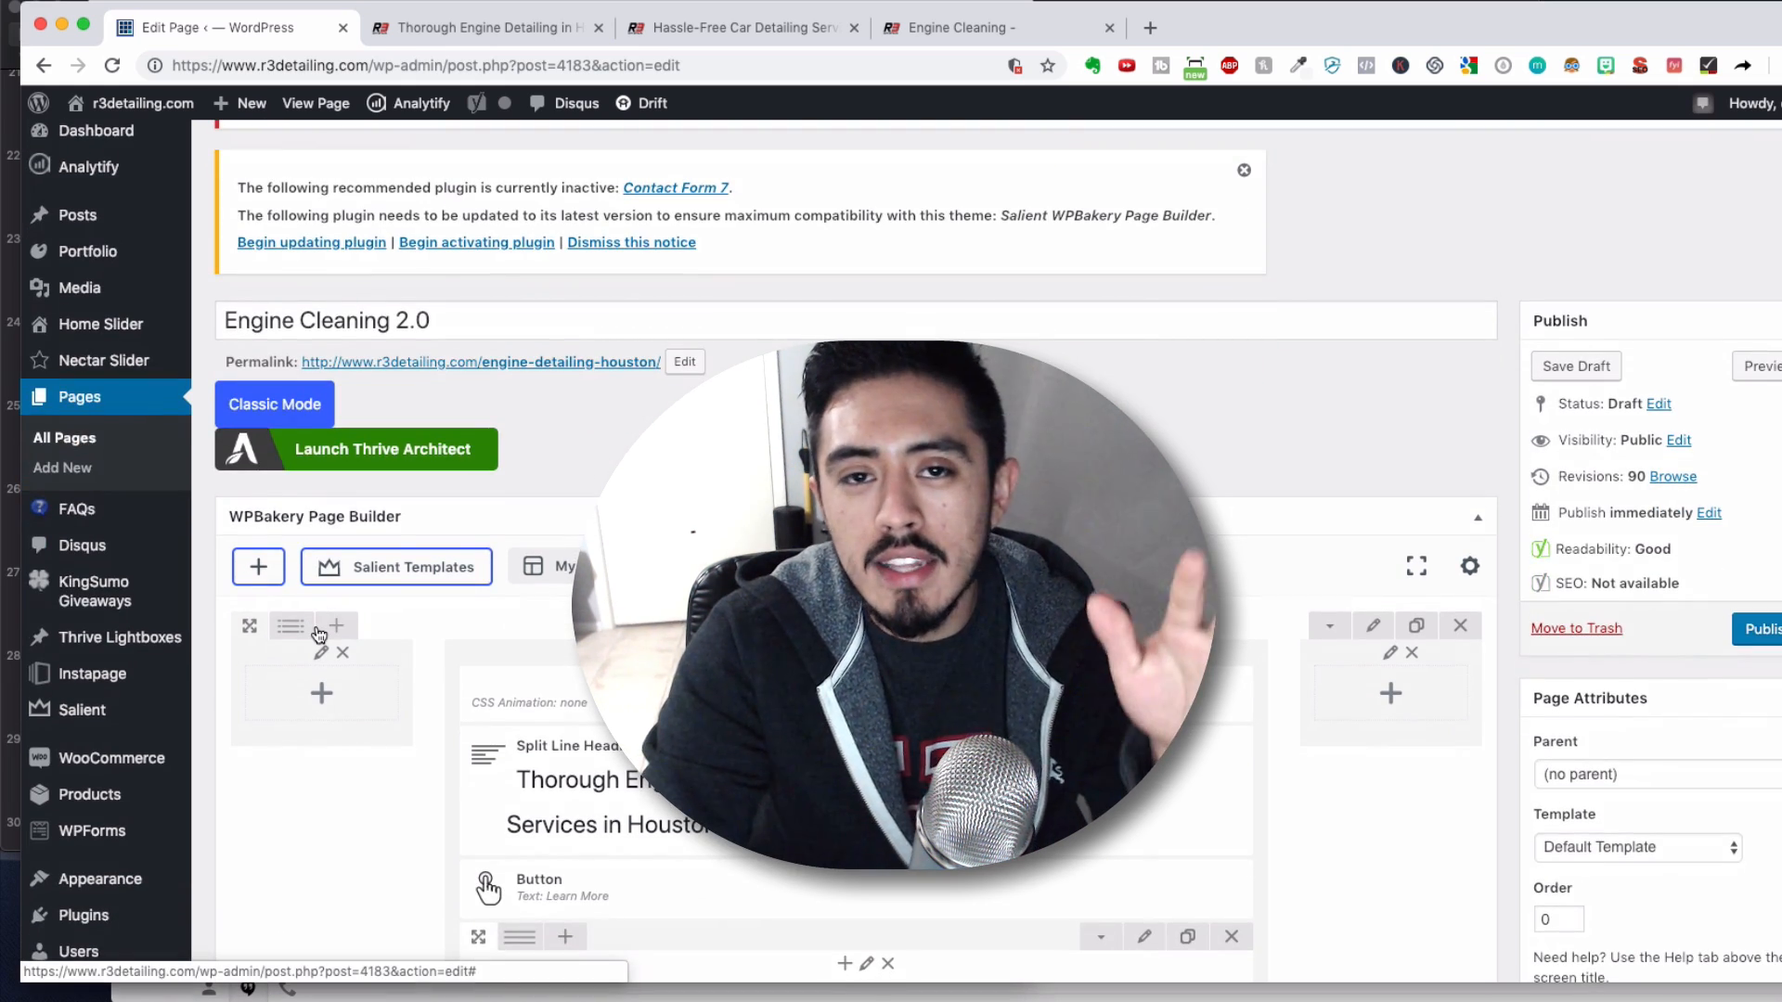
mouse_move(335, 627)
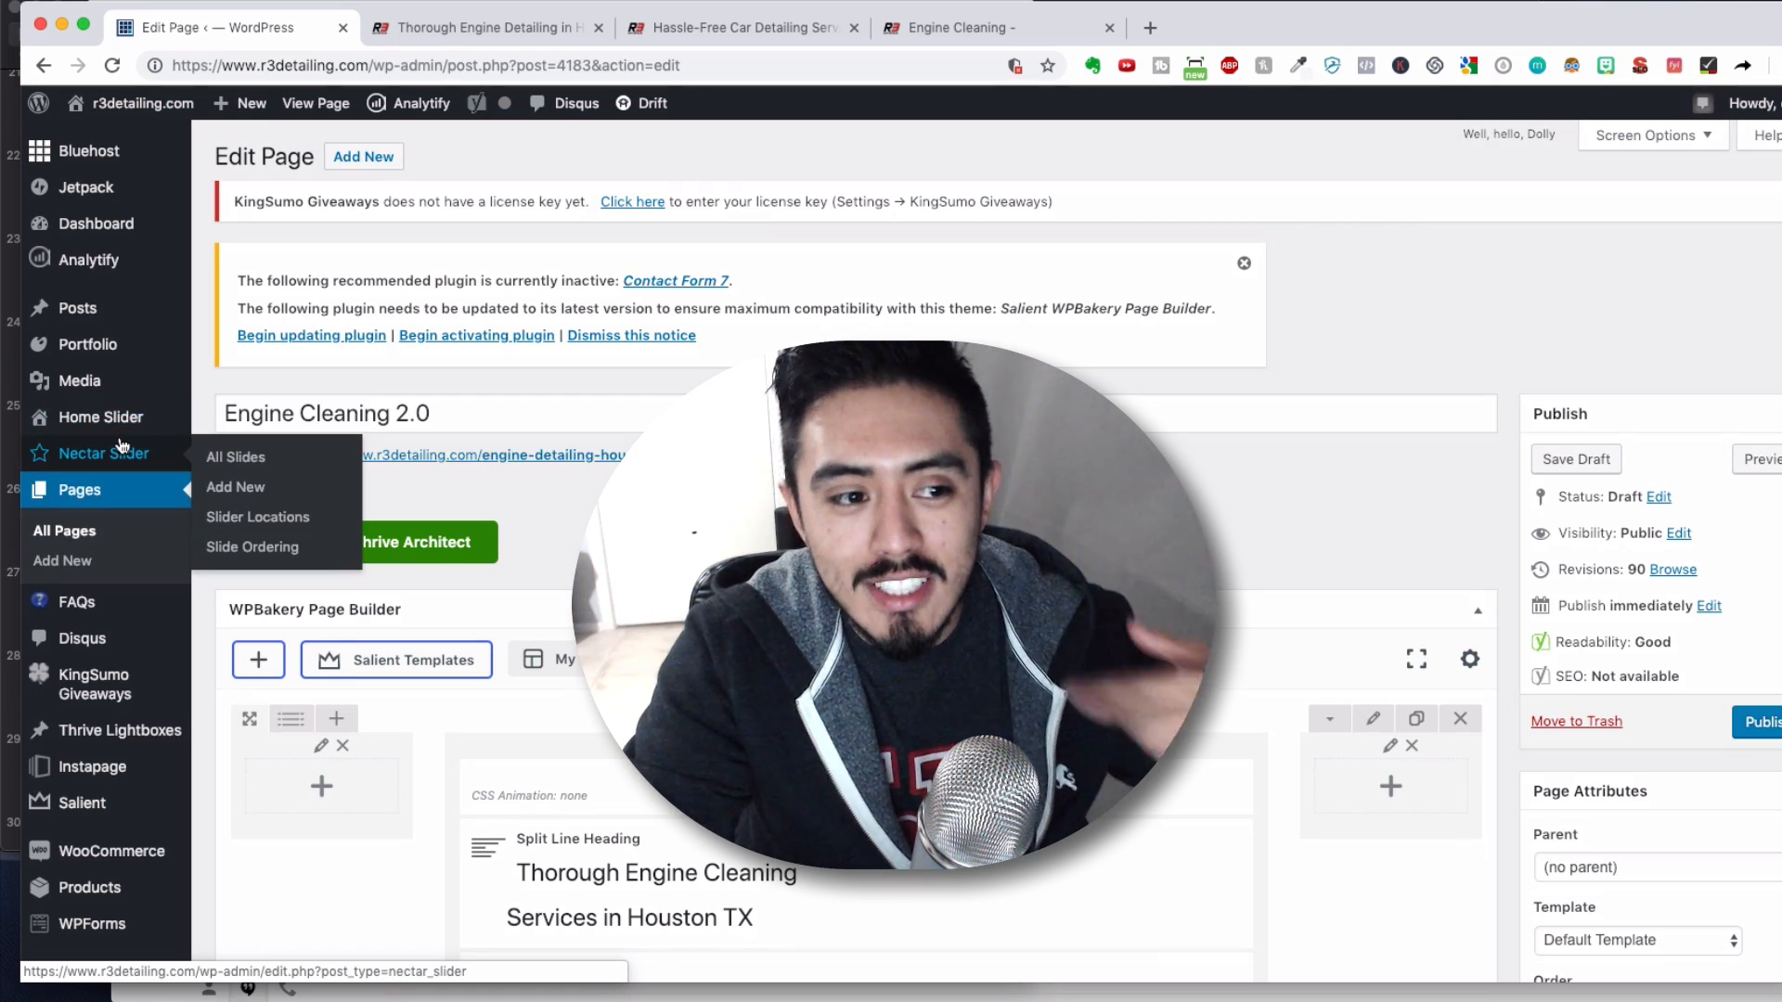
mouse_move(101, 417)
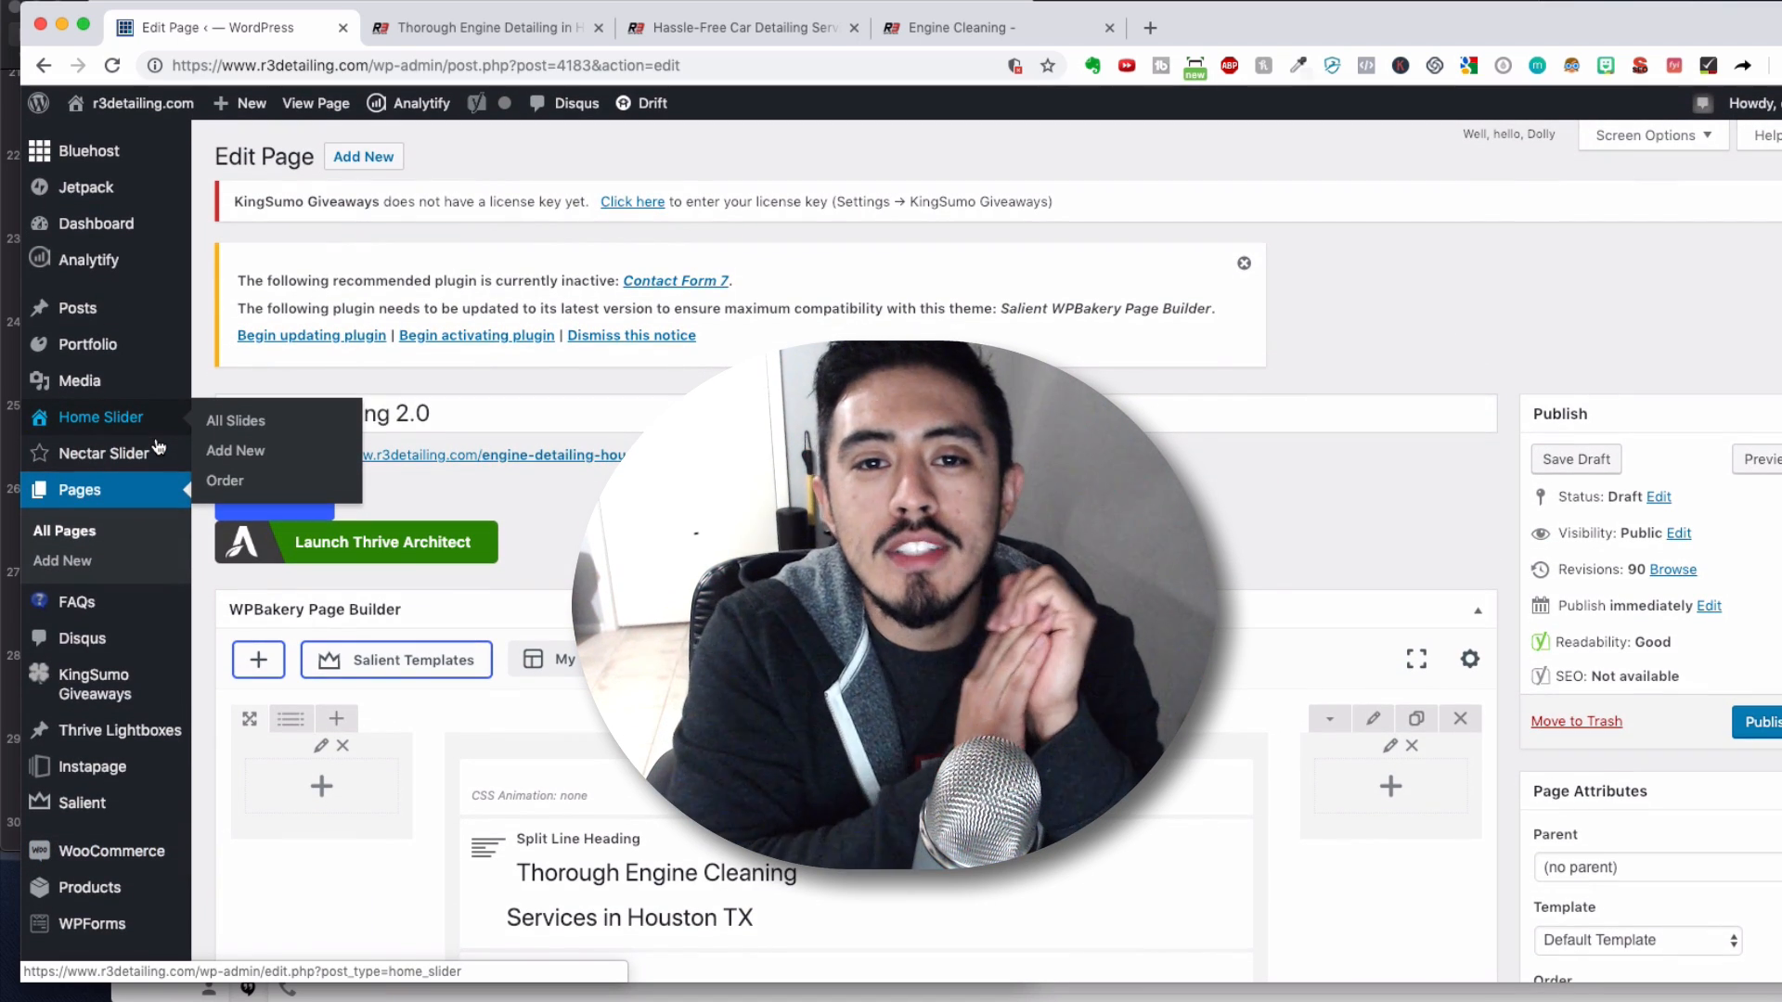